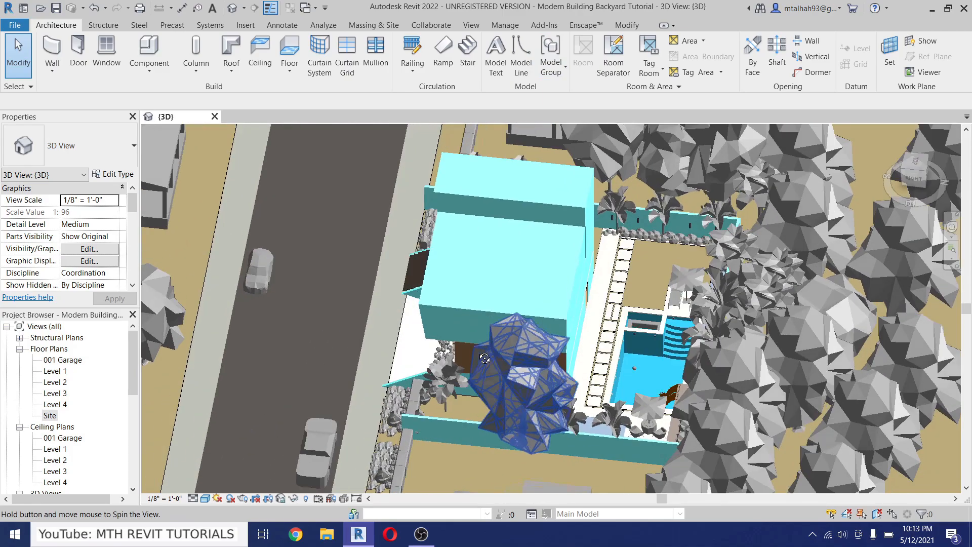
# Orbit the site, then open, reposition and close the Project Phases settings.
pyautogui.moveTo(484, 359); pyautogui.dragTo(527, 312)
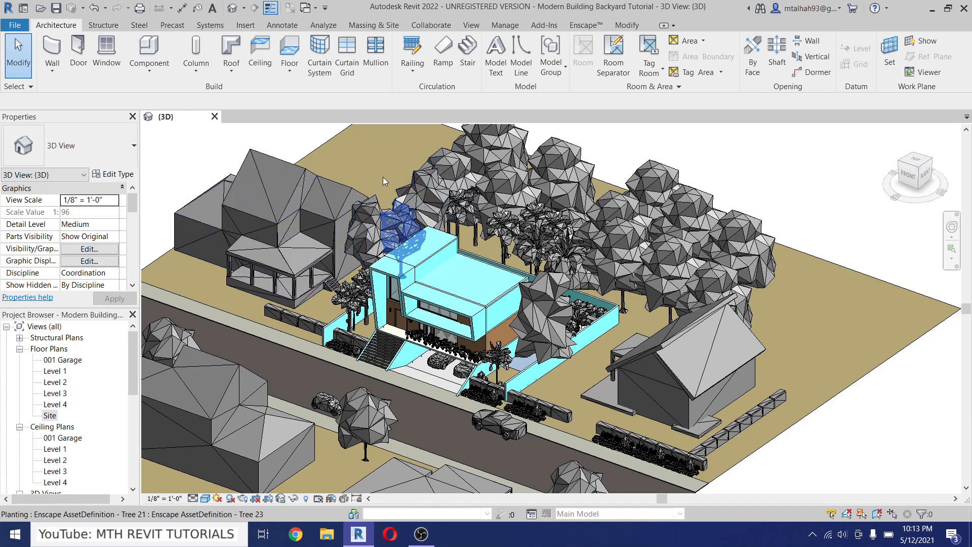
pyautogui.click(505, 24)
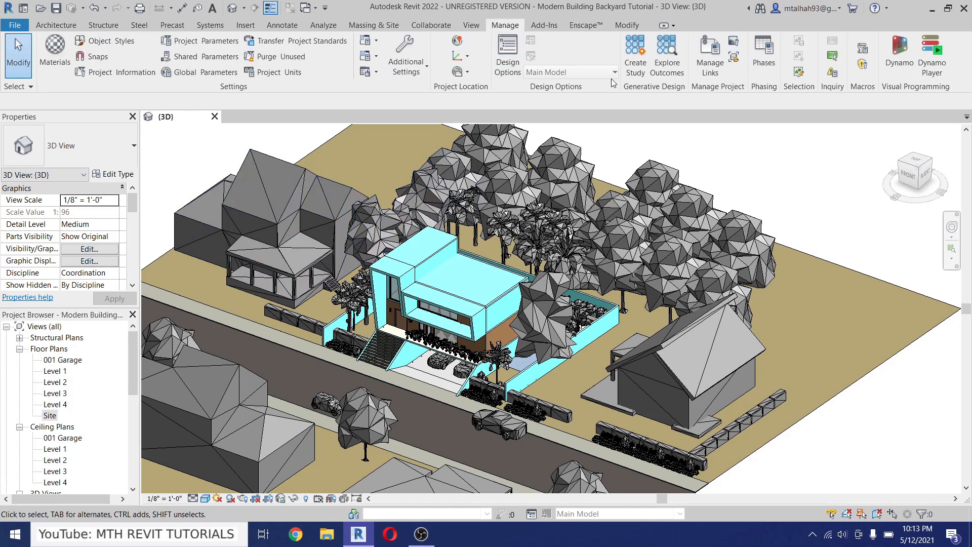
pyautogui.click(763, 55)
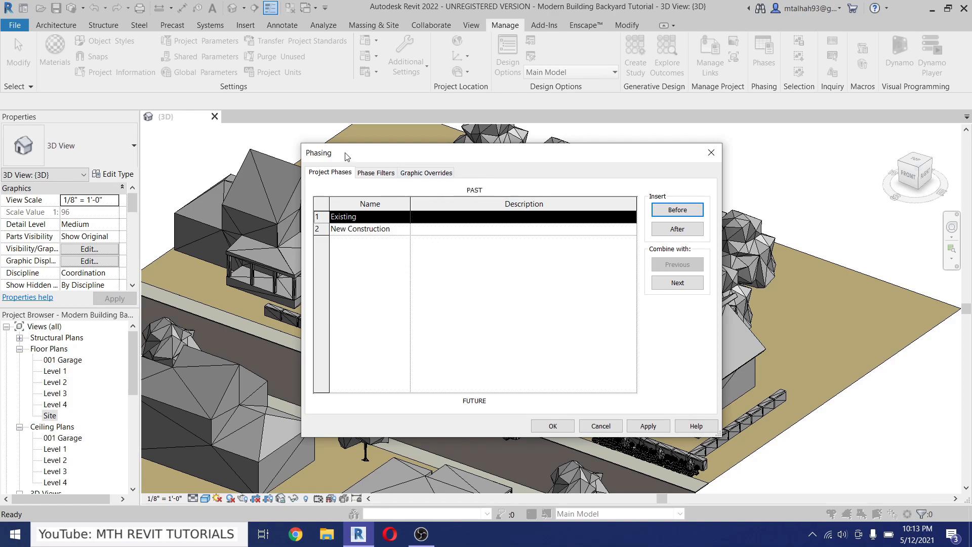
pyautogui.moveTo(345, 153); pyautogui.dragTo(359, 163)
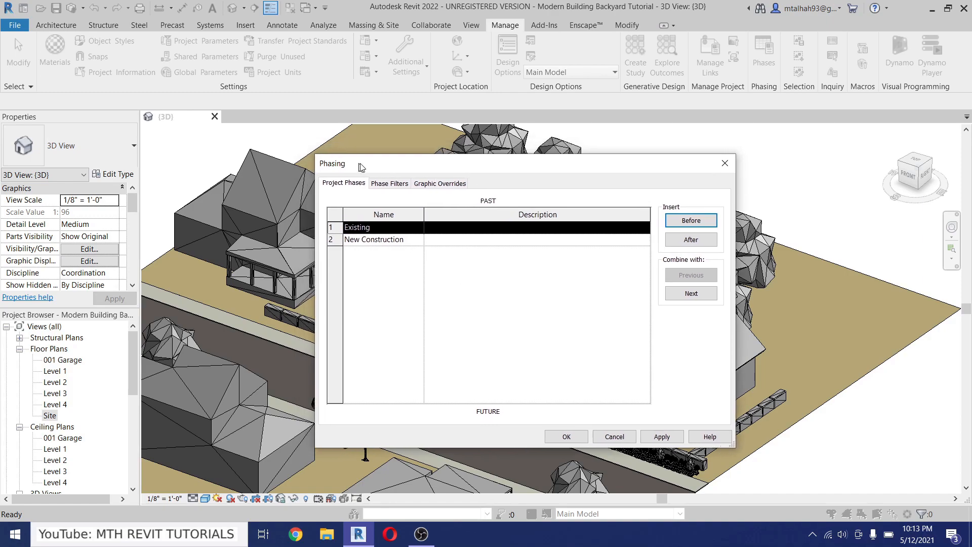
pyautogui.moveTo(359, 163); pyautogui.dragTo(508, 169)
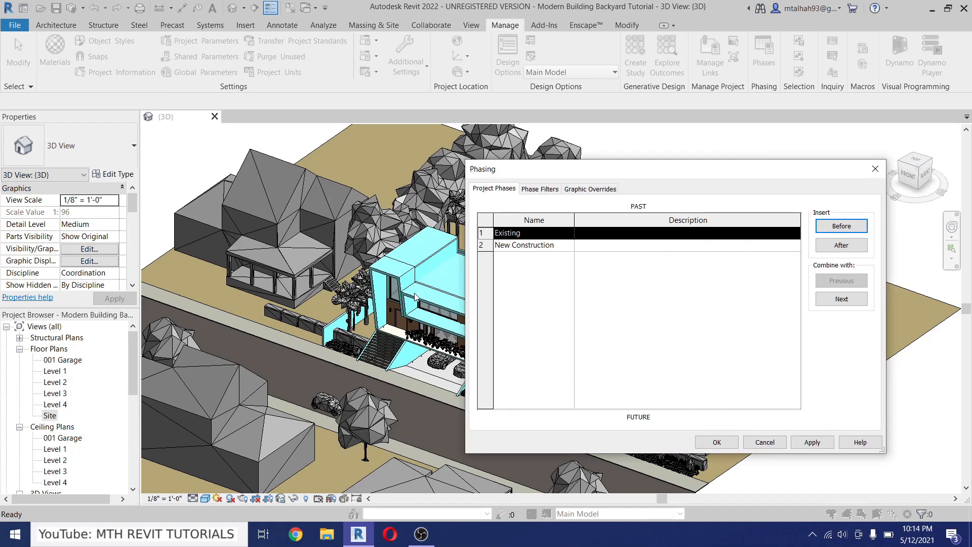
pyautogui.moveTo(535, 254)
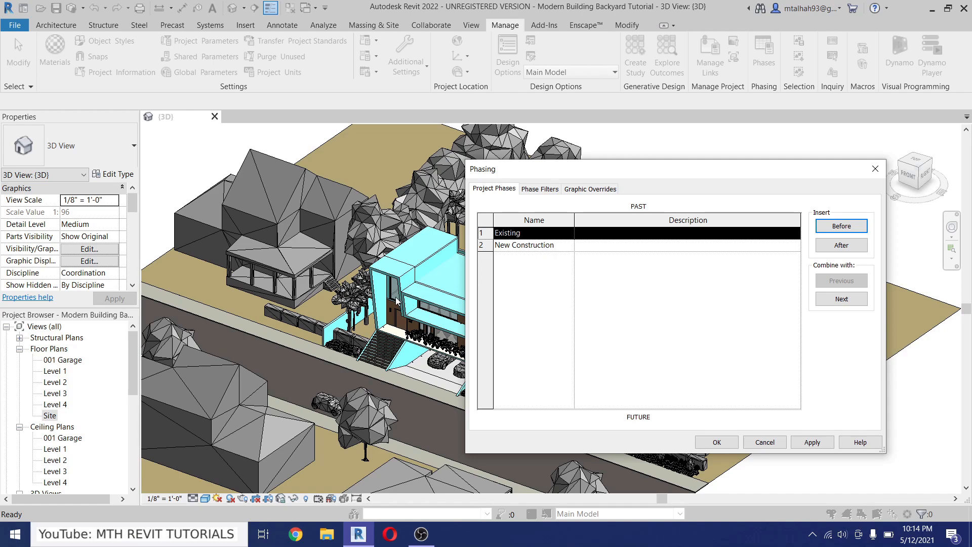
pyautogui.moveTo(580, 163)
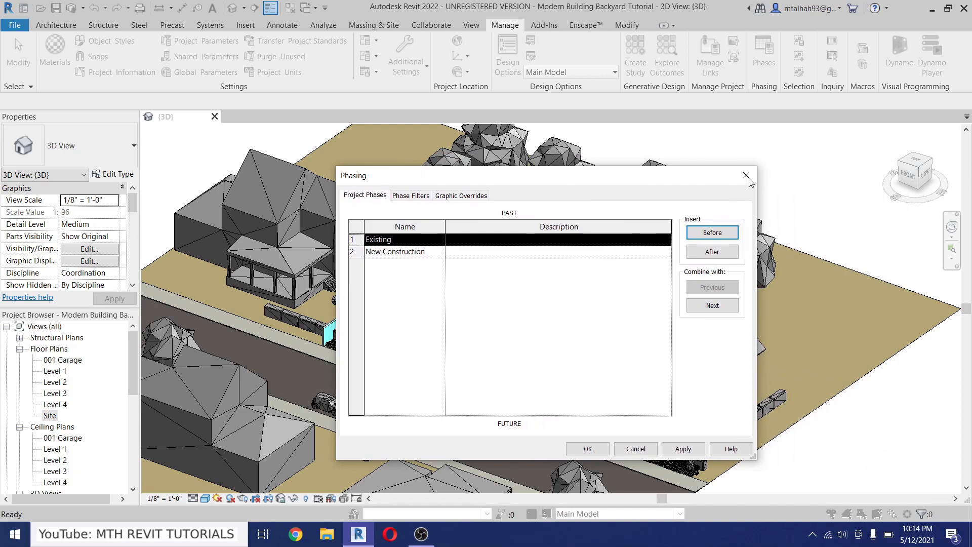
pyautogui.click(746, 176)
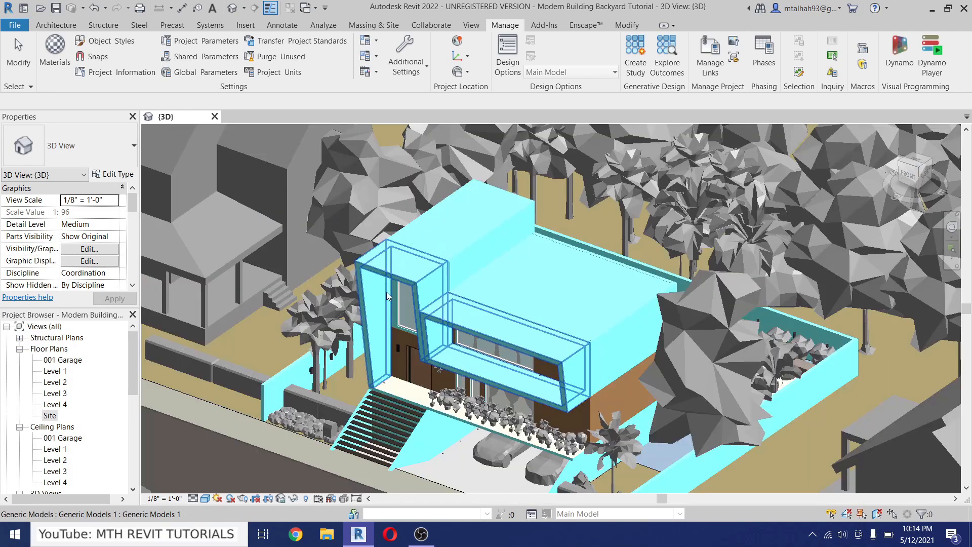
# Zoom and orbit the view around to the building's front.
pyautogui.scroll(-3)
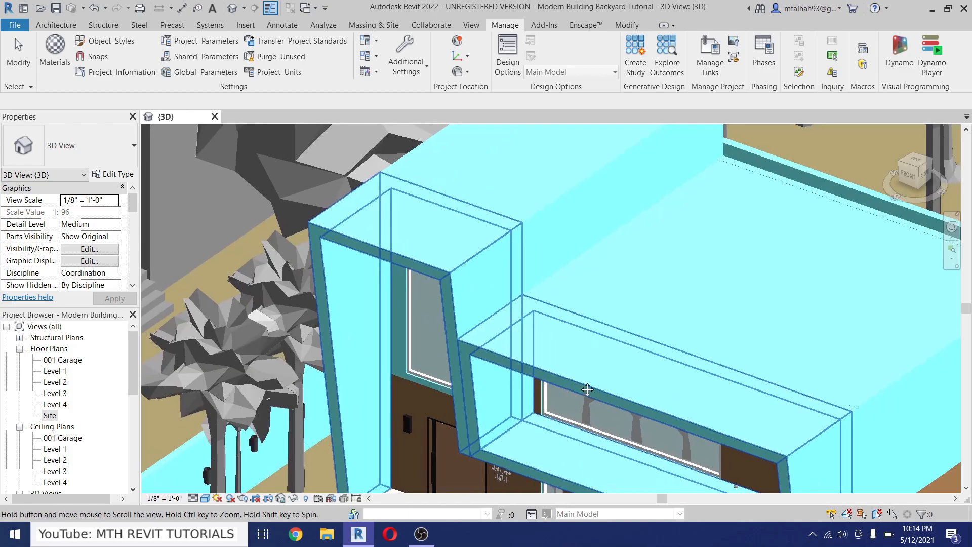
pyautogui.scroll(-3)
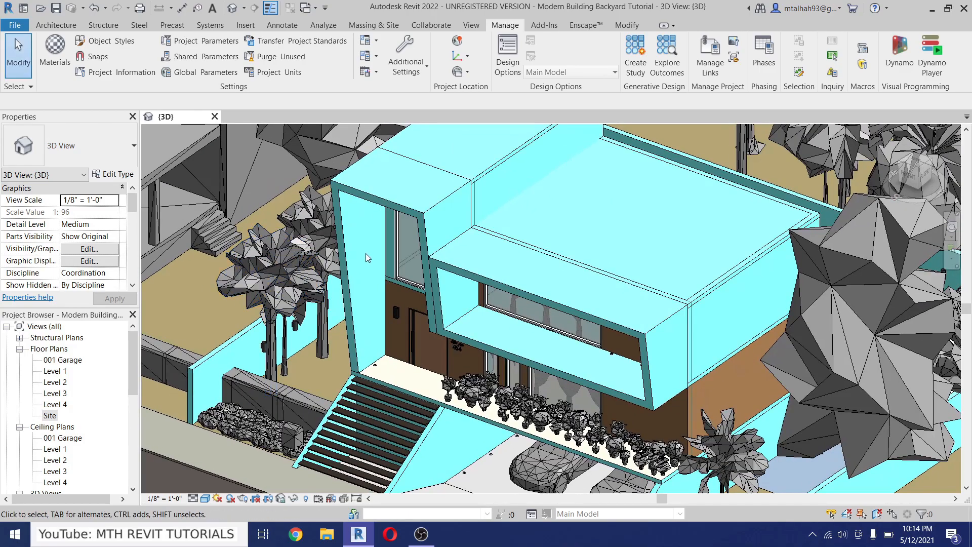
pyautogui.moveTo(365, 257); pyautogui.dragTo(560, 260)
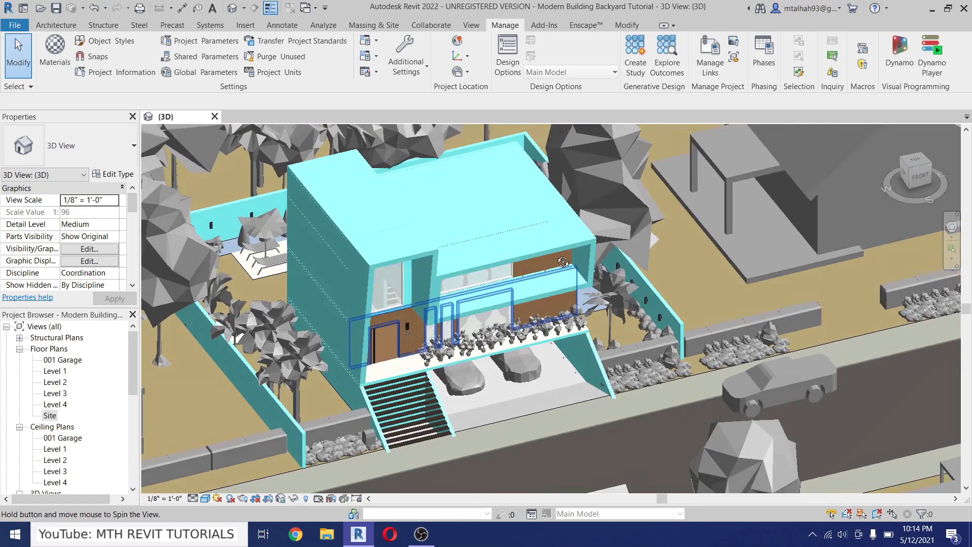
pyautogui.moveTo(561, 260); pyautogui.dragTo(409, 309)
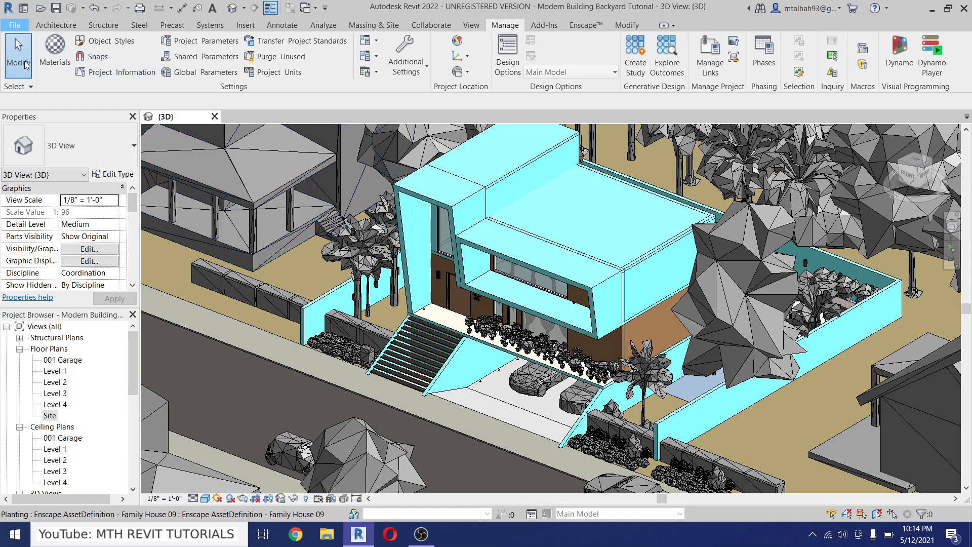
# Set up a DWG export of the 3D view in AutoCAD 2018 format.
pyautogui.click(14, 24)
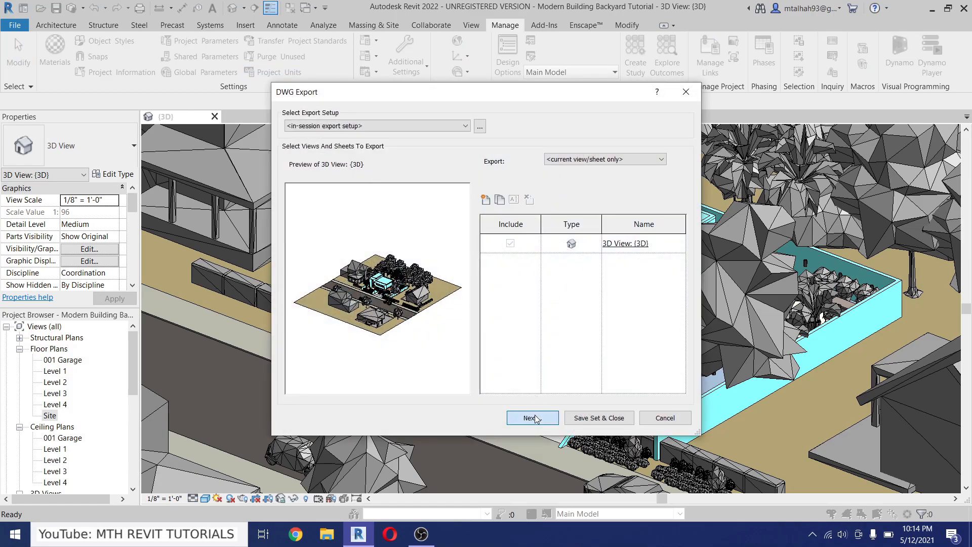
pyautogui.click(531, 417)
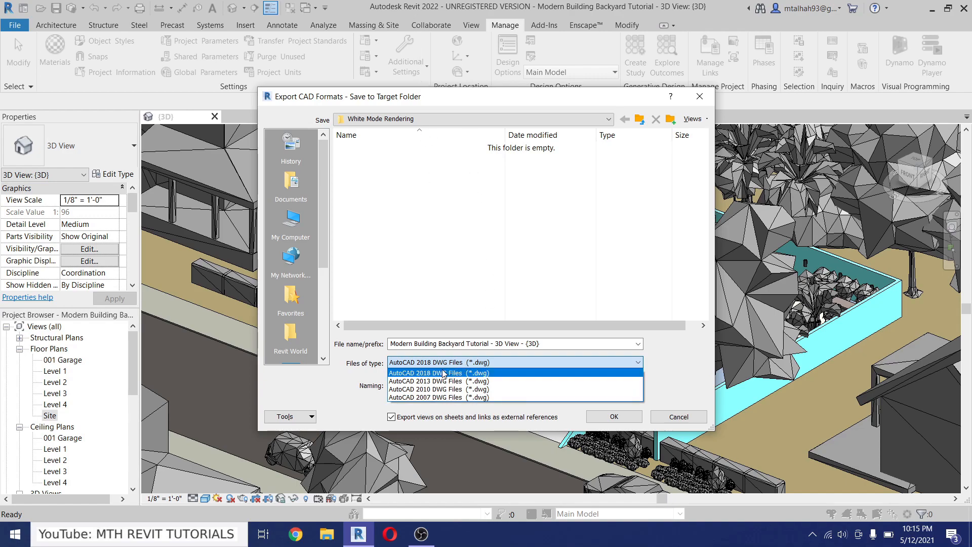
pyautogui.click(438, 372)
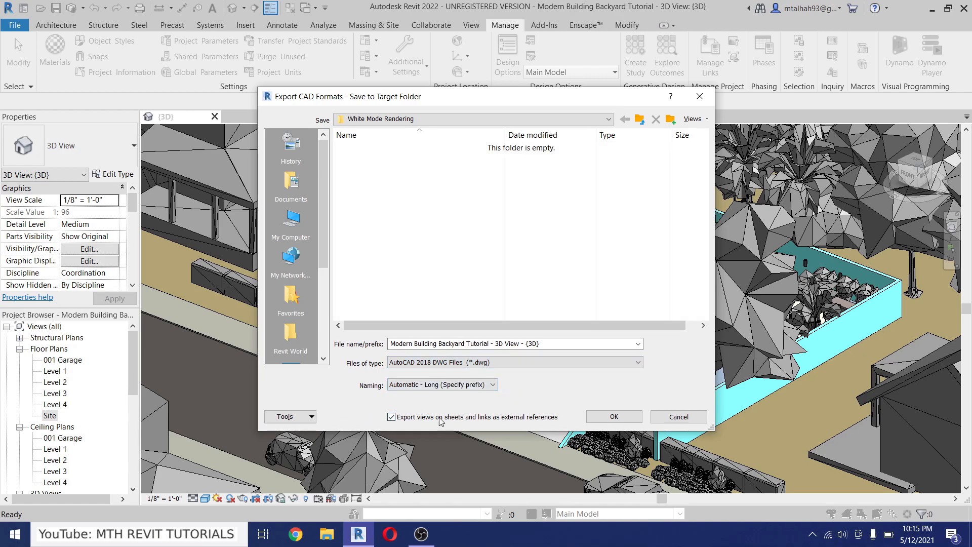
pyautogui.moveTo(508, 412)
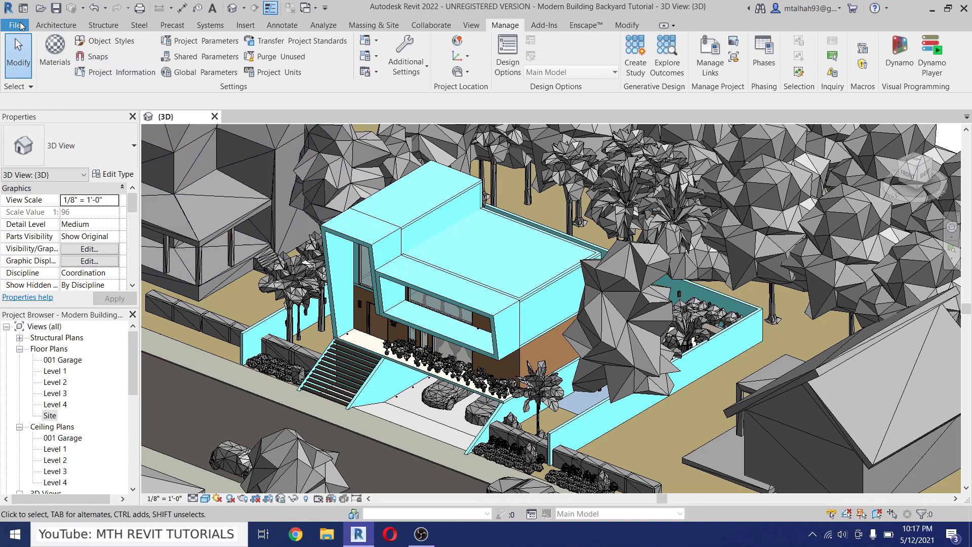
# Create a new blank project, Project1, from the default template.
pyautogui.click(15, 24)
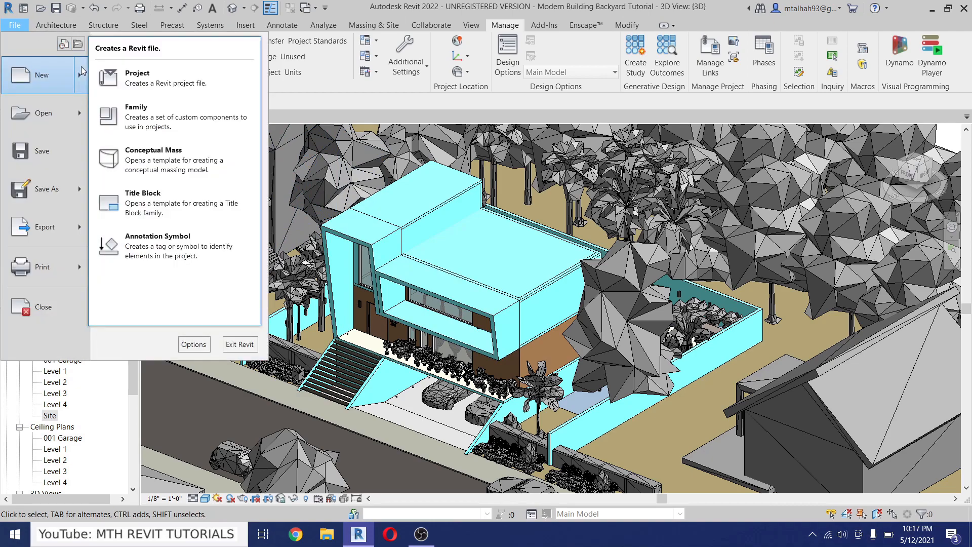
pyautogui.moveTo(143, 78)
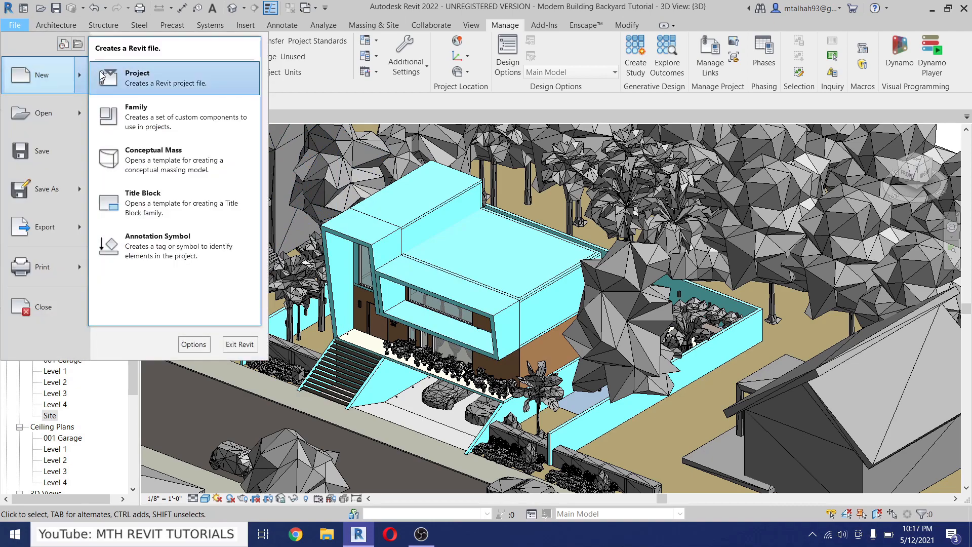
pyautogui.click(137, 78)
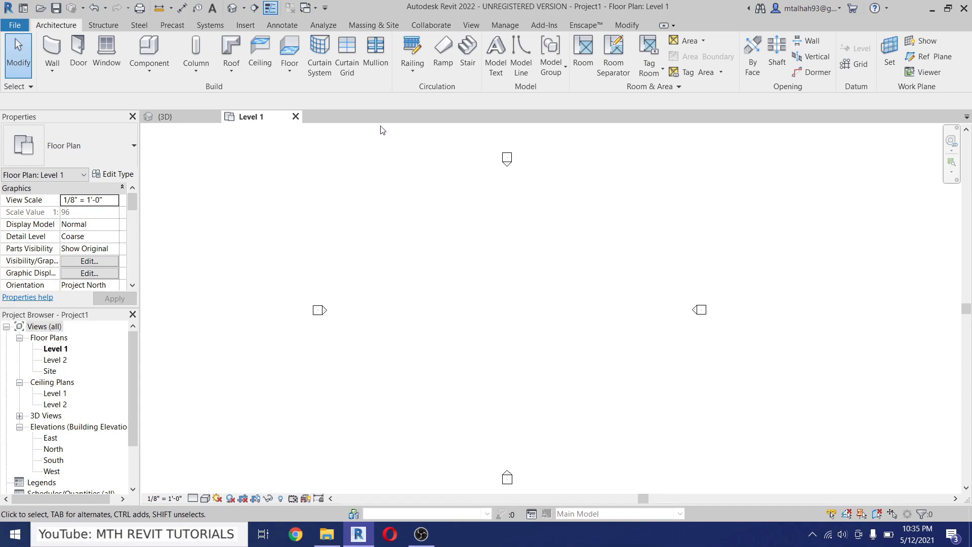
# Import the Modern Building Backyard Tutorial DWG, positioned center to center.
pyautogui.click(245, 24)
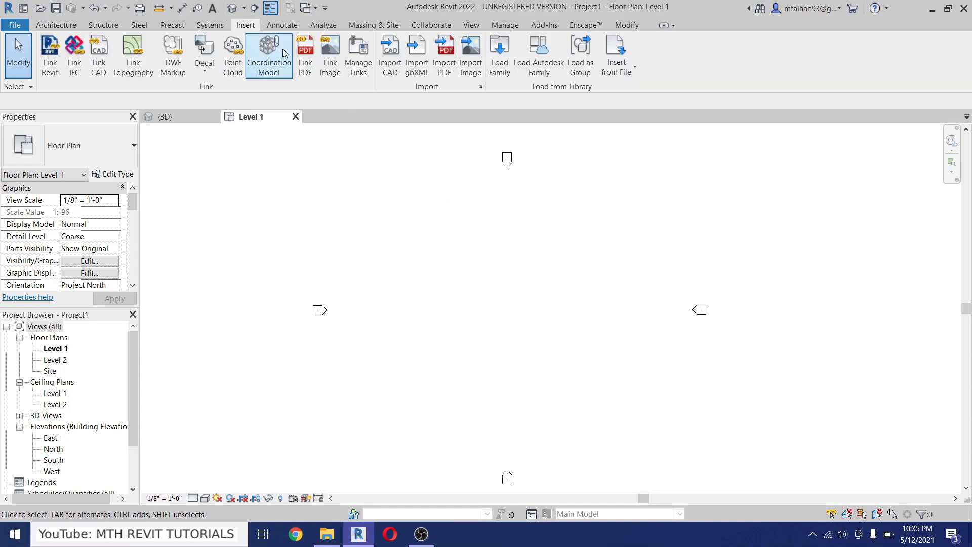
pyautogui.click(389, 55)
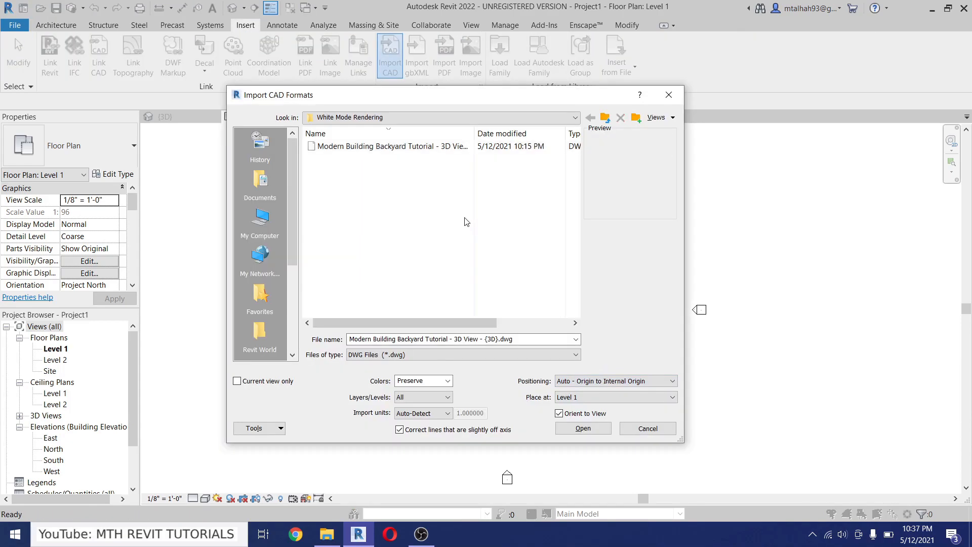
pyautogui.click(387, 146)
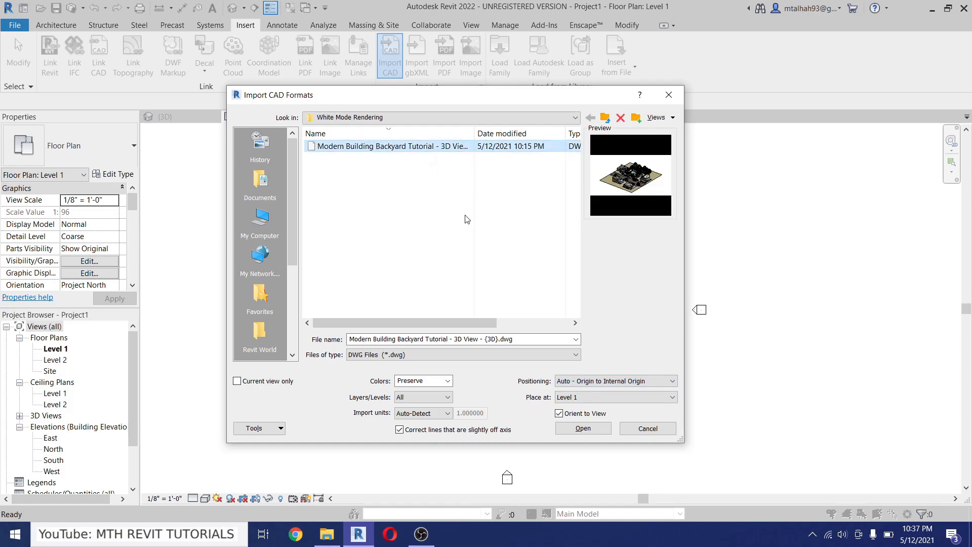
pyautogui.click(613, 380)
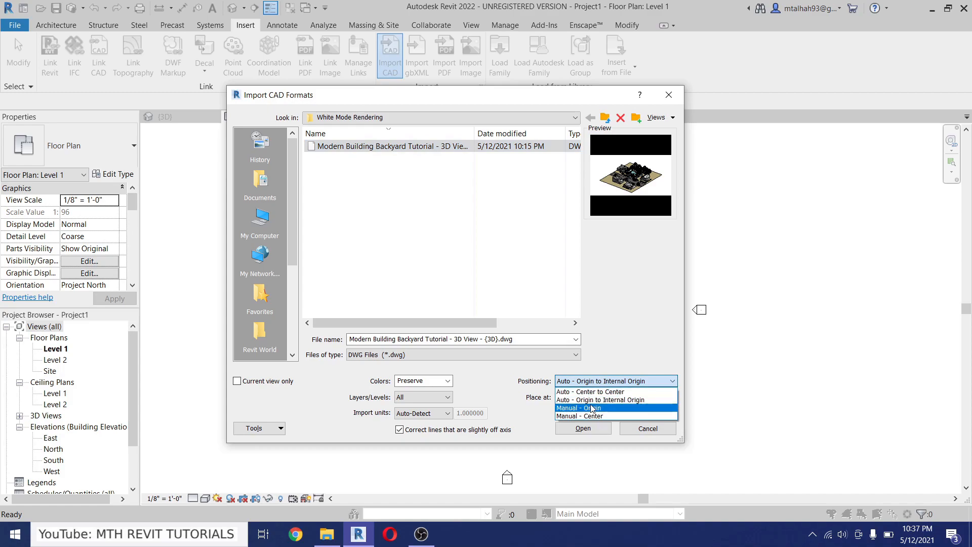
pyautogui.moveTo(581, 400)
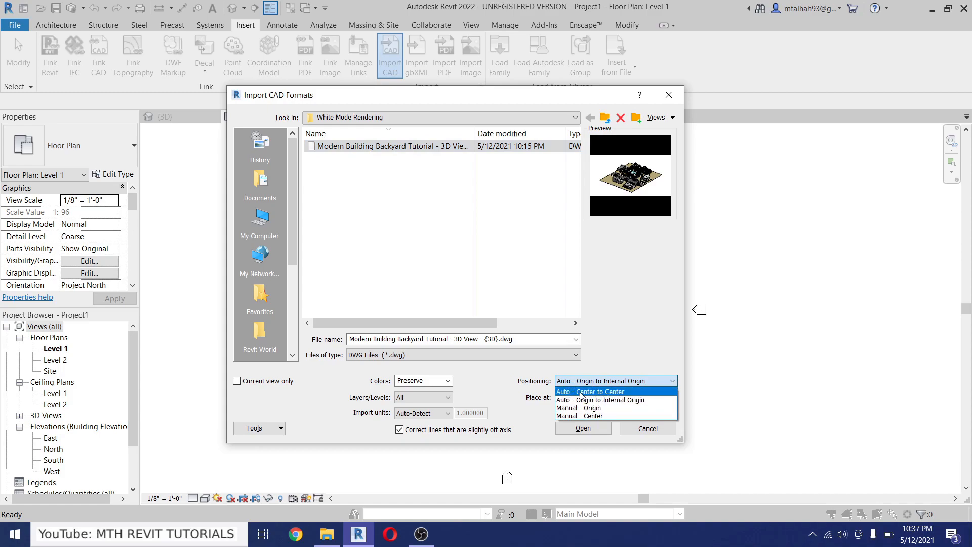
pyautogui.click(589, 392)
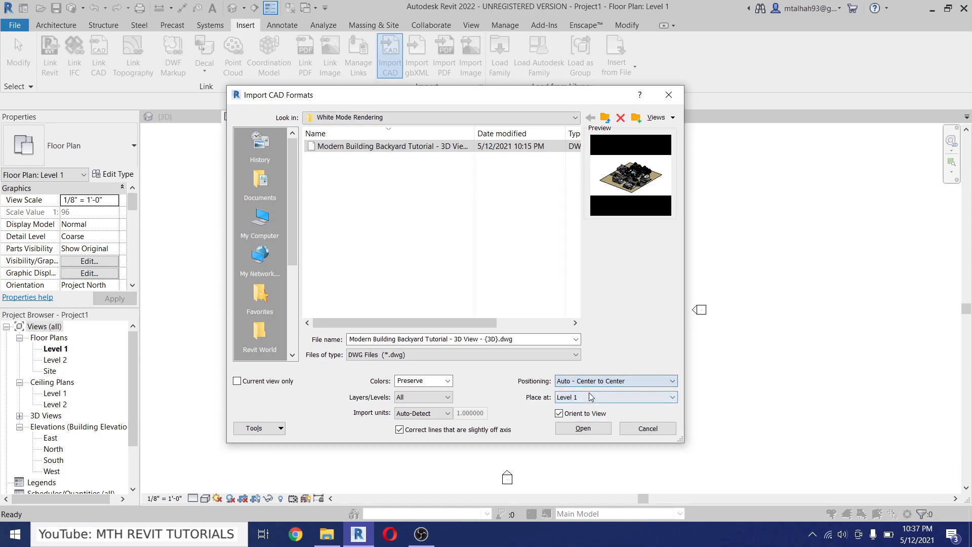
pyautogui.click(581, 428)
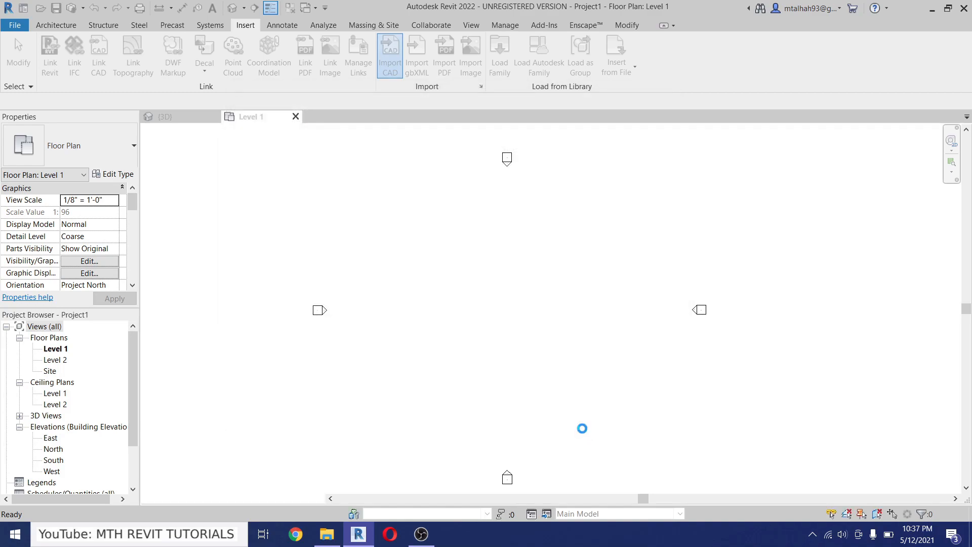
pyautogui.click(390, 54)
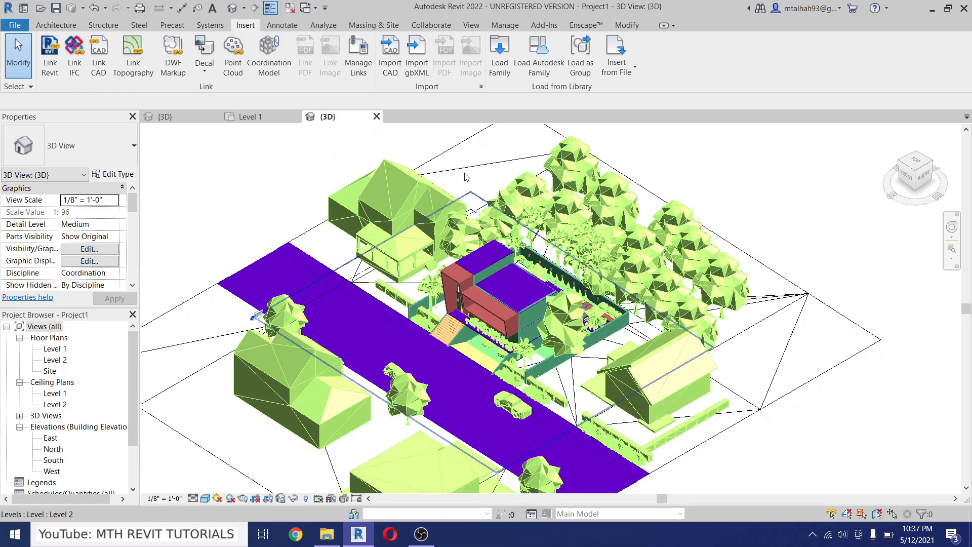
# Open Object Styles' Imported Objects tab and expand the backyard DWG's layers.
pyautogui.click(505, 25)
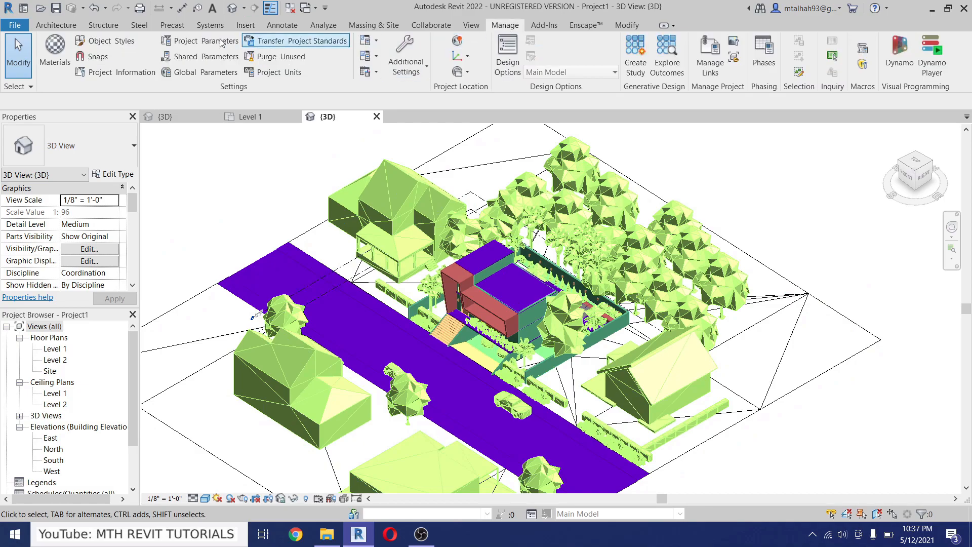
pyautogui.click(97, 40)
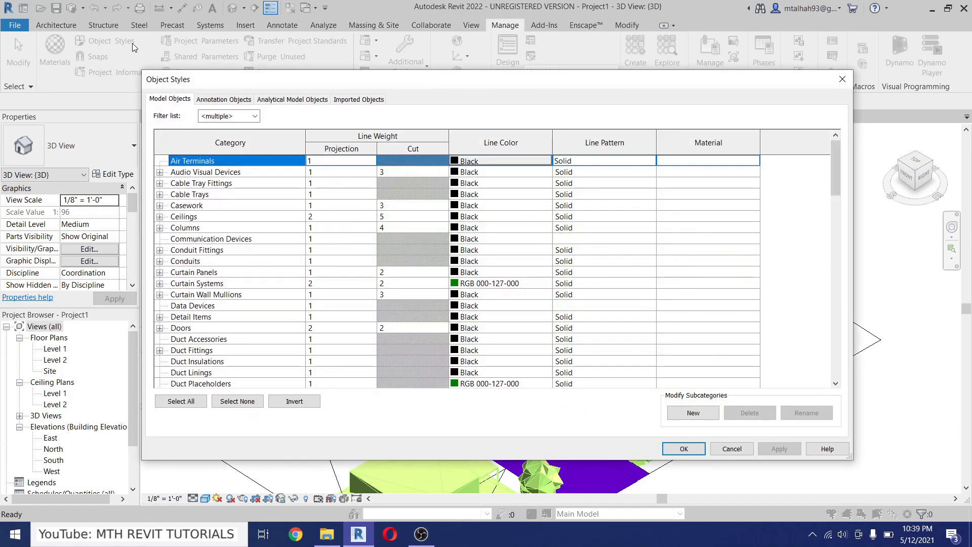
pyautogui.click(358, 99)
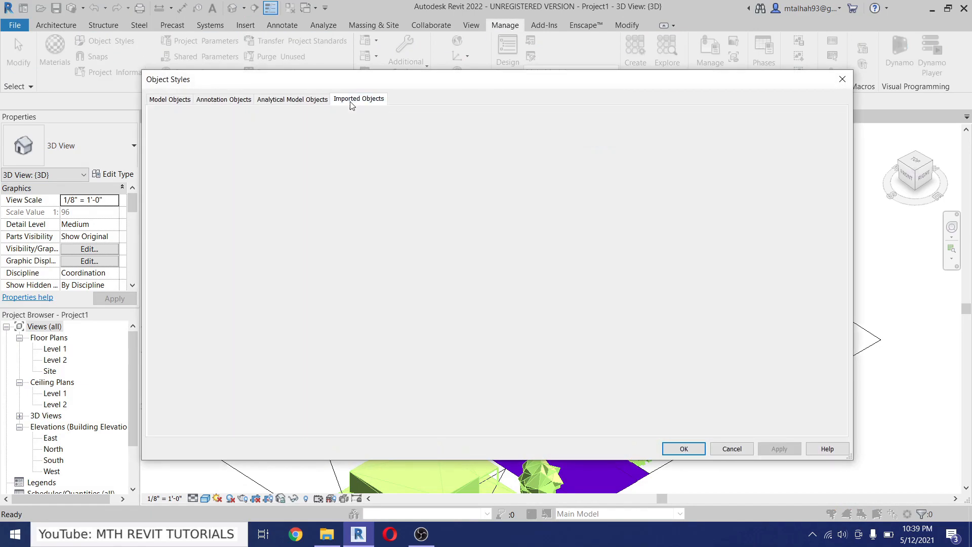
pyautogui.click(359, 98)
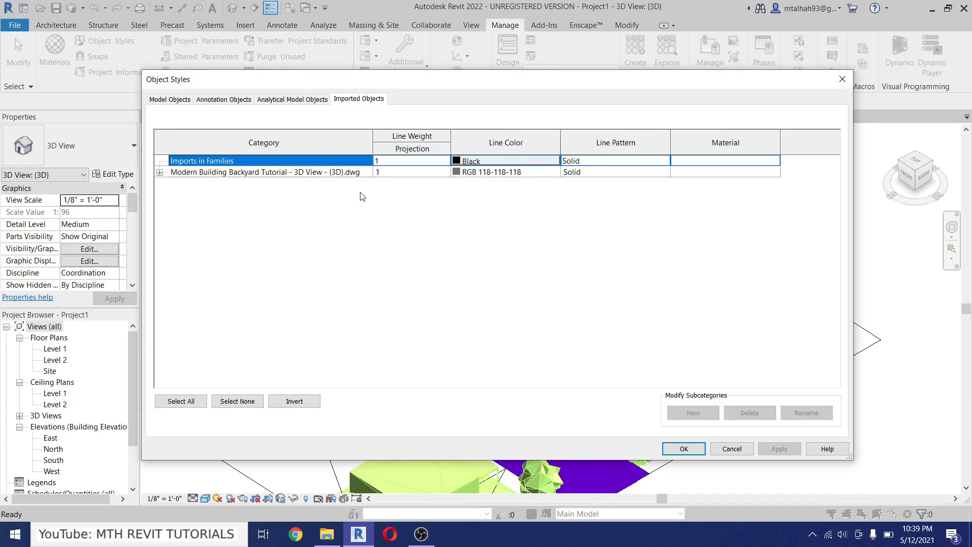
pyautogui.moveTo(215, 189)
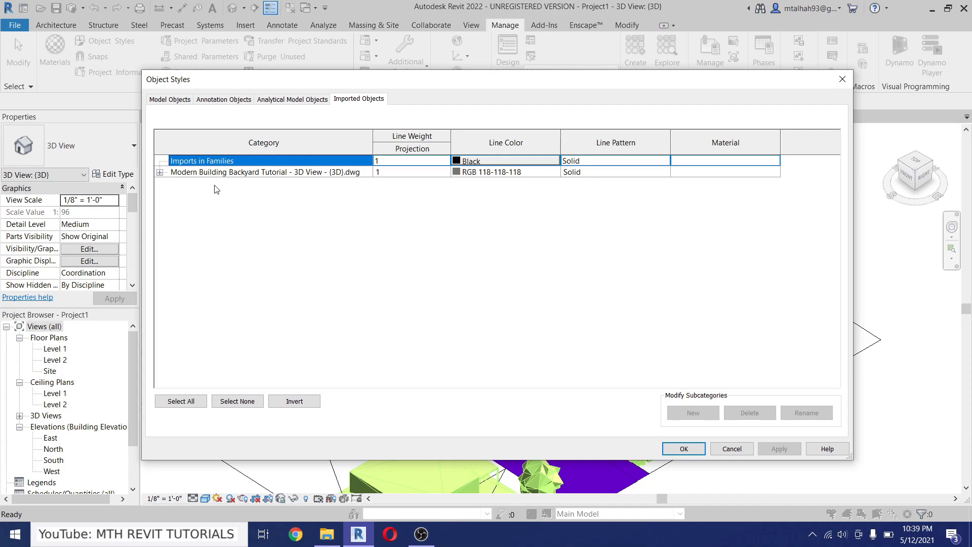
pyautogui.moveTo(168, 79); pyautogui.dragTo(138, 206)
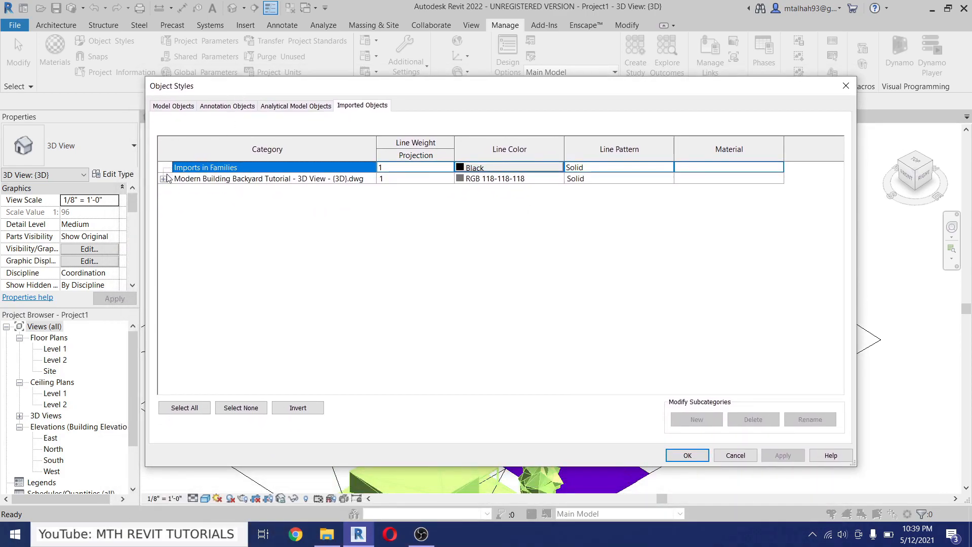
pyautogui.click(163, 179)
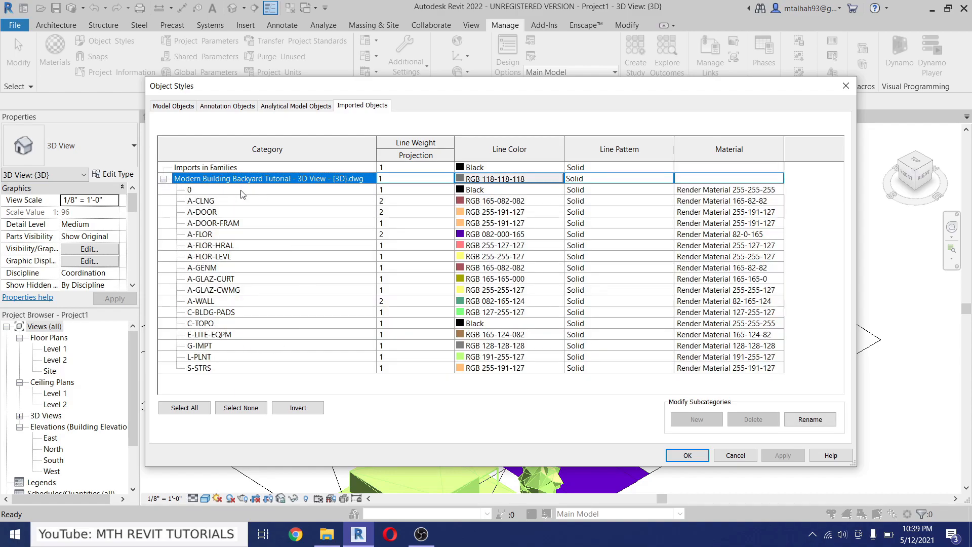
pyautogui.moveTo(218, 254)
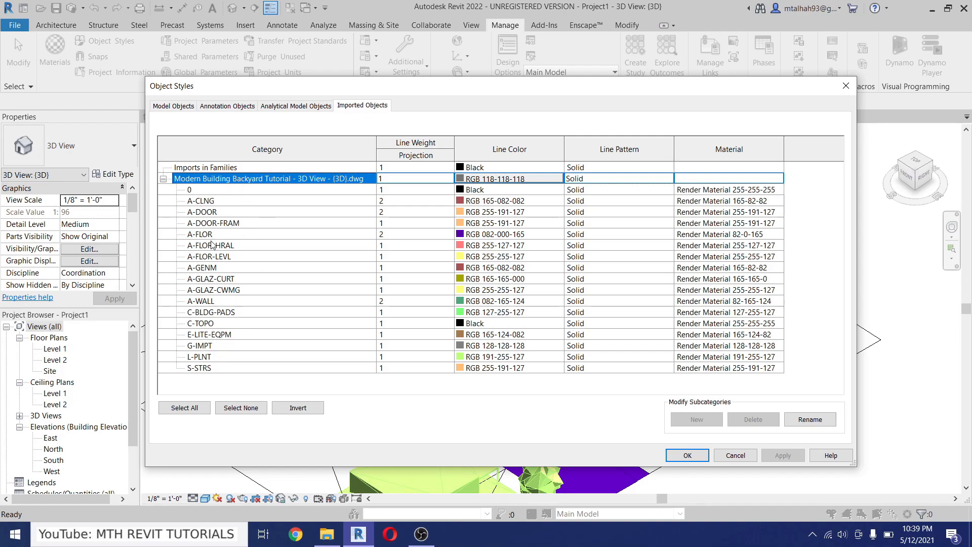
pyautogui.moveTo(419, 202)
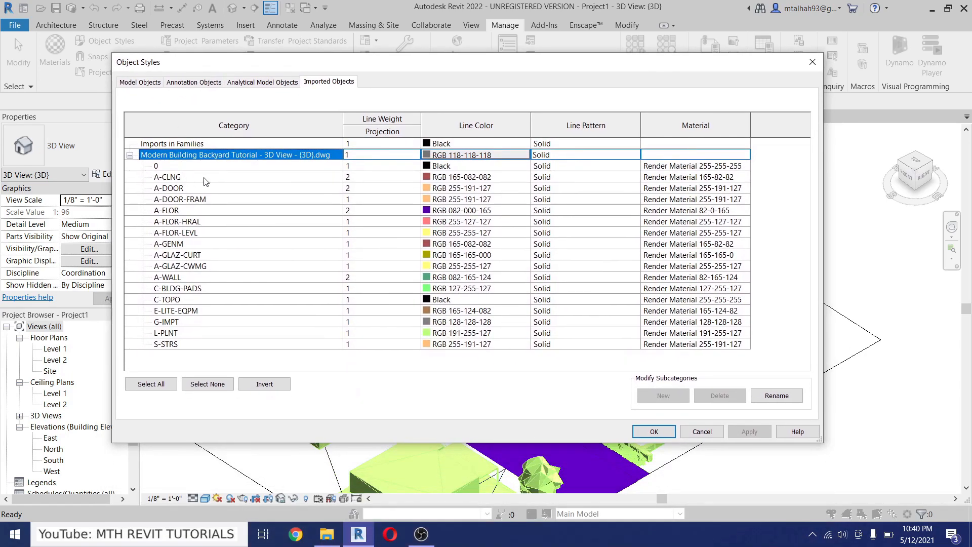
# Create a new material for A-DOOR named 'White (Override)'.
pyautogui.click(167, 188)
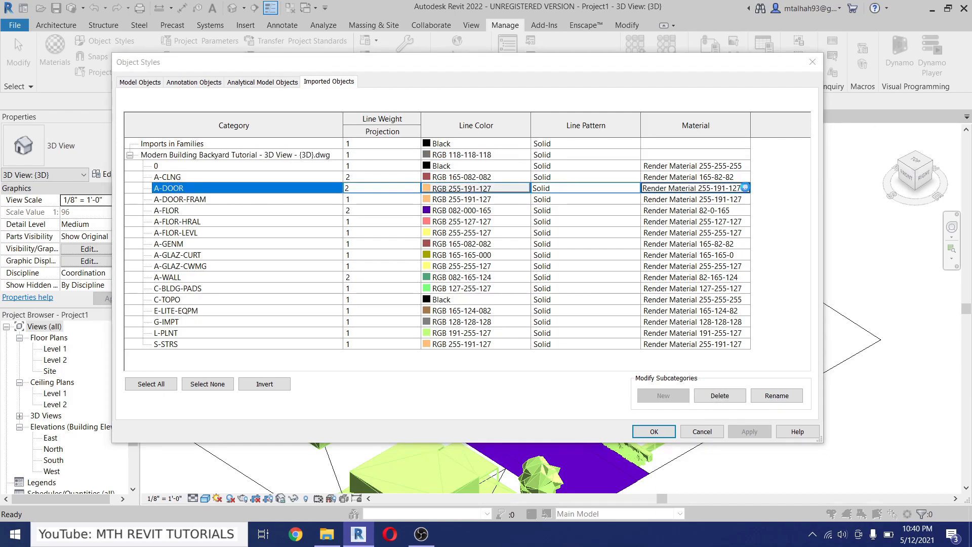
pyautogui.click(745, 187)
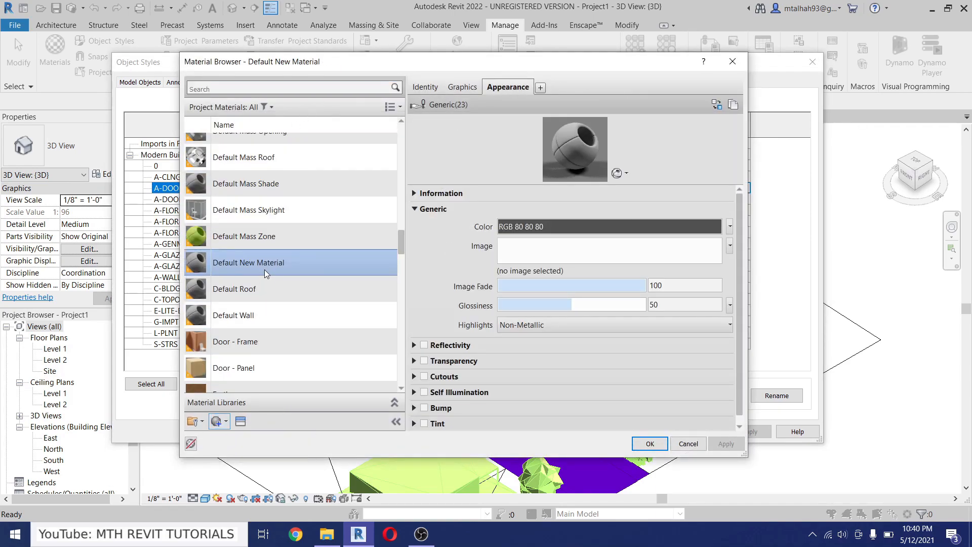
pyautogui.doubleClick(267, 262)
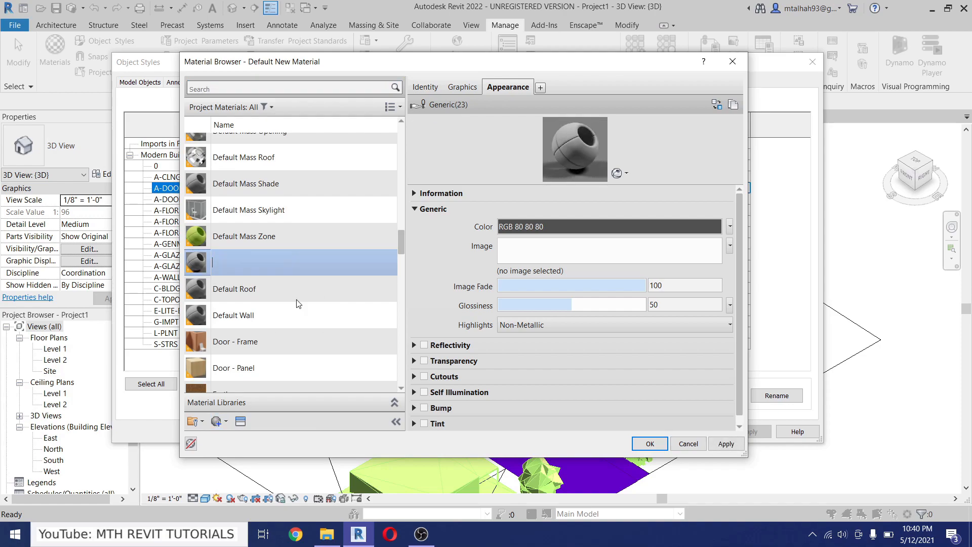
pyautogui.write('White')
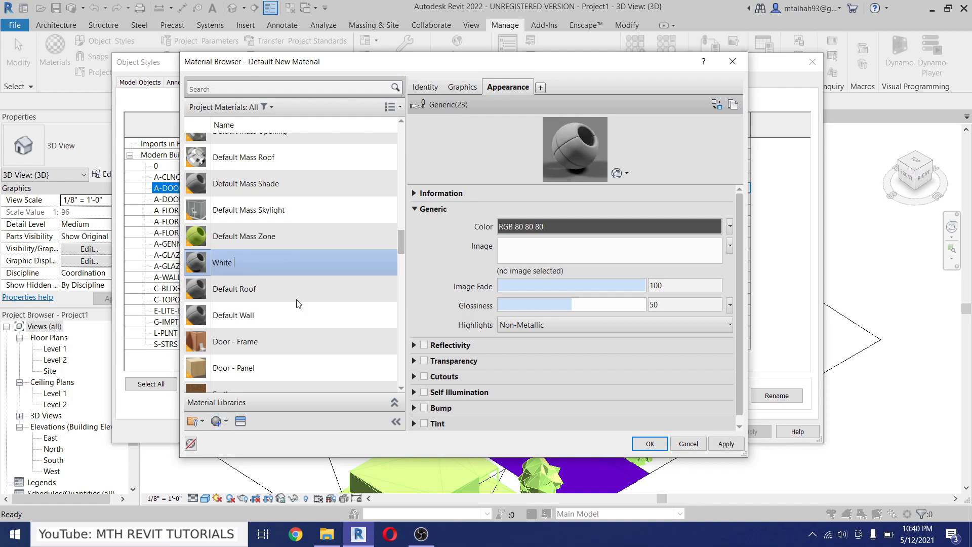
pyautogui.write('(Override')
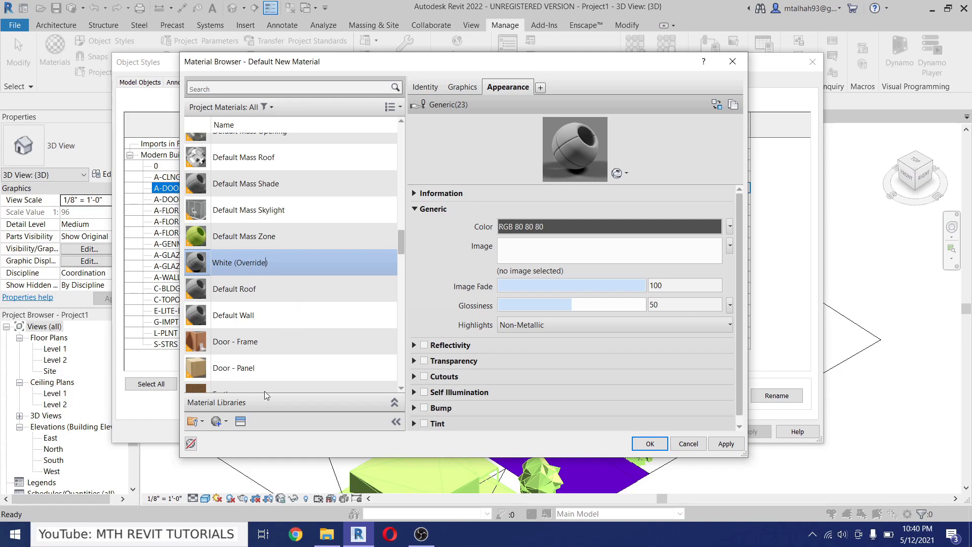
pyautogui.moveTo(240, 420)
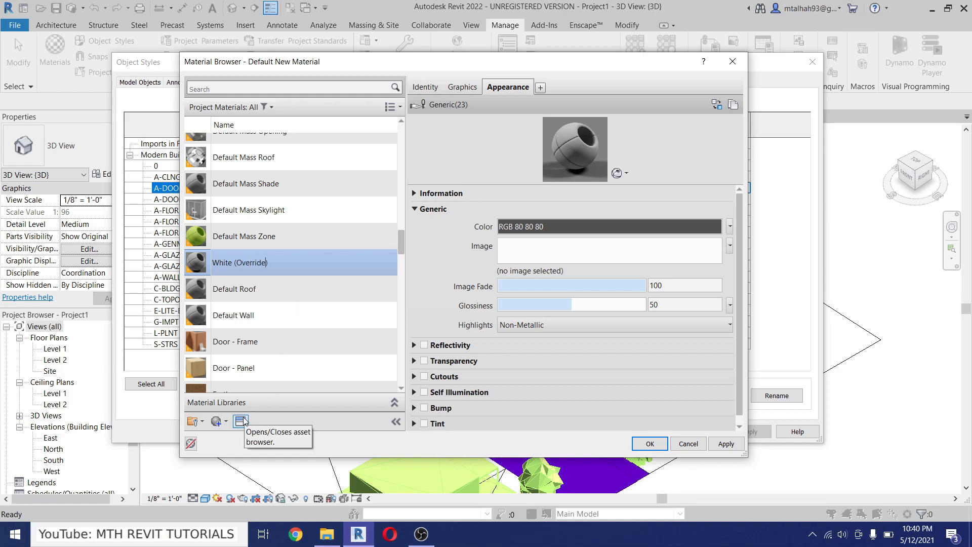
# Give White (Override) the Plastic ABS (White) appearance with reflectance 0.01.
pyautogui.click(241, 422)
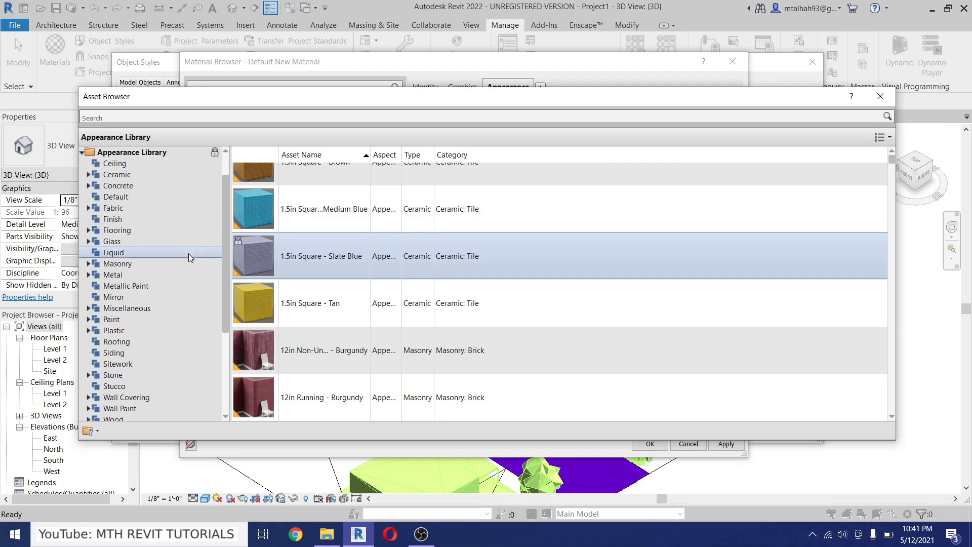
pyautogui.scroll(-3)
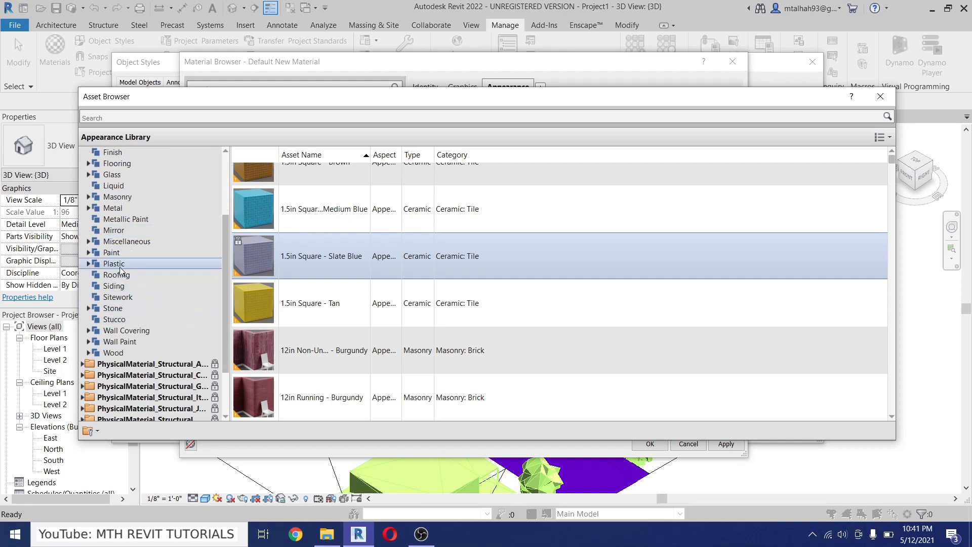
pyautogui.click(114, 263)
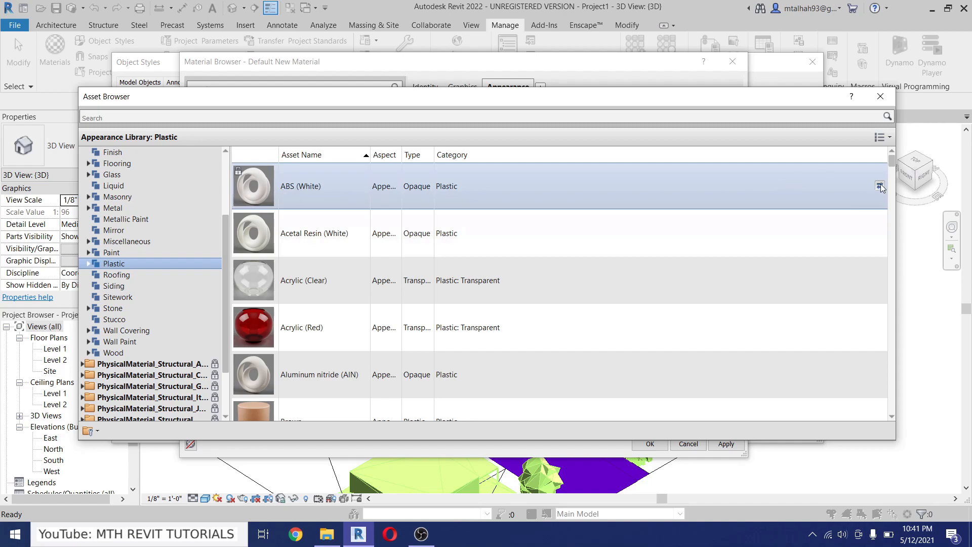
pyautogui.click(880, 185)
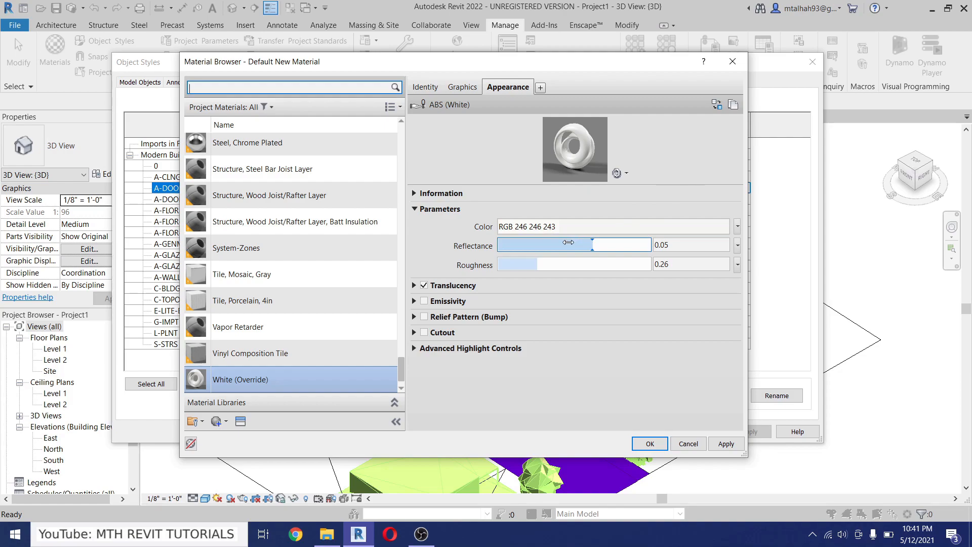
pyautogui.moveTo(567, 244); pyautogui.dragTo(499, 244)
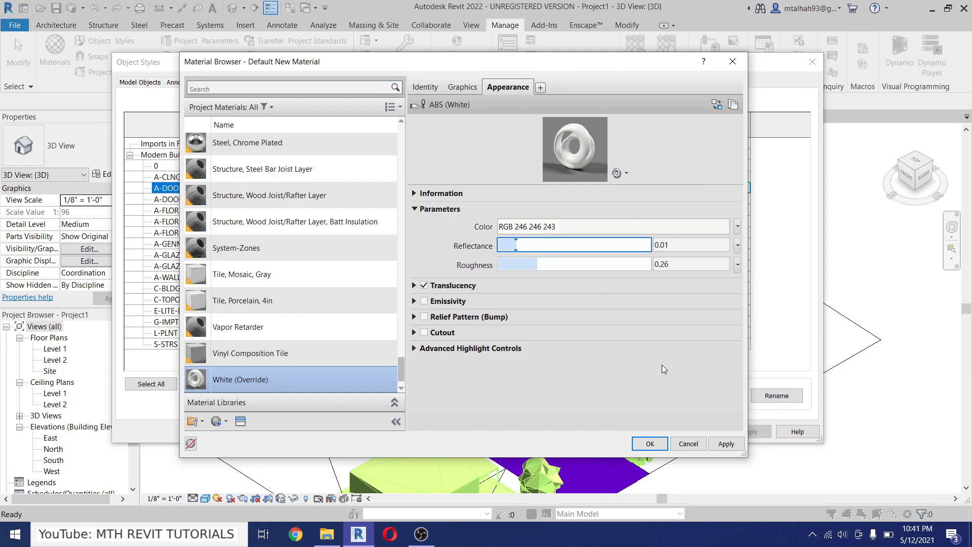
pyautogui.click(649, 443)
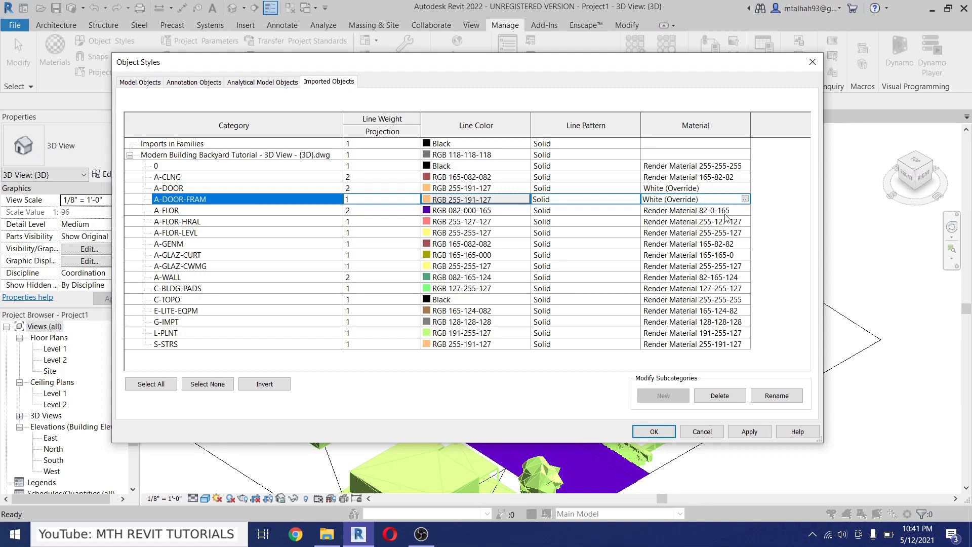
# Set the A-FLOR-LEVL layer's material to White (Override).
pyautogui.click(166, 210)
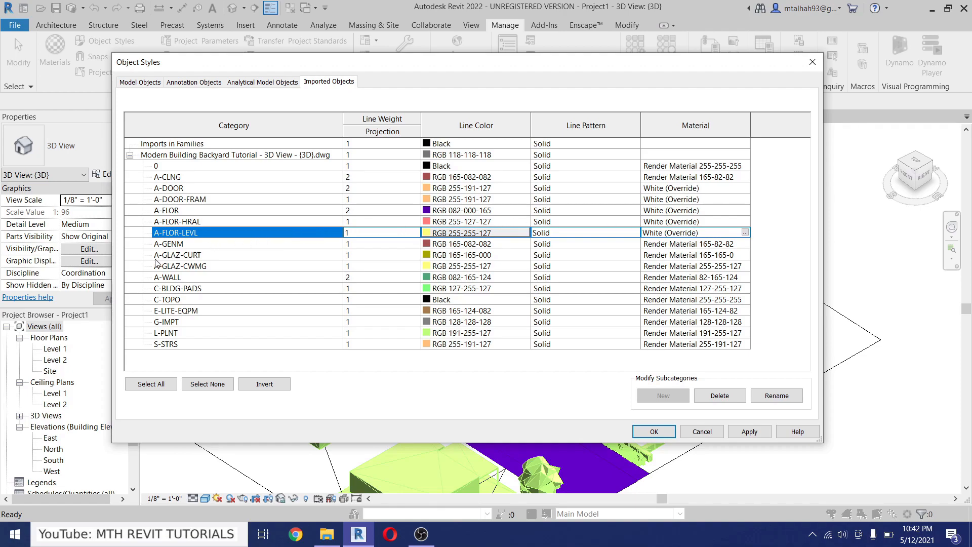
pyautogui.moveTo(157, 255)
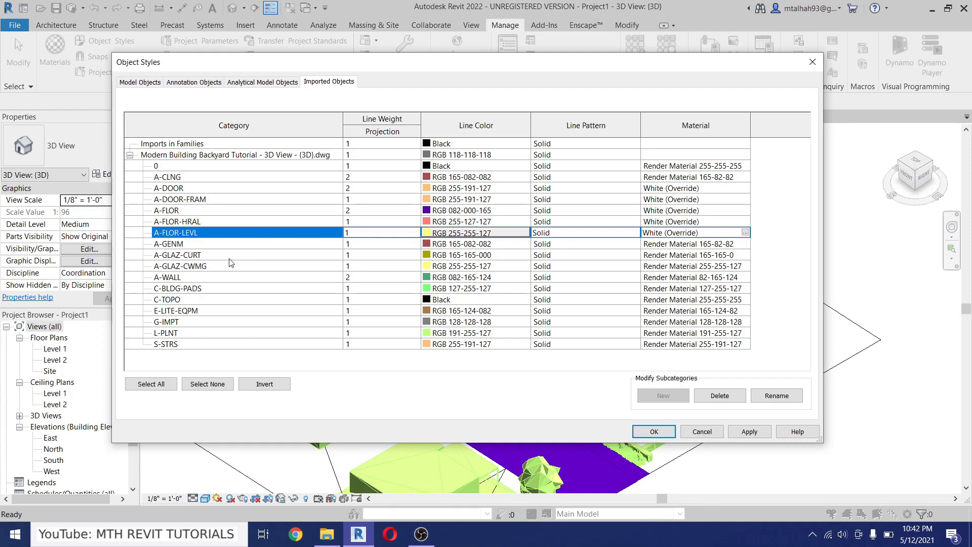
# Search for 'Glass' and assign it as A-GLAZ-CURT's material.
pyautogui.click(178, 254)
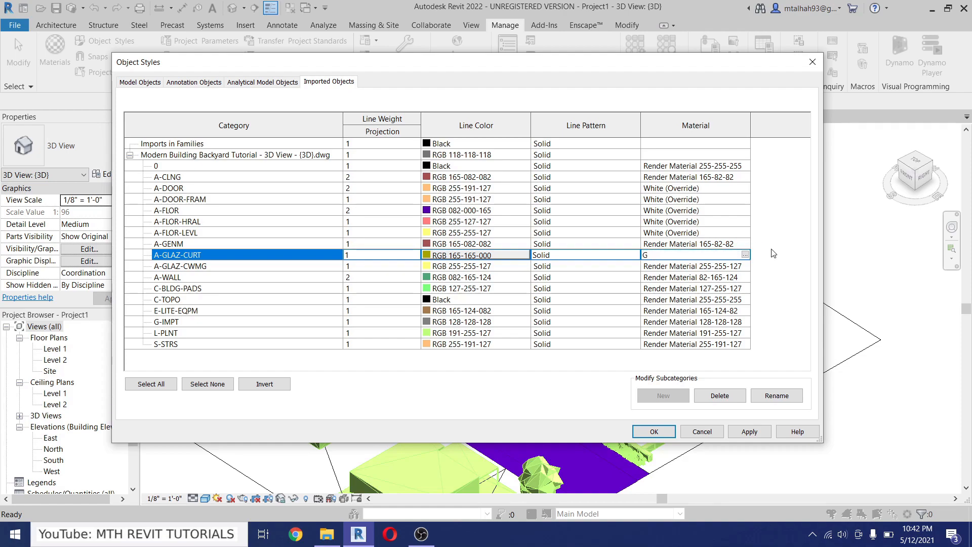
pyautogui.write('Glass')
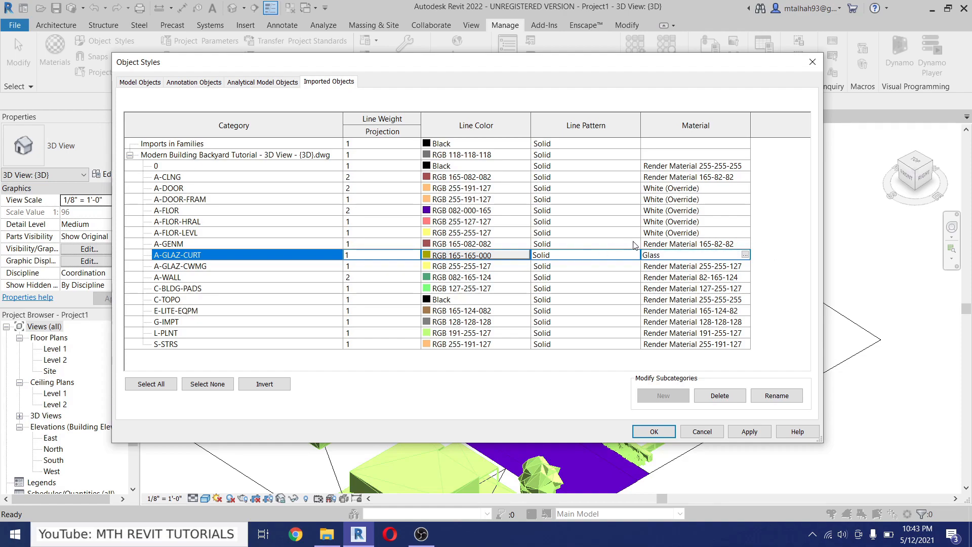
pyautogui.click(688, 254)
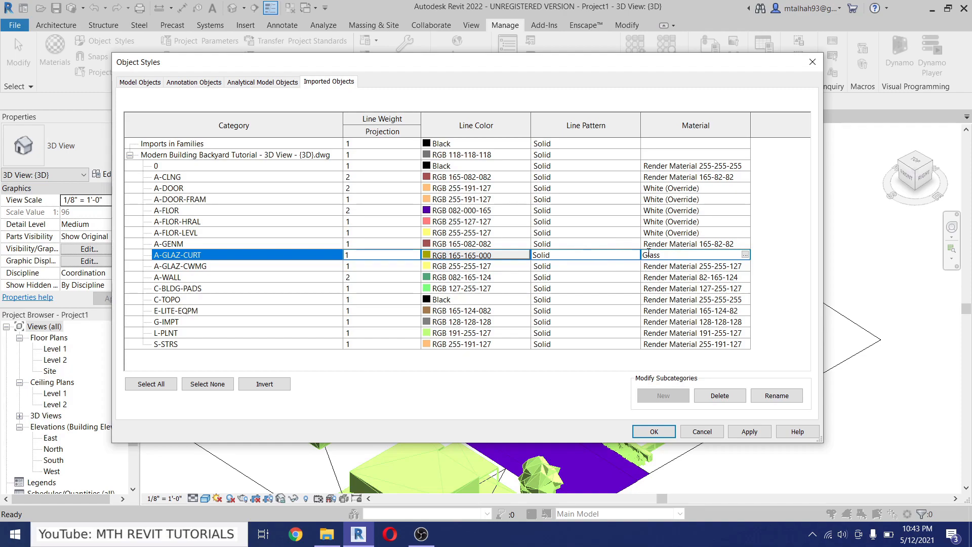
pyautogui.doubleClick(651, 254)
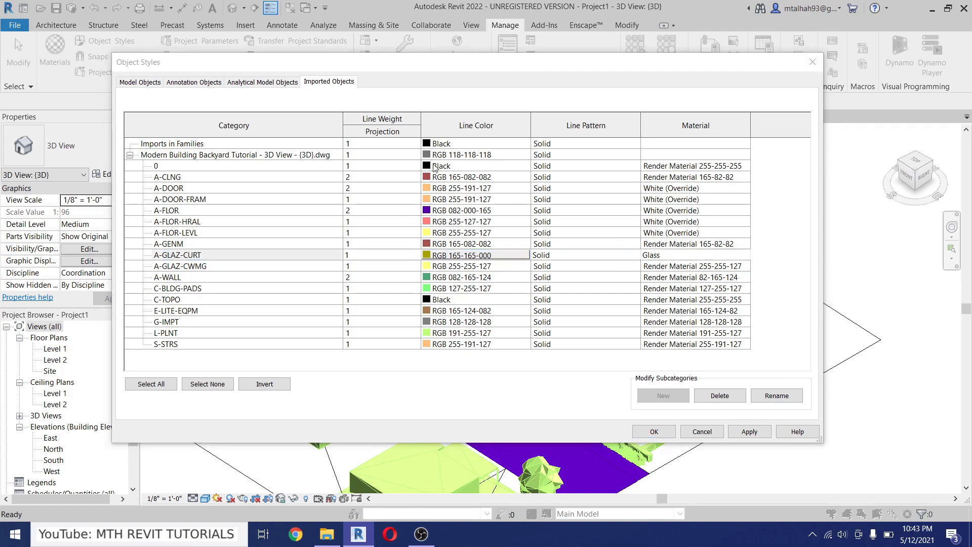
pyautogui.click(651, 254)
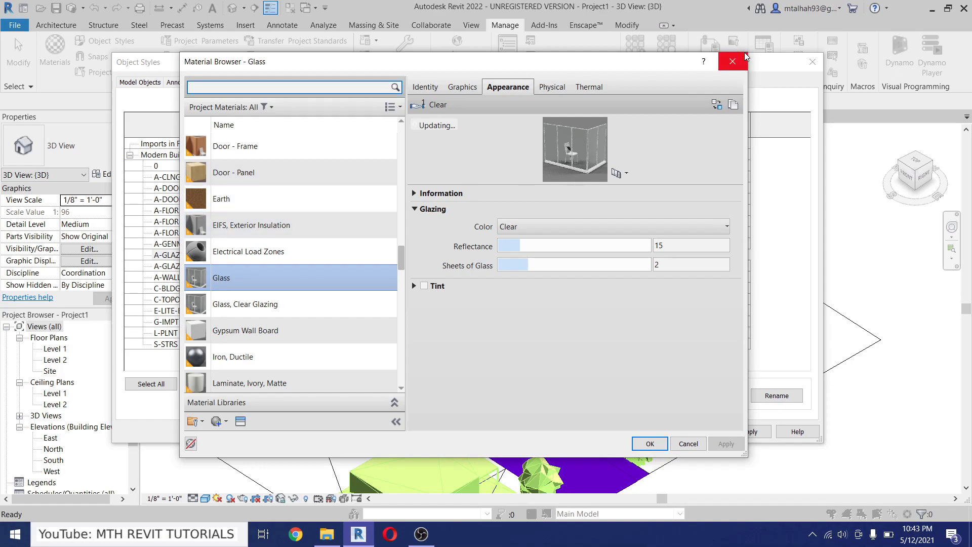
pyautogui.click(732, 61)
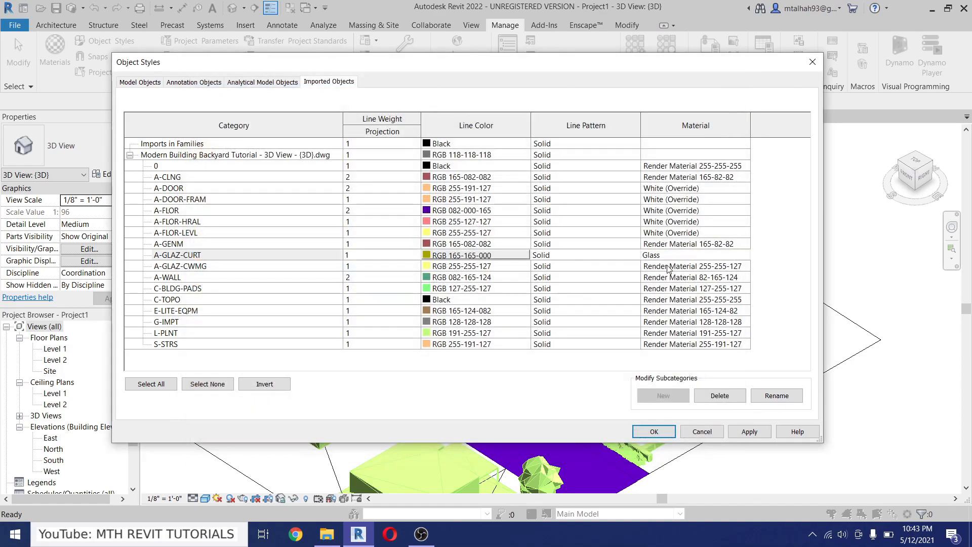
# Set A-GLAZ-CWMG to Glass, C-BLDG-PADS and L-PLNT to White (Override), apply and close.
pyautogui.click(180, 265)
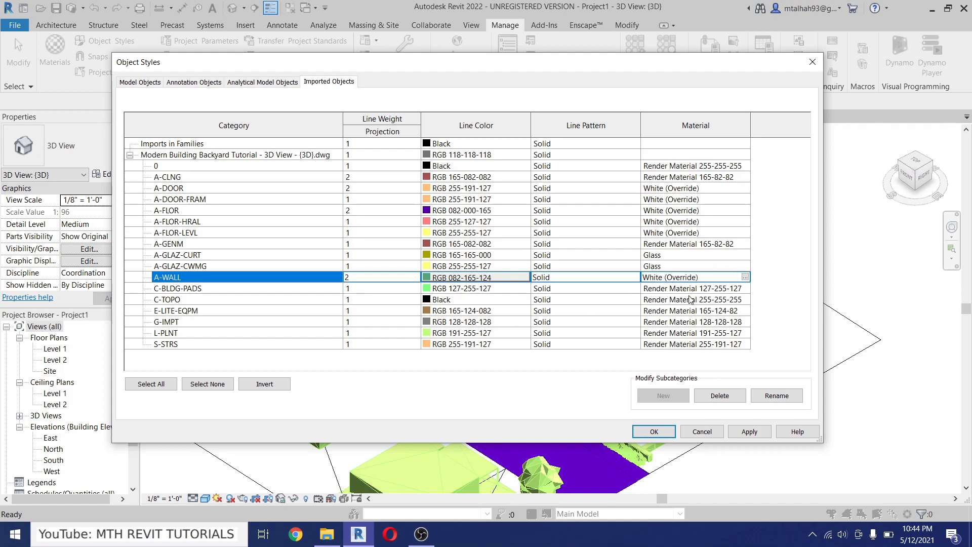
pyautogui.click(177, 287)
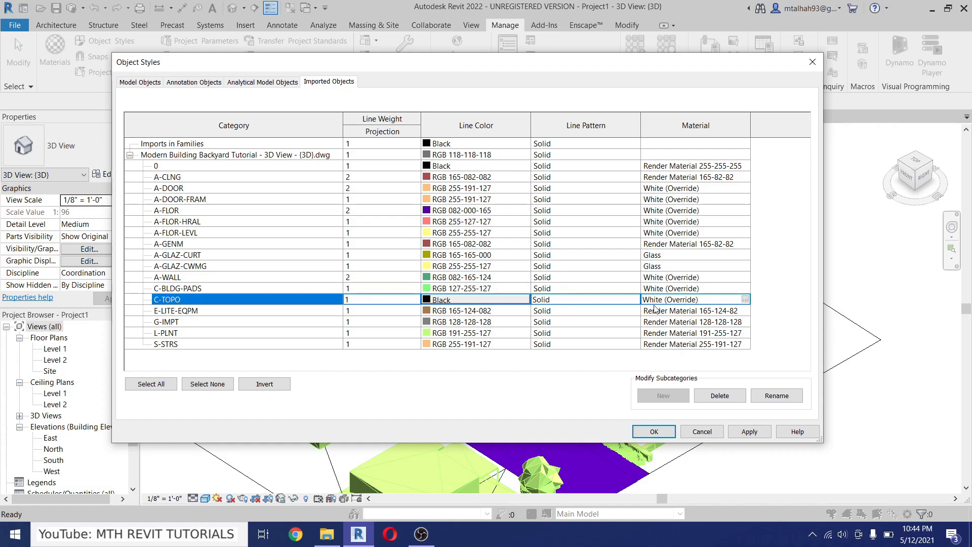
pyautogui.click(653, 430)
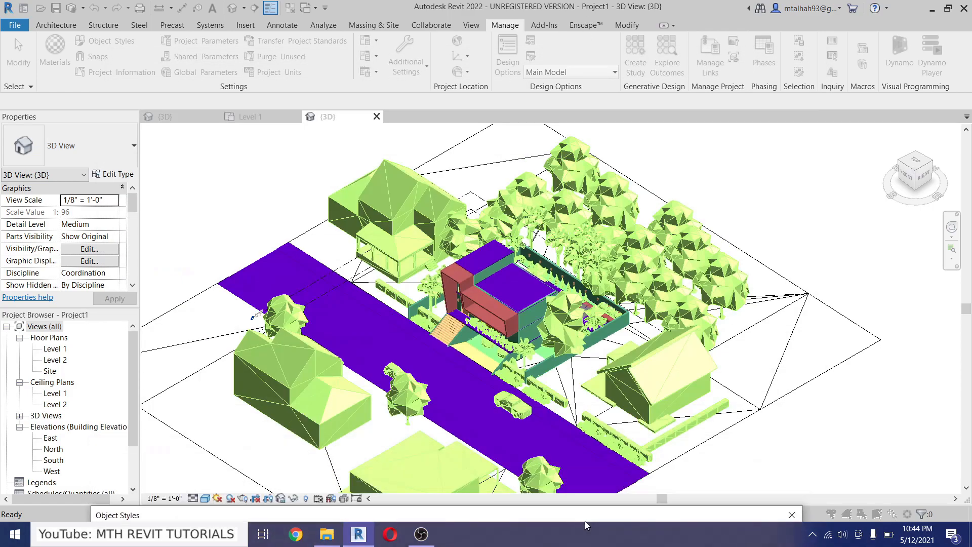
pyautogui.click(111, 40)
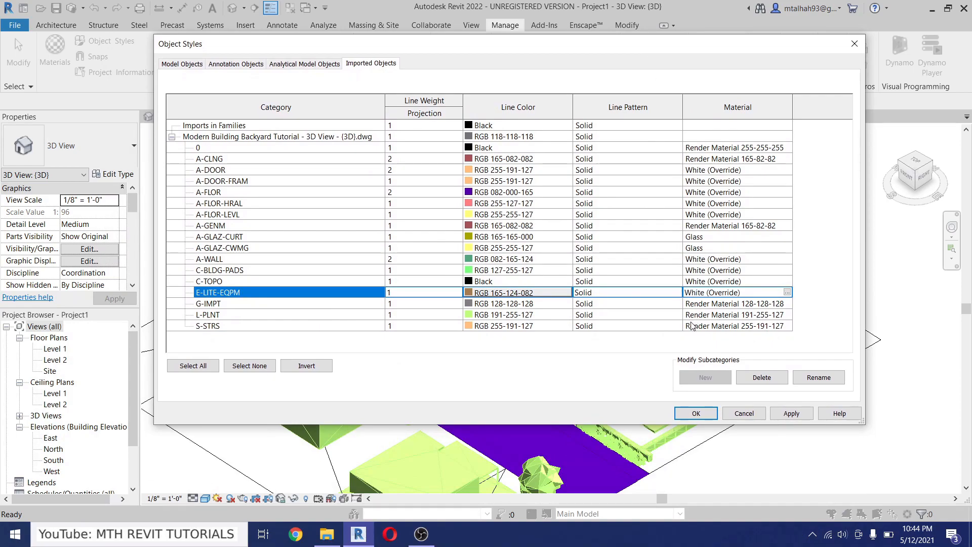
pyautogui.click(208, 314)
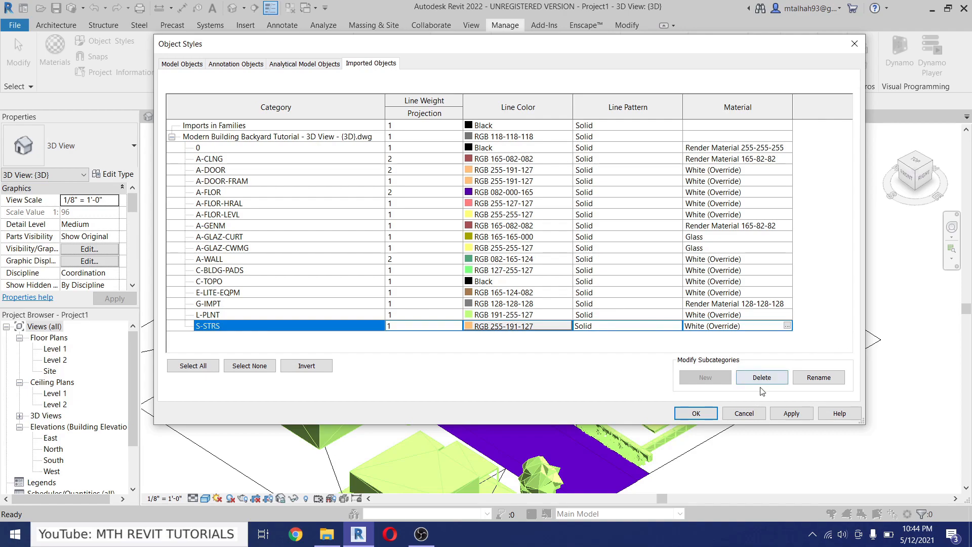
pyautogui.click(790, 413)
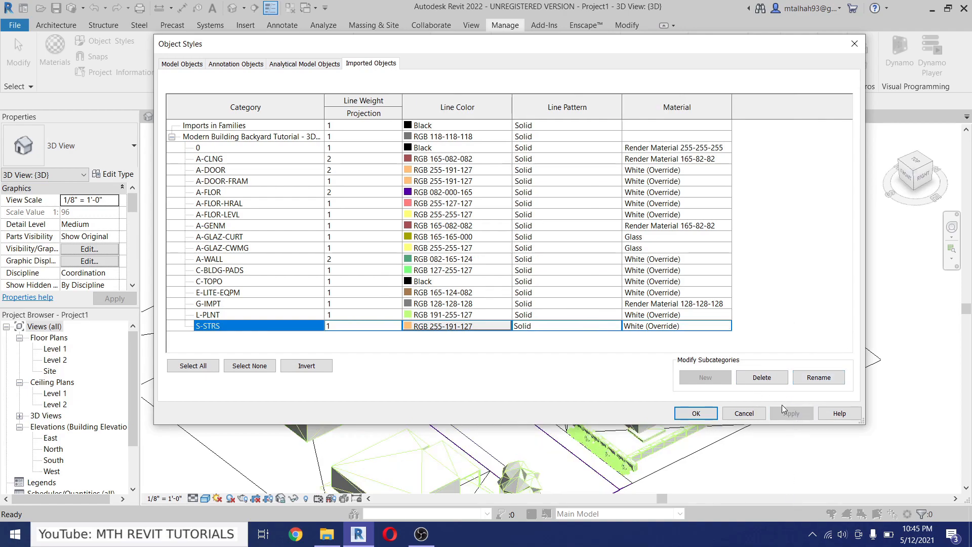
pyautogui.click(694, 413)
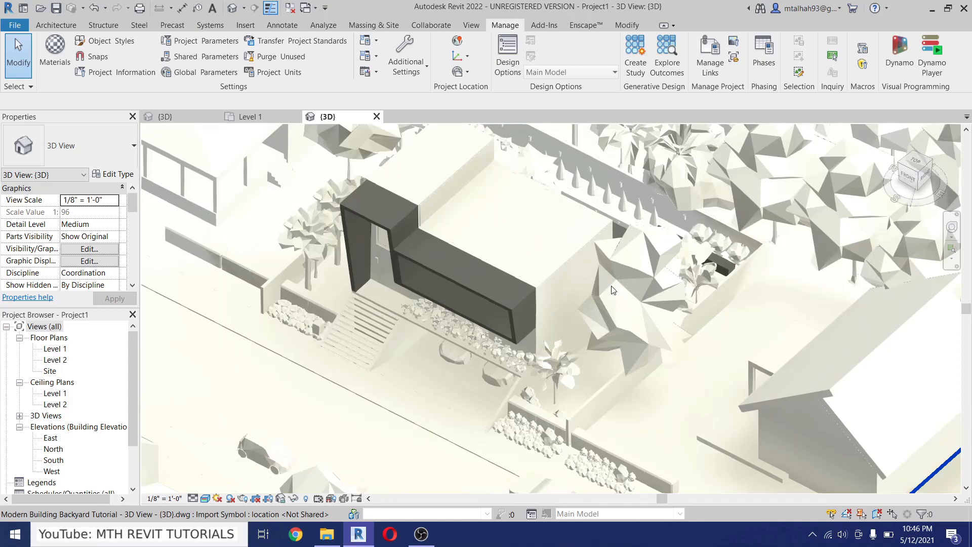
pyautogui.moveTo(611, 289); pyautogui.dragTo(328, 425)
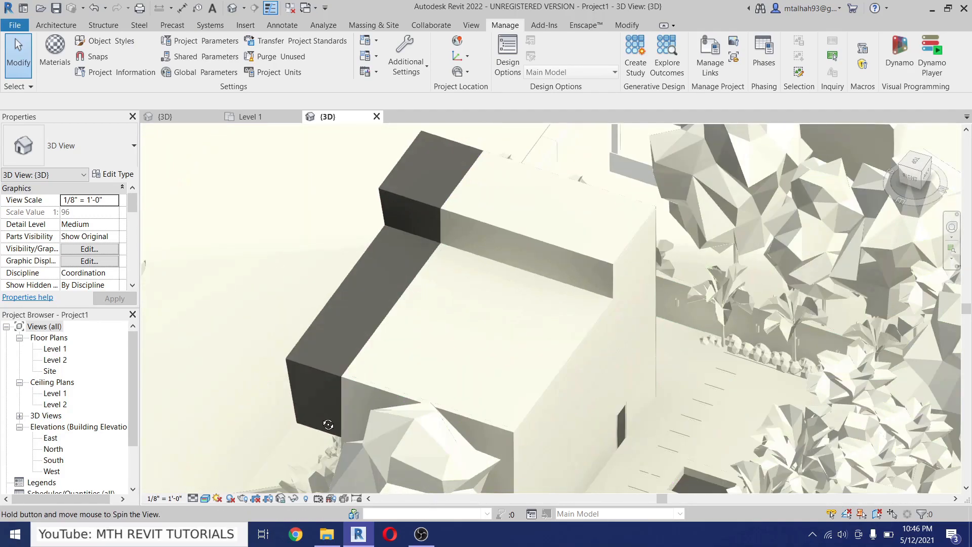
pyautogui.moveTo(328, 425); pyautogui.dragTo(480, 309)
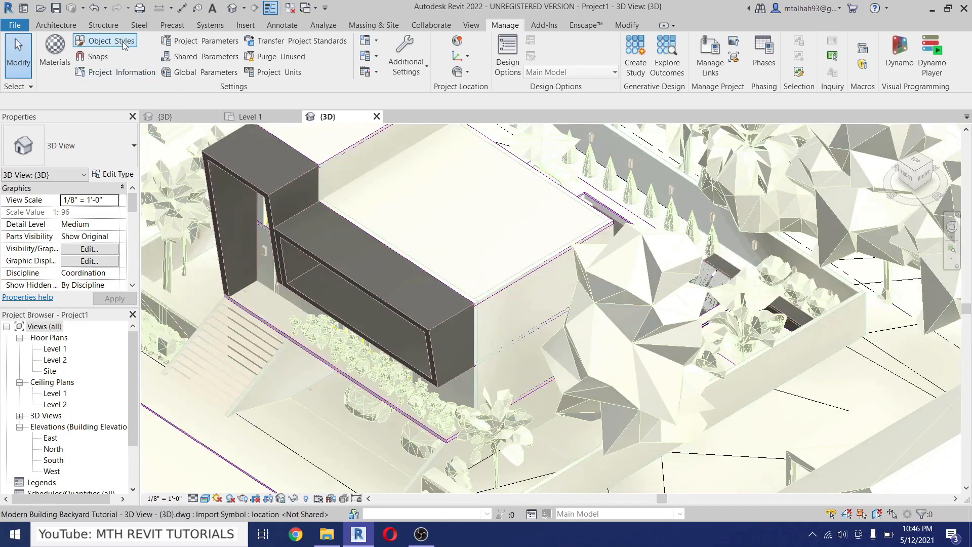
# Set the imported A-GENM layer's material to White (Override) in Object Styles.
pyautogui.click(105, 41)
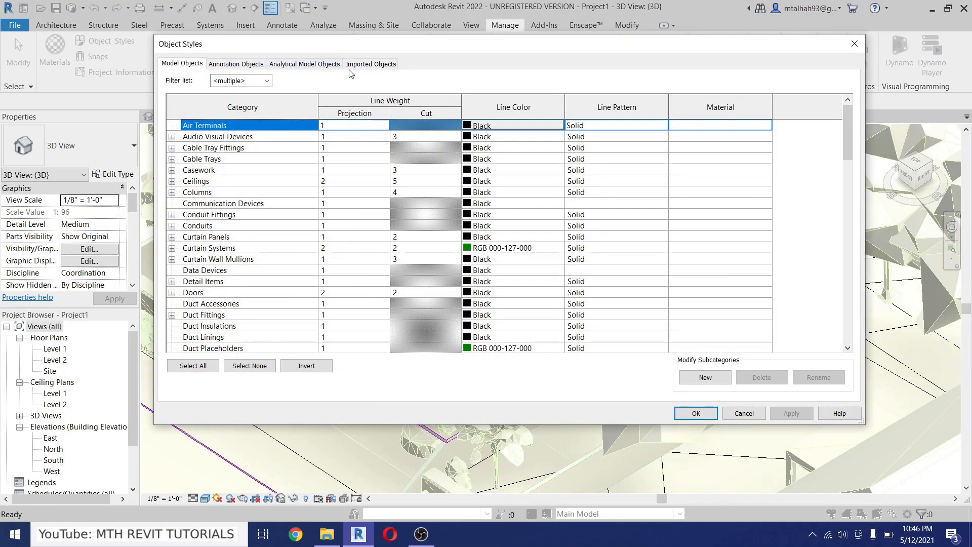
pyautogui.click(370, 63)
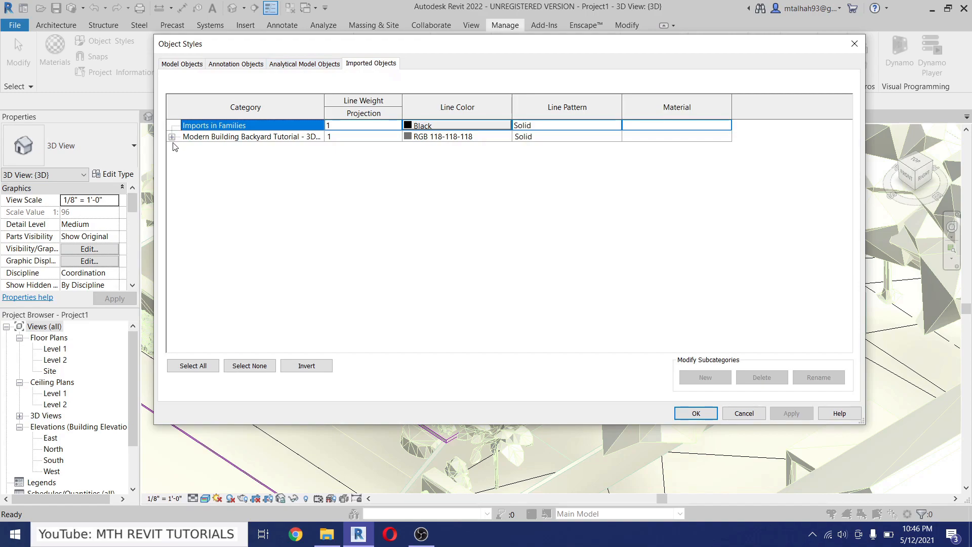
pyautogui.click(172, 137)
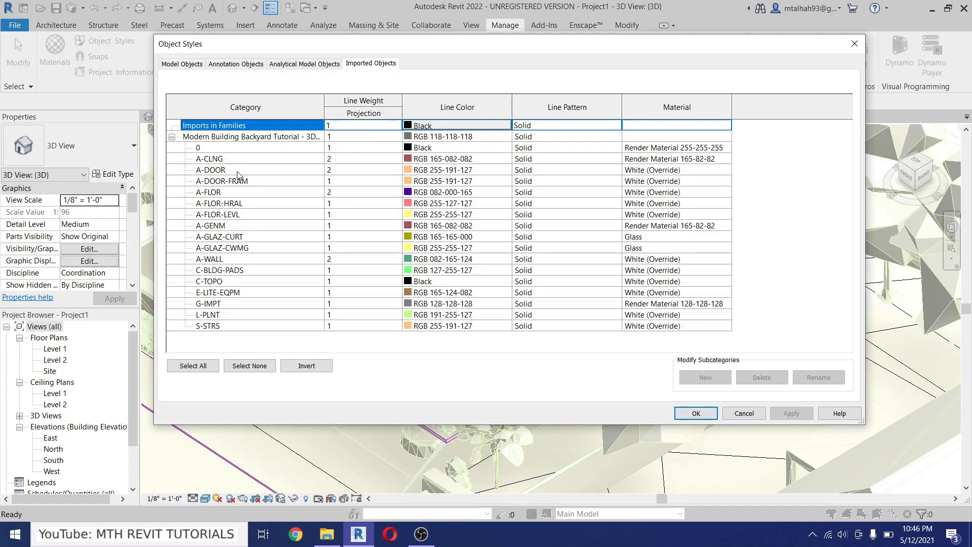
pyautogui.moveTo(177, 267)
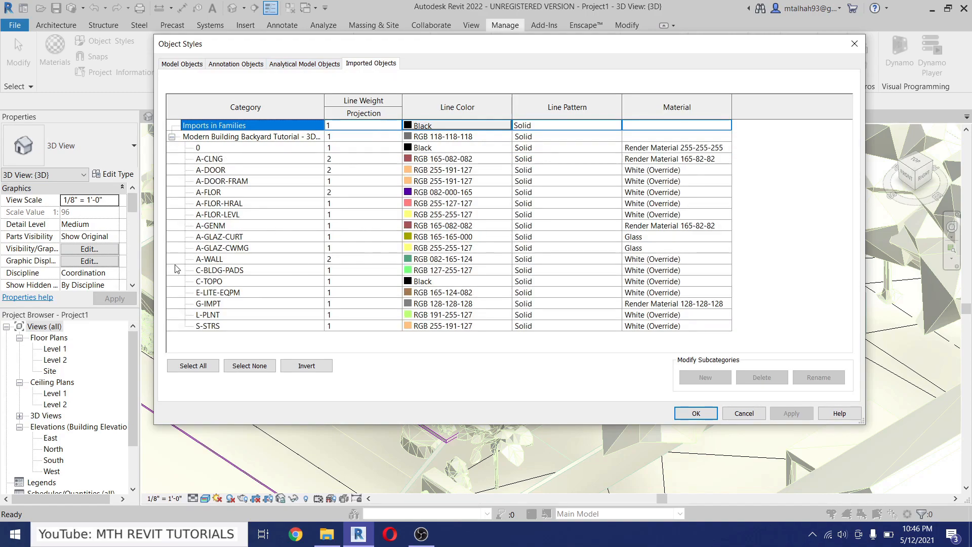
pyautogui.click(209, 224)
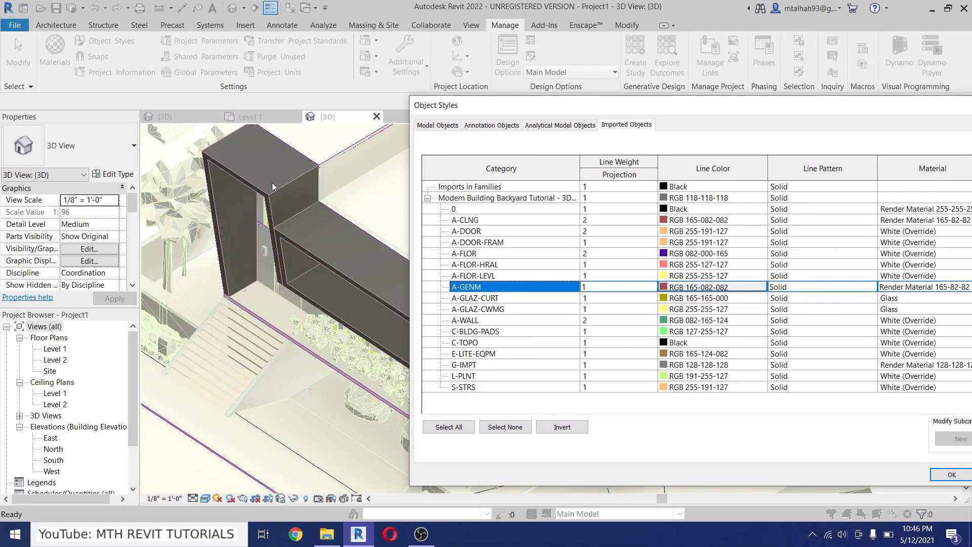
pyautogui.moveTo(270, 218)
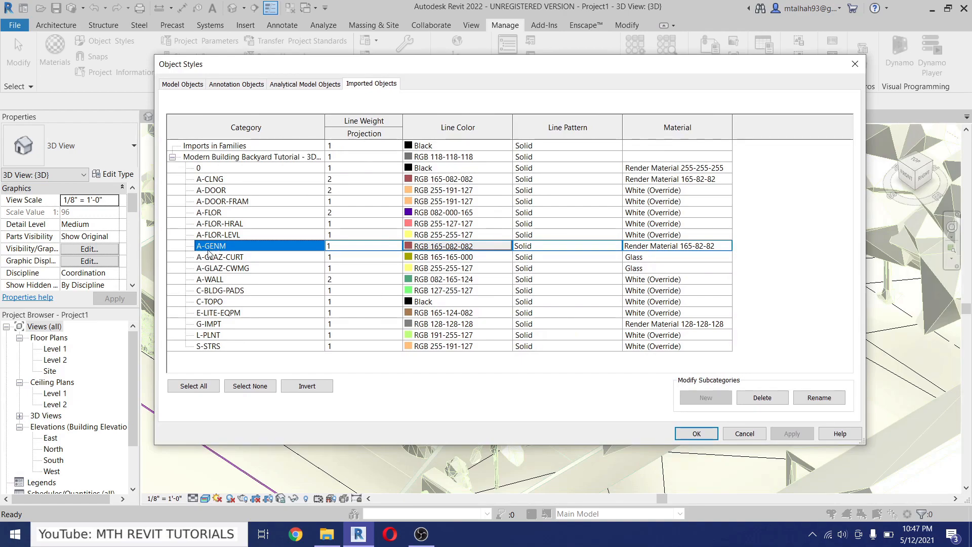
pyautogui.click(676, 246)
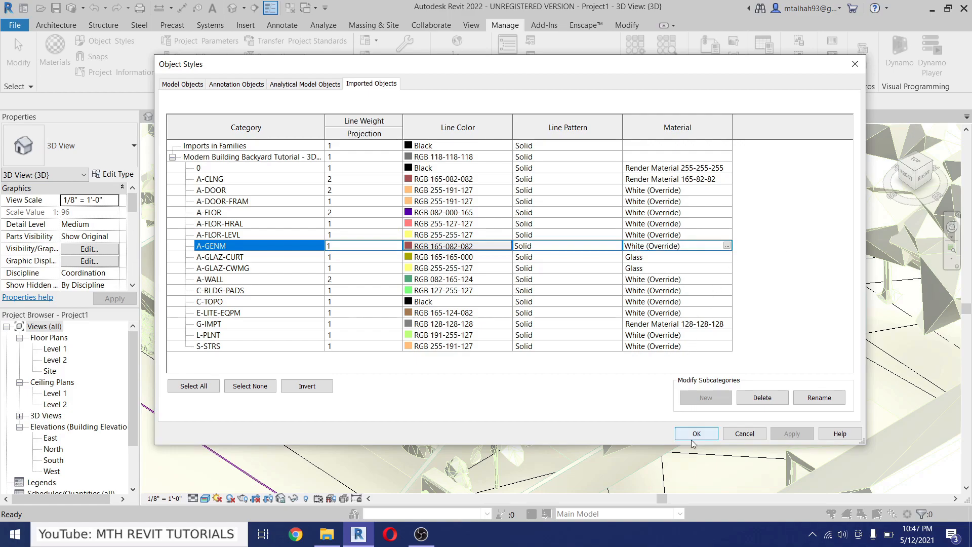
pyautogui.click(695, 432)
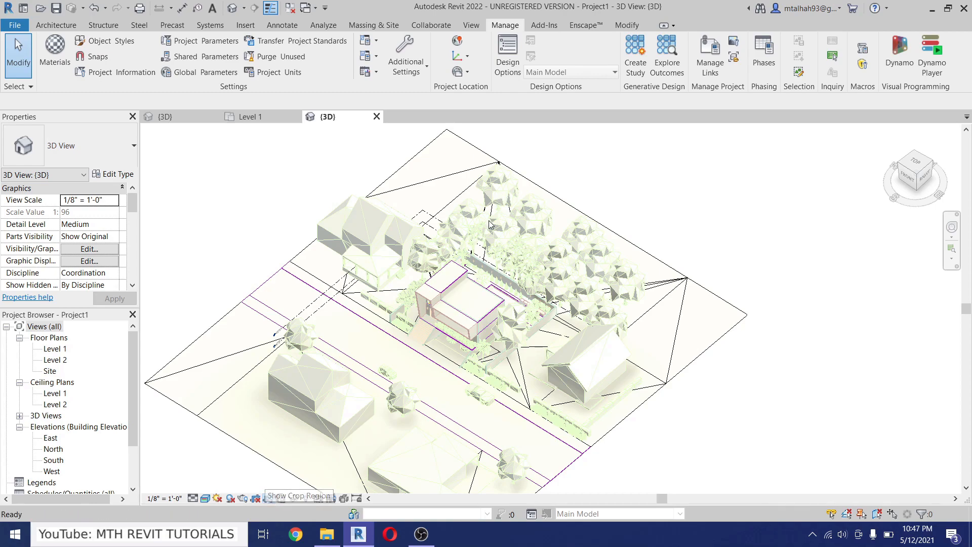
# Turn on the 3D view's crop region and open the Rendering settings.
pyautogui.click(298, 498)
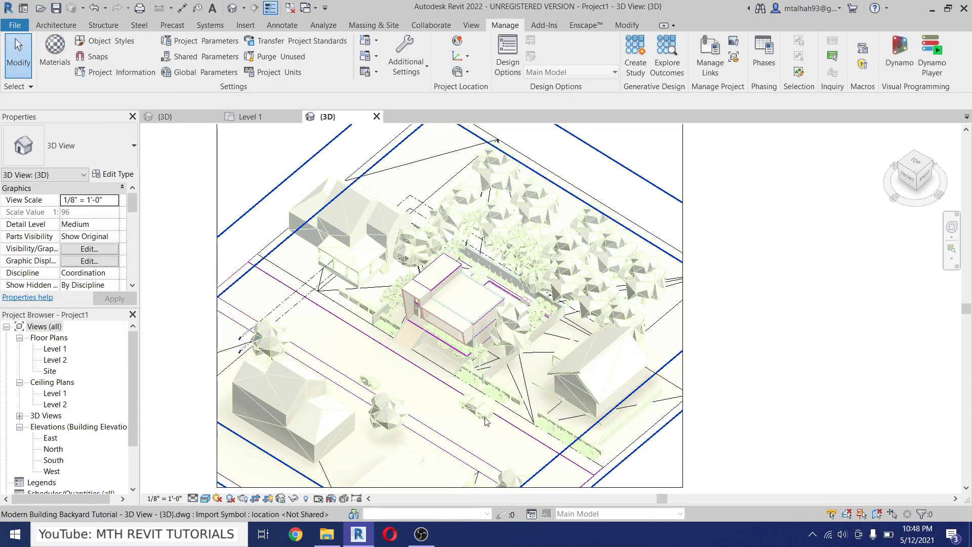
pyautogui.click(458, 41)
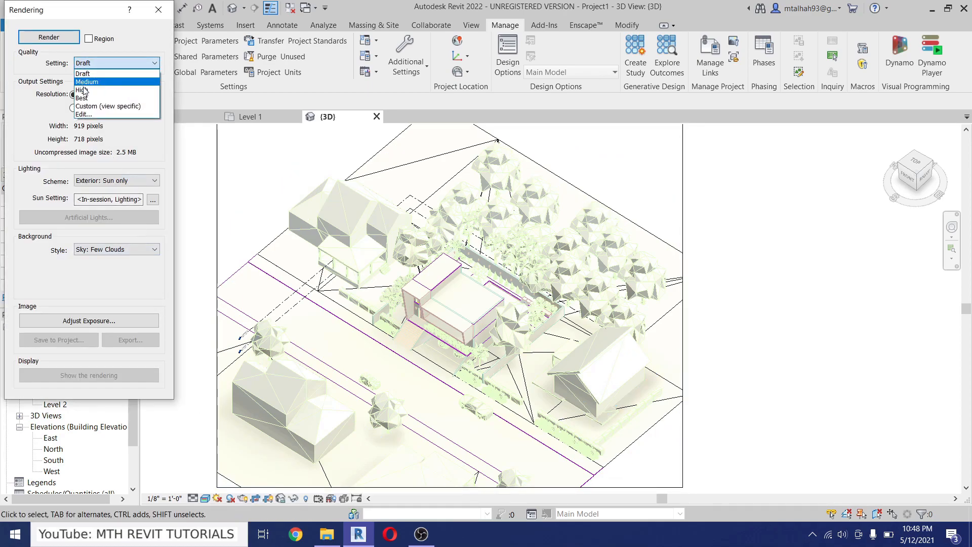
# Render the Revit view at Medium quality and 300 DPI, sun-only lighting, few-clouds sky.
pyautogui.click(86, 81)
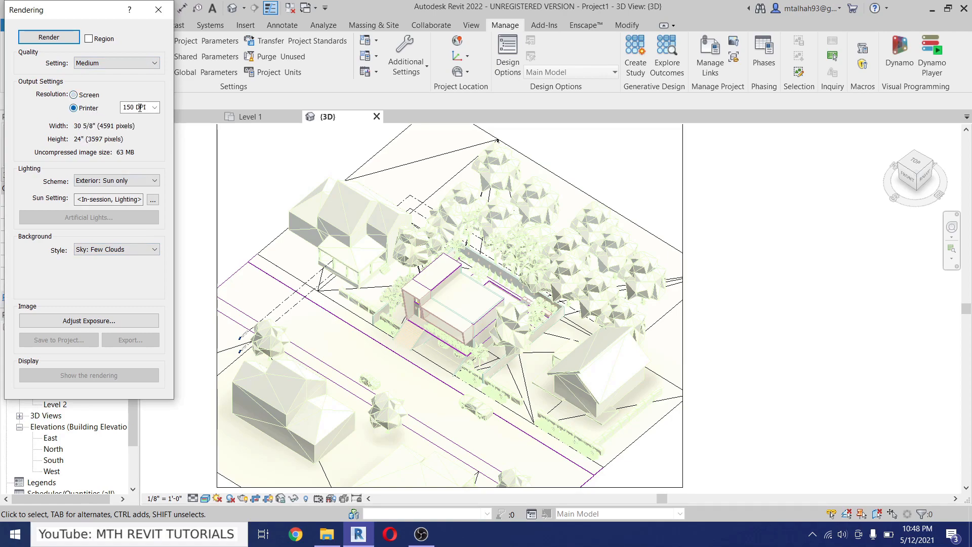
pyautogui.click(155, 107)
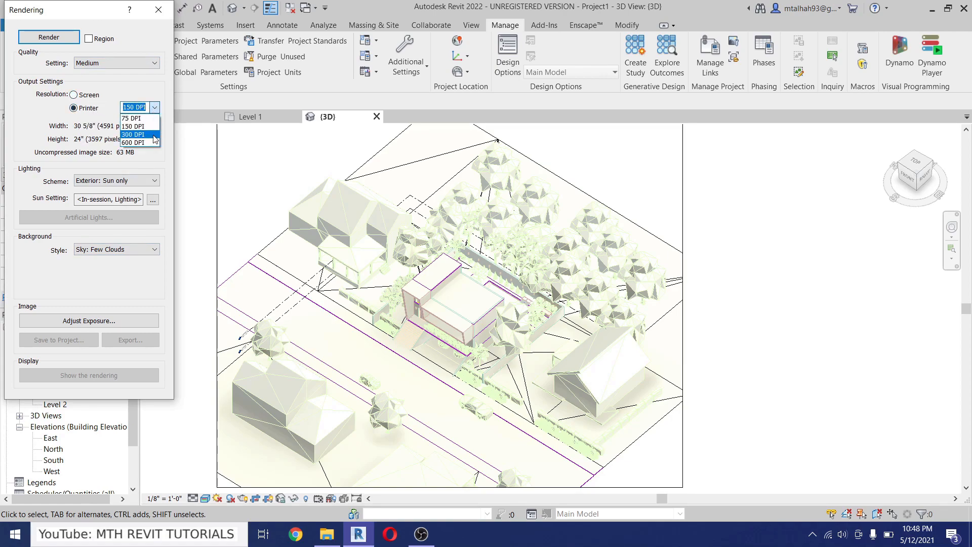
pyautogui.click(132, 135)
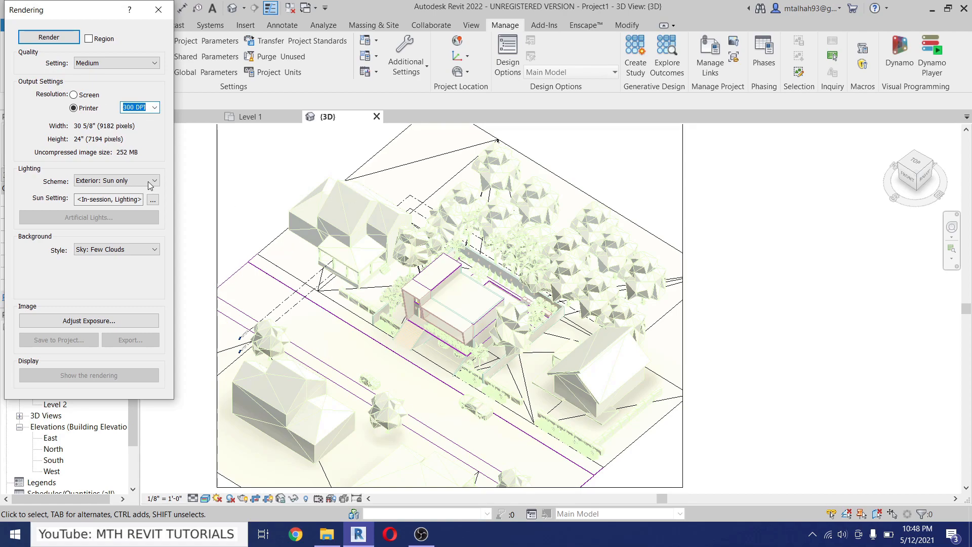
pyautogui.moveTo(132, 135)
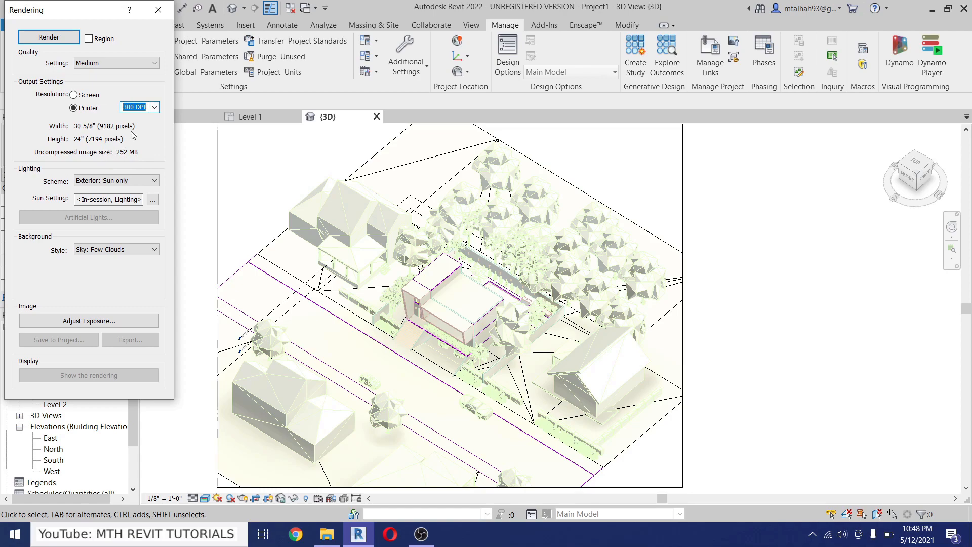
pyautogui.moveTo(157, 127)
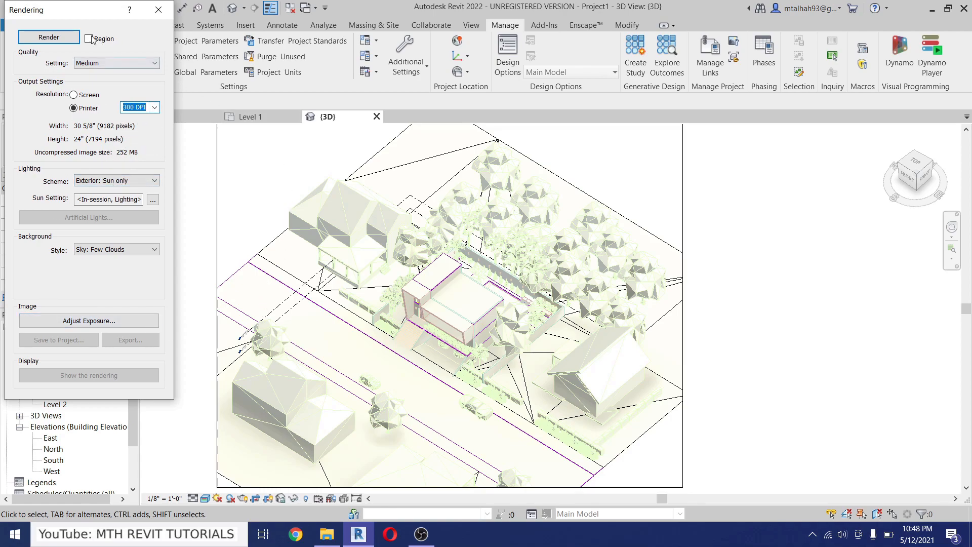
pyautogui.click(49, 36)
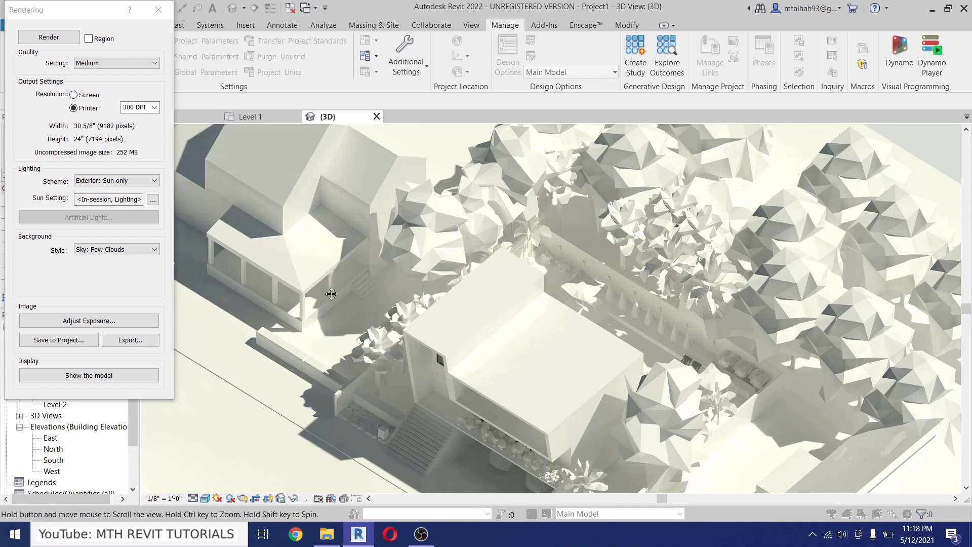
pyautogui.moveTo(558, 309); pyautogui.dragTo(397, 317)
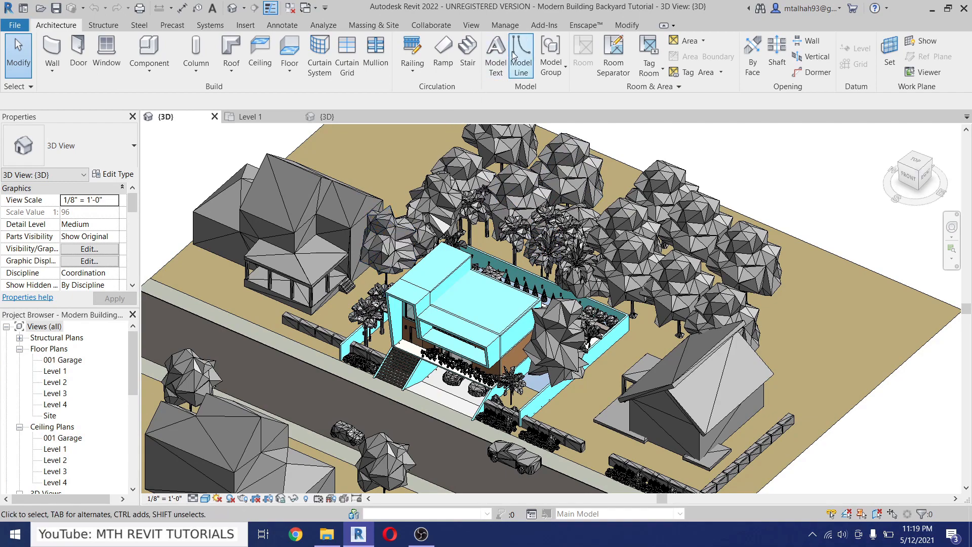
# Start Enscape live rendering from the Enscape ribbon tab.
pyautogui.click(584, 25)
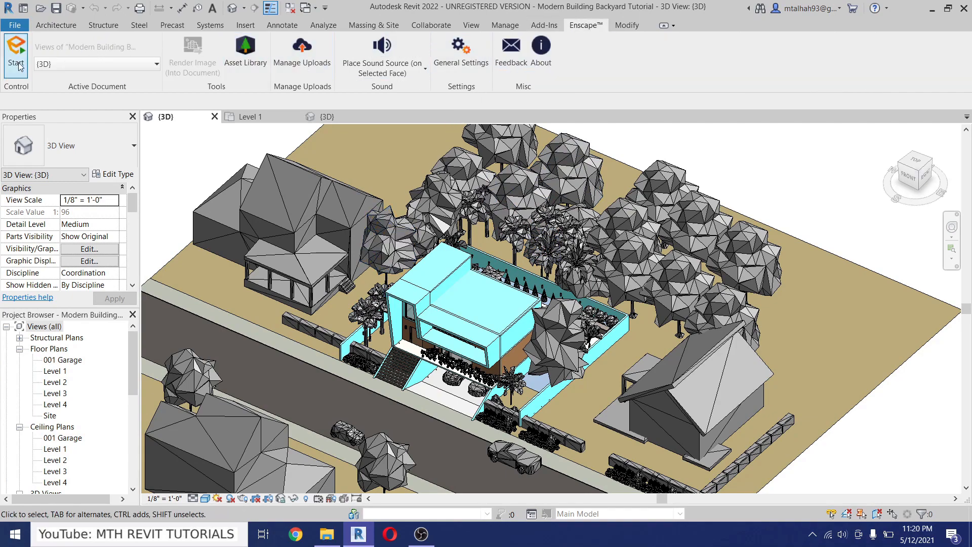
pyautogui.click(16, 52)
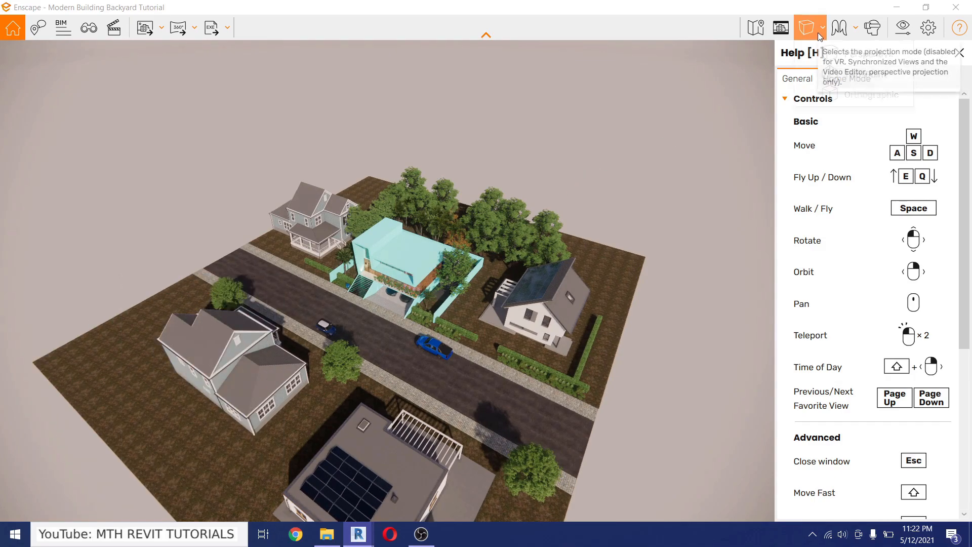
# Switch the Enscape view to Orthographic projection and bring up Visual Settings.
pyautogui.click(806, 27)
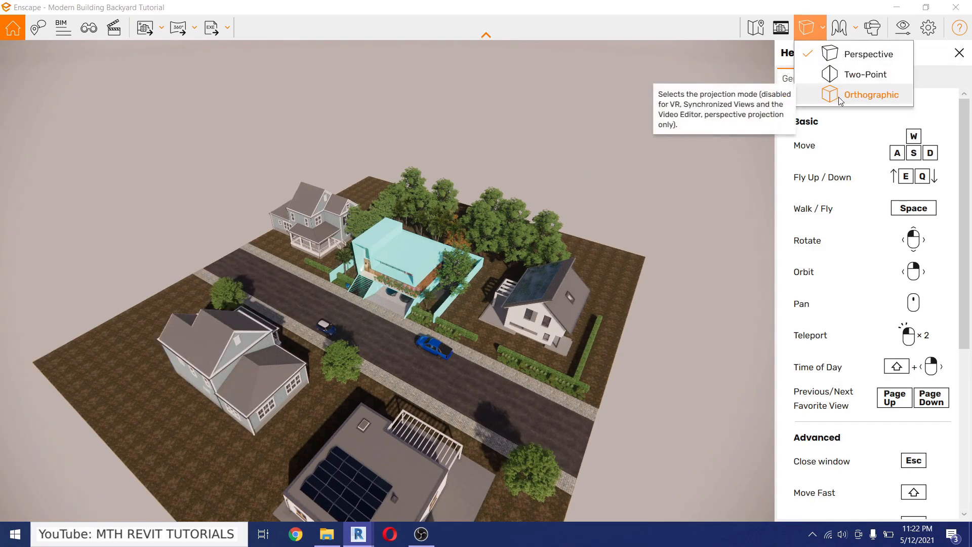
pyautogui.click(872, 94)
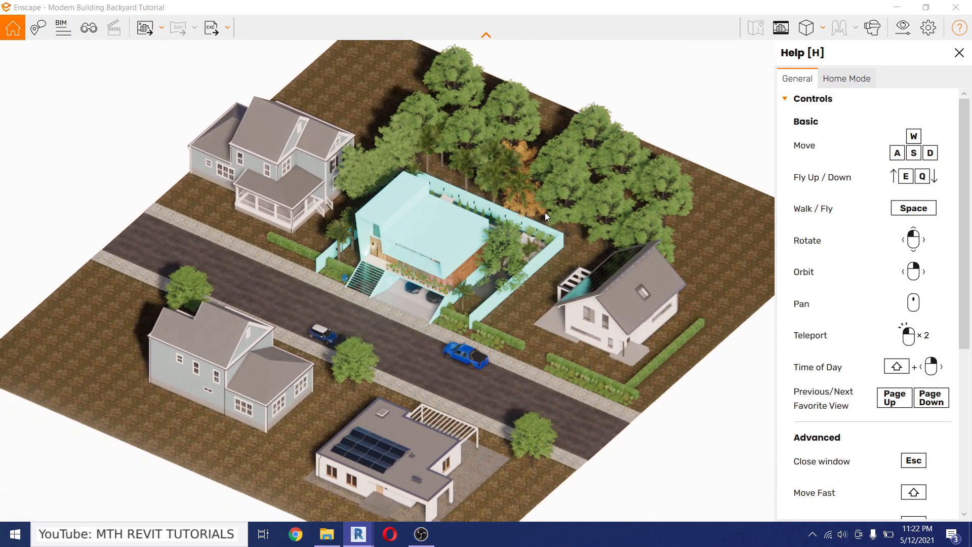
pyautogui.moveTo(903, 28)
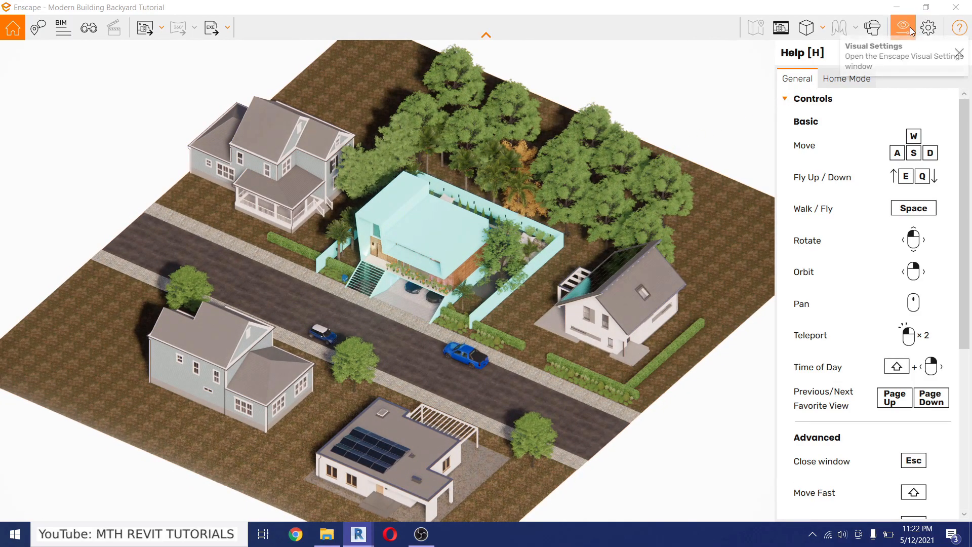
pyautogui.click(902, 26)
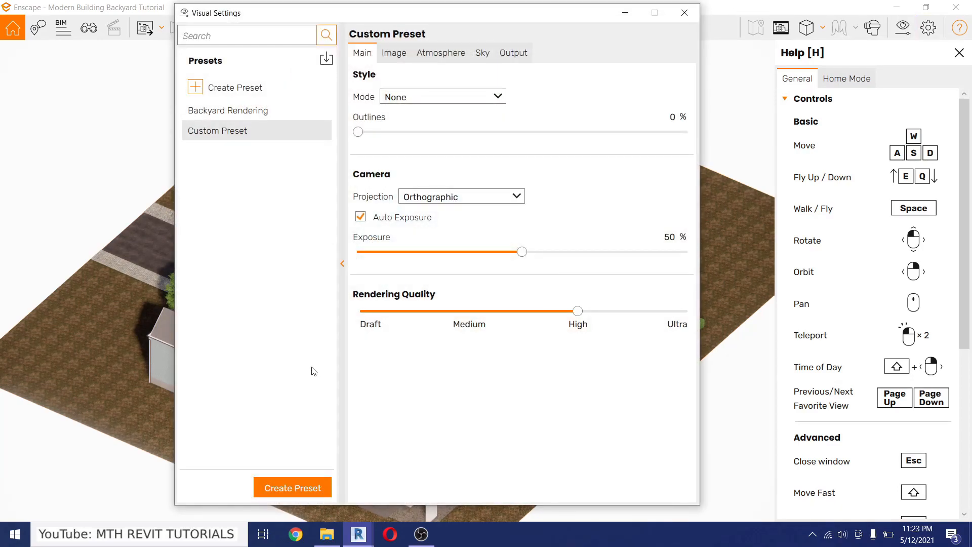
pyautogui.moveTo(266, 205)
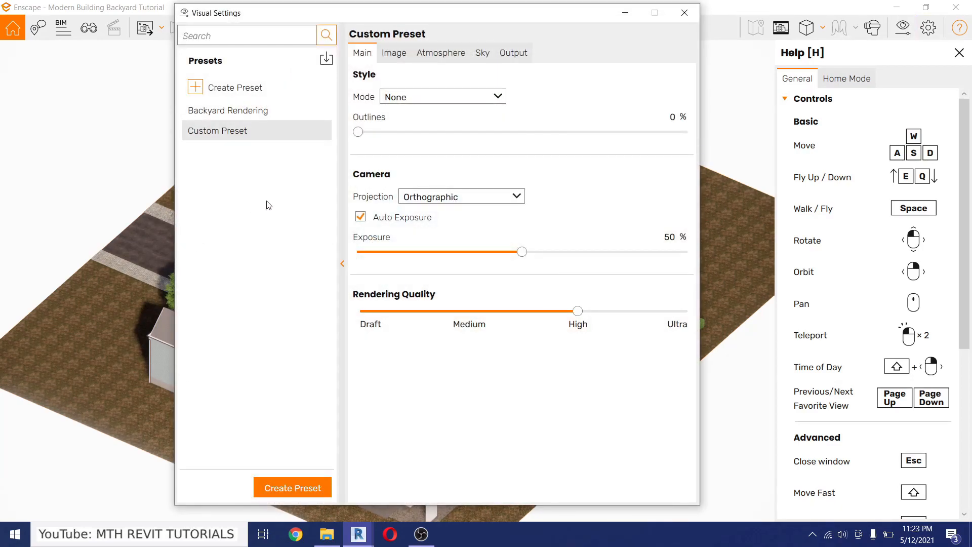
pyautogui.moveTo(229, 213)
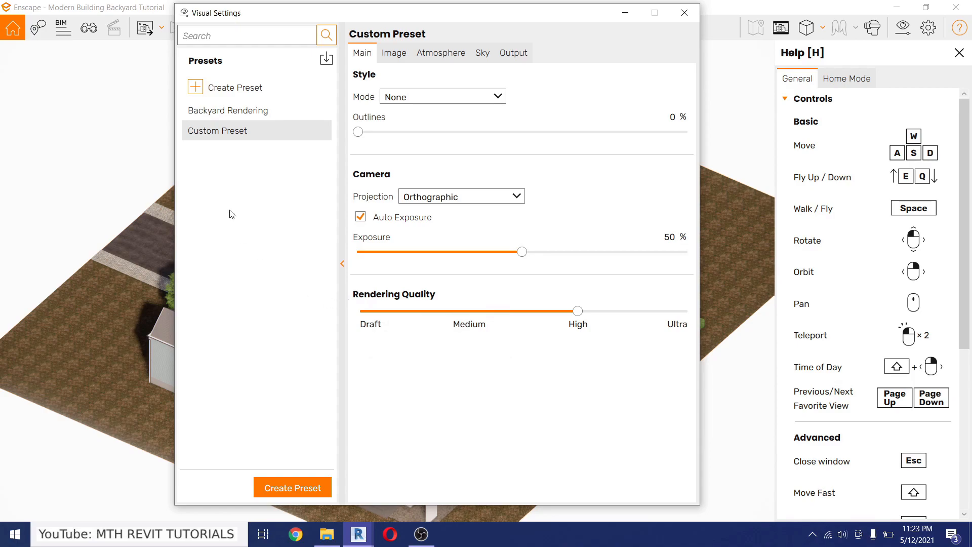
pyautogui.moveTo(428, 210)
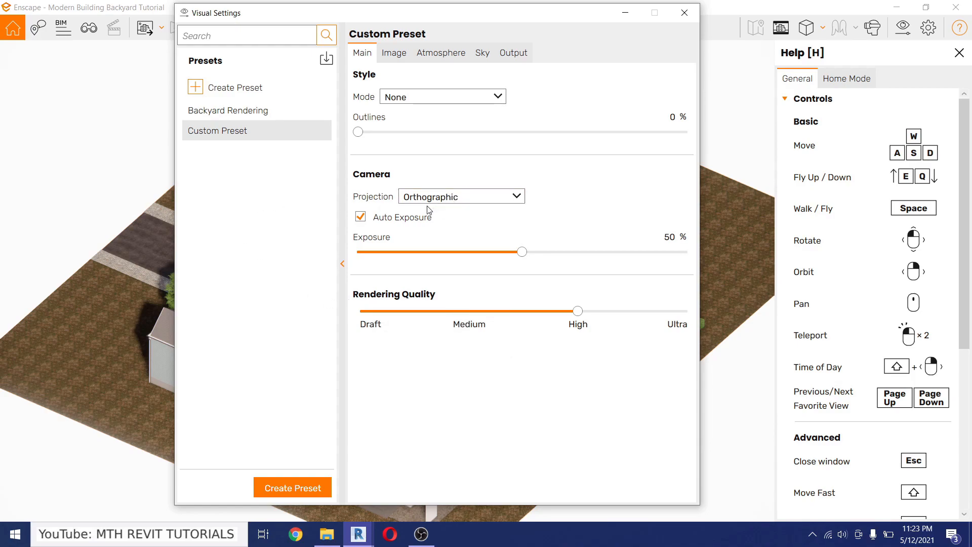
pyautogui.moveTo(507, 294)
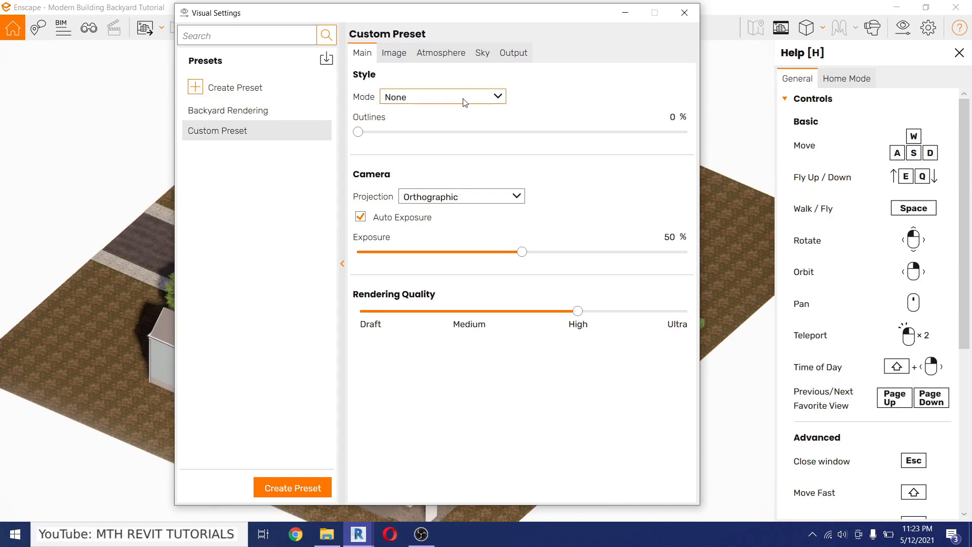
# Set the Enscape rendering mode to White.
pyautogui.click(442, 96)
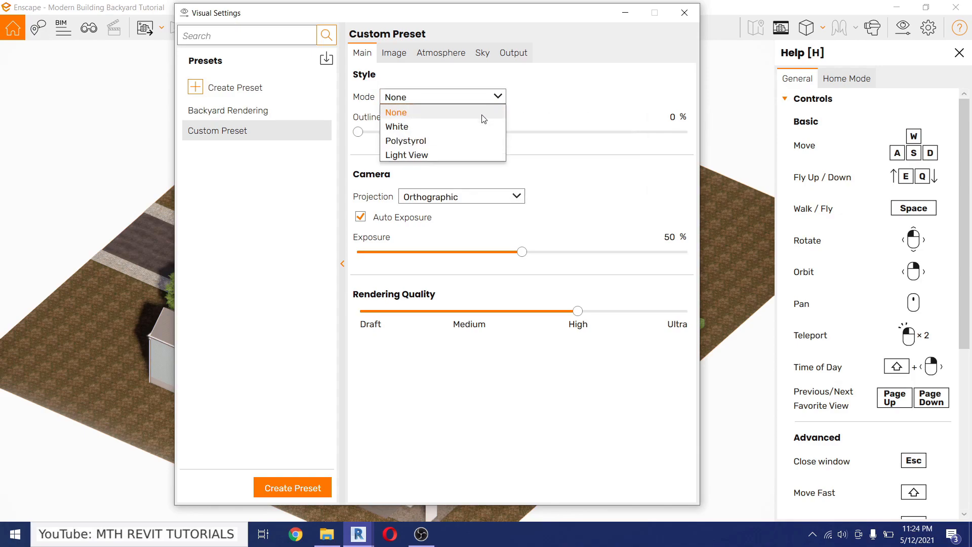
pyautogui.click(397, 126)
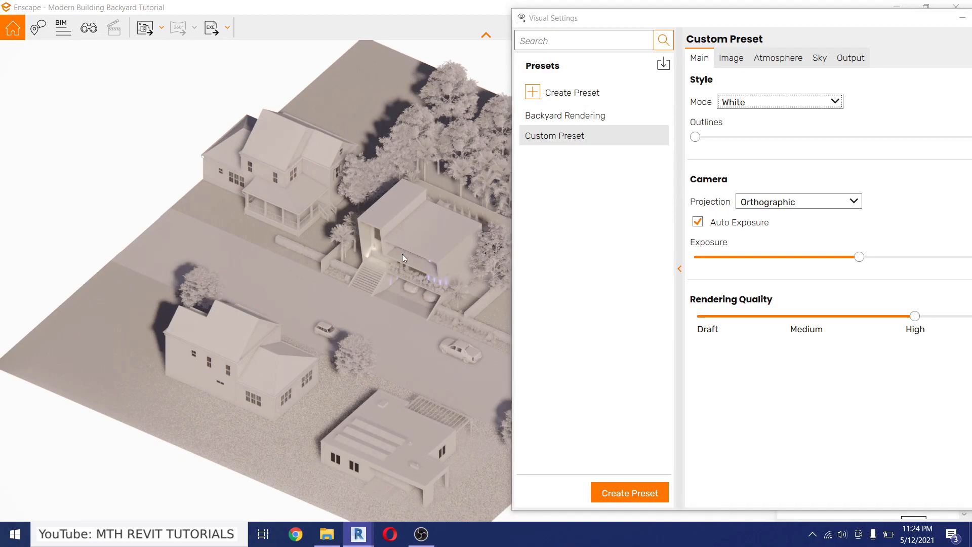
pyautogui.moveTo(547, 17); pyautogui.dragTo(487, 11)
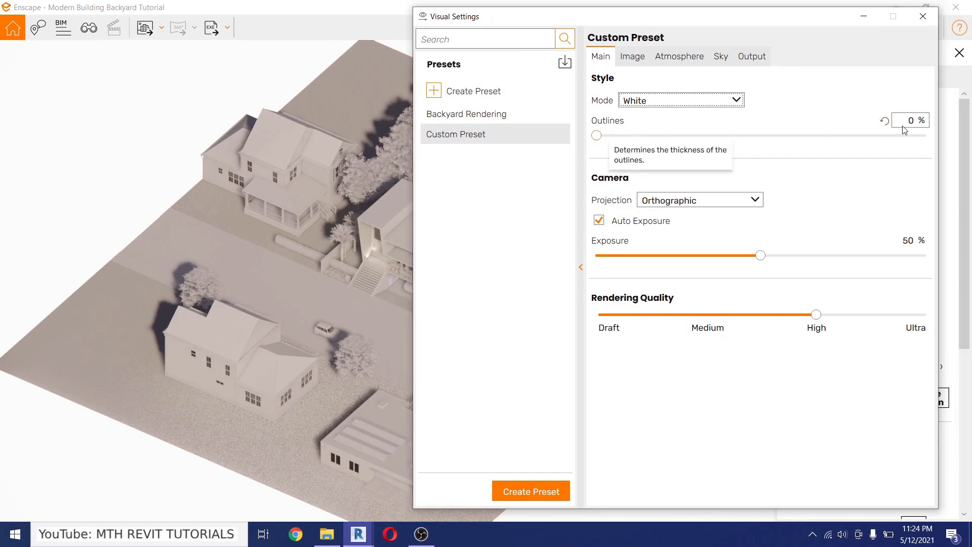
pyautogui.write('8')
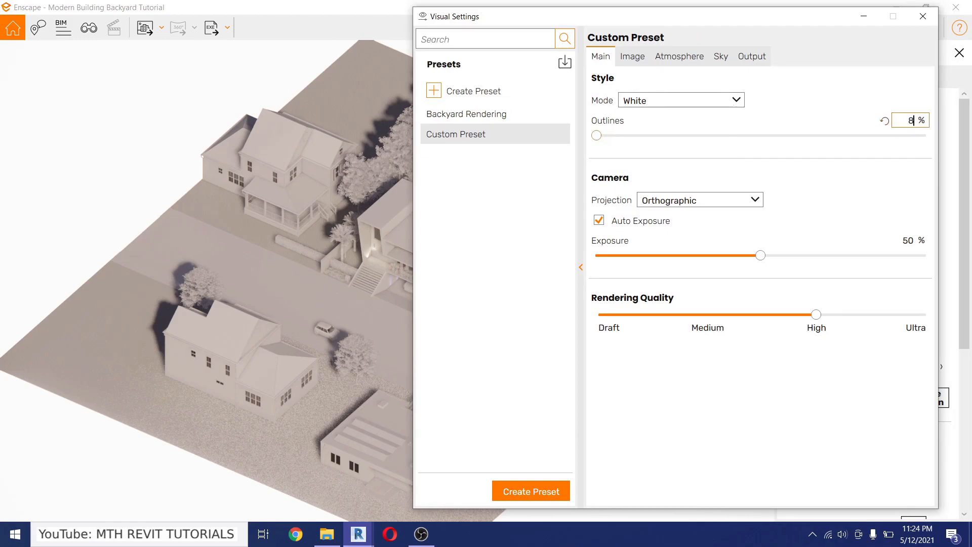
# Raise exposure to 65% and settle outline thickness at 23%.
pyautogui.moveTo(595, 135); pyautogui.dragTo(621, 135)
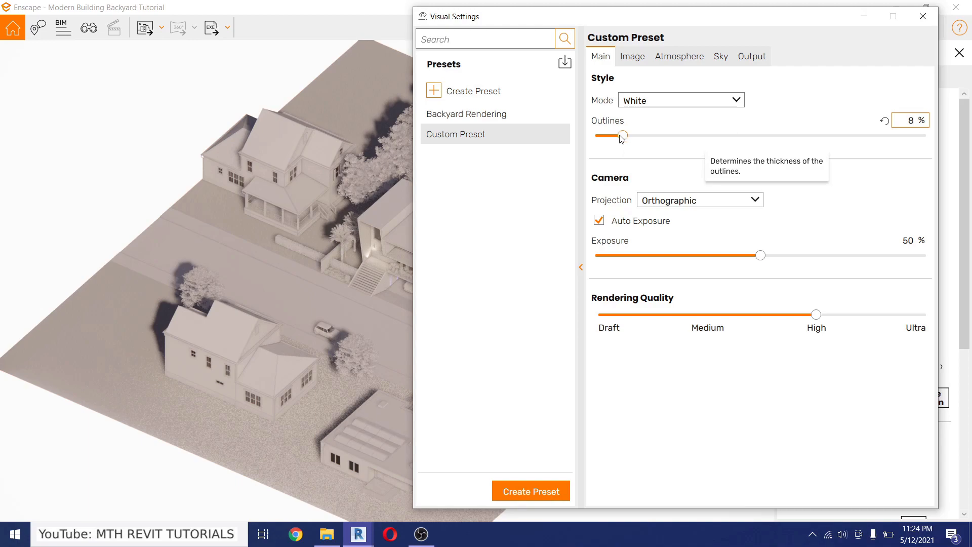
pyautogui.moveTo(621, 135); pyautogui.dragTo(631, 136)
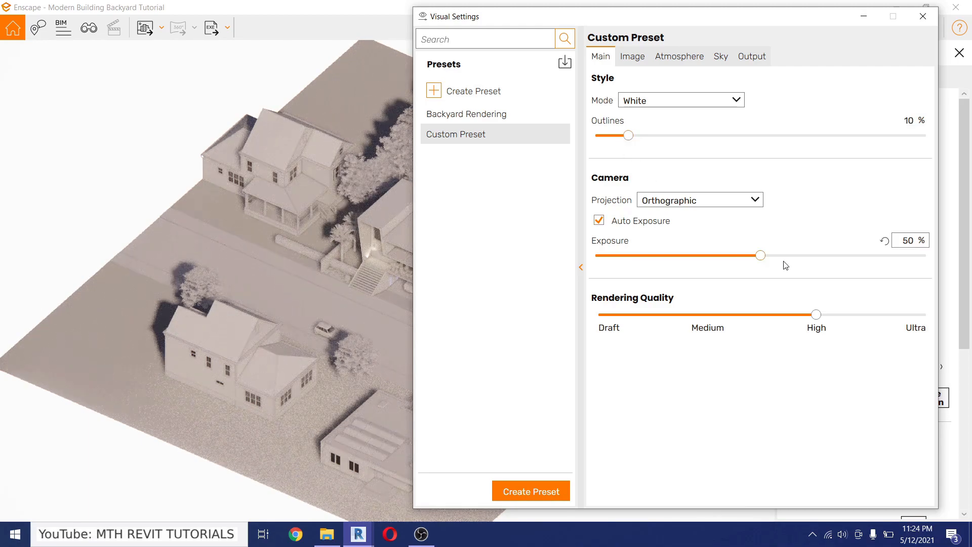
pyautogui.moveTo(761, 255); pyautogui.dragTo(809, 254)
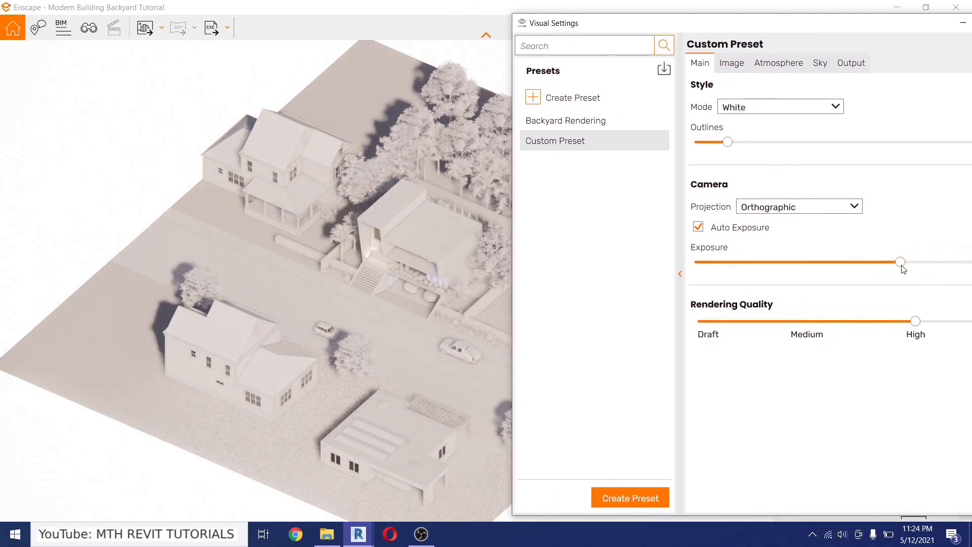
pyautogui.moveTo(899, 261); pyautogui.dragTo(903, 261)
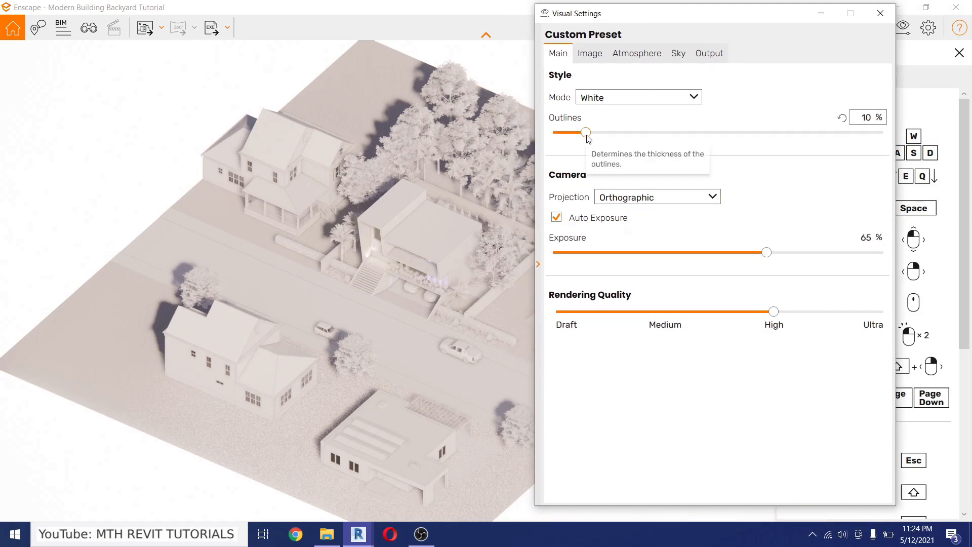
pyautogui.moveTo(585, 132); pyautogui.dragTo(685, 132)
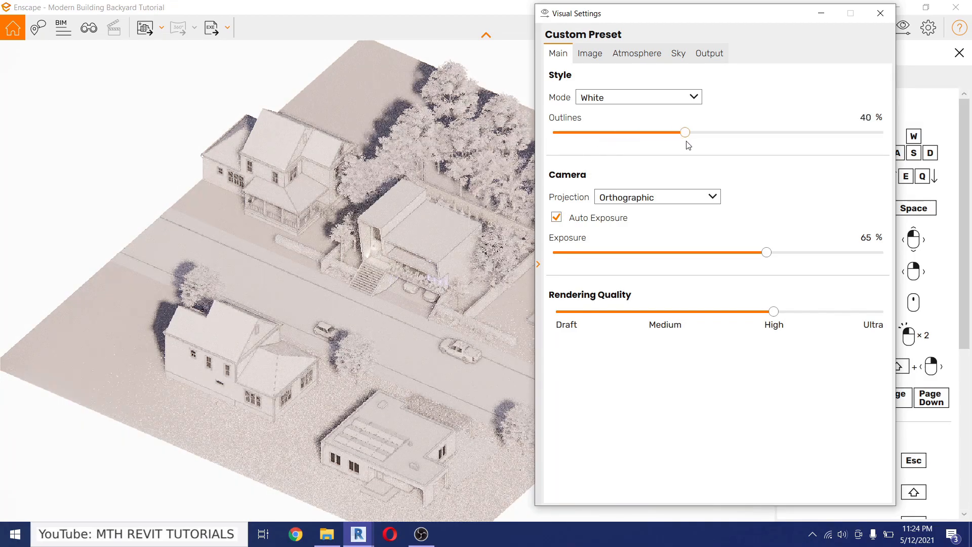
pyautogui.moveTo(684, 132); pyautogui.dragTo(641, 132)
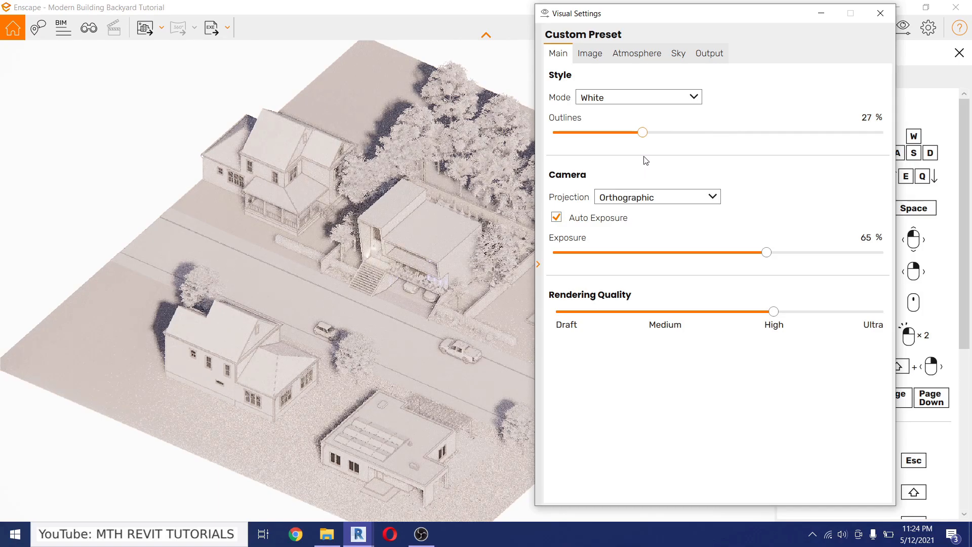
pyautogui.moveTo(641, 132); pyautogui.dragTo(627, 132)
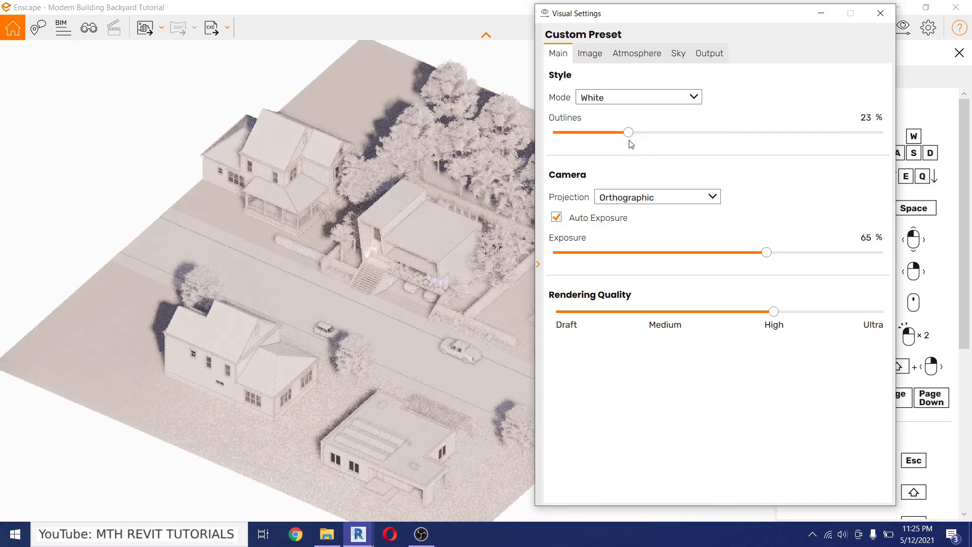
# On the Atmosphere tab, set Sun Brightness to 156% and Shadow Sharpness to 36%.
pyautogui.click(635, 54)
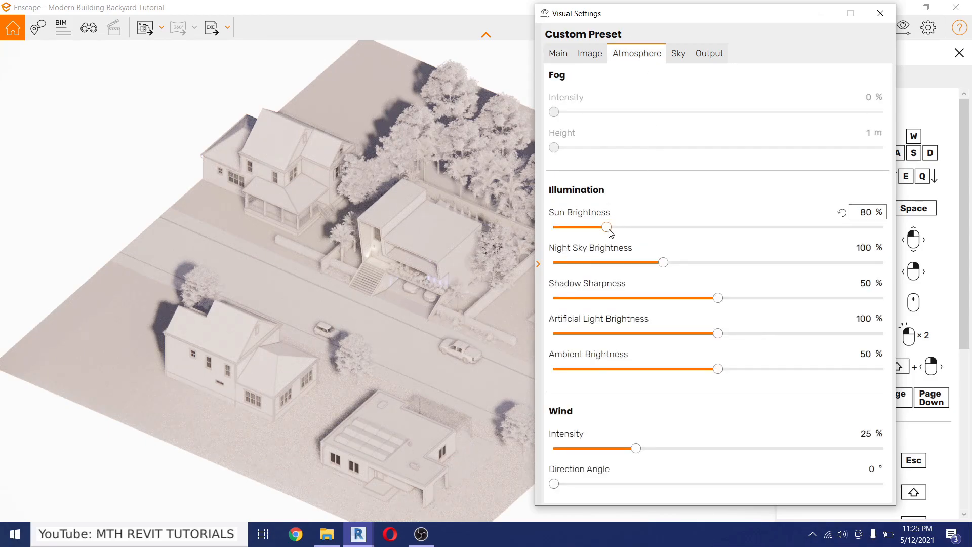
pyautogui.moveTo(607, 226); pyautogui.dragTo(624, 226)
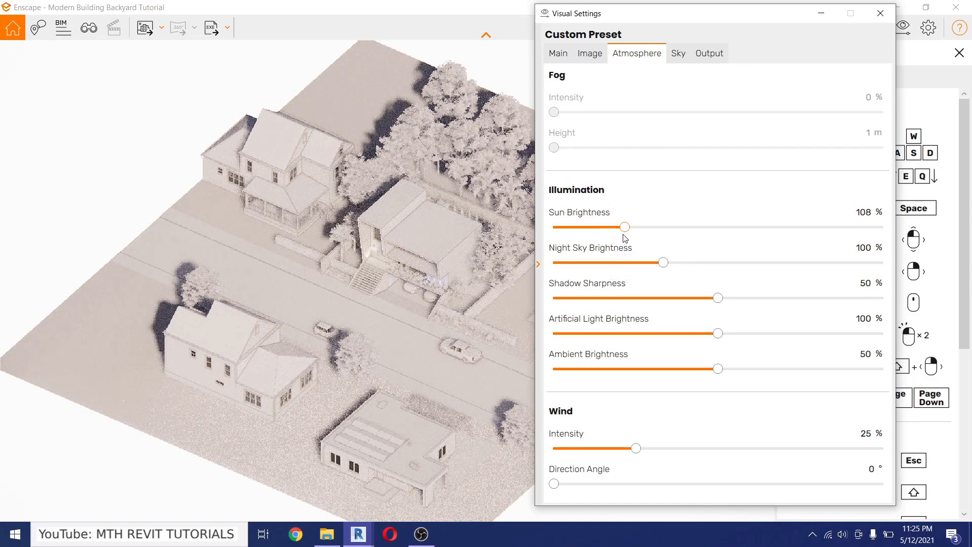
pyautogui.moveTo(624, 226); pyautogui.dragTo(650, 227)
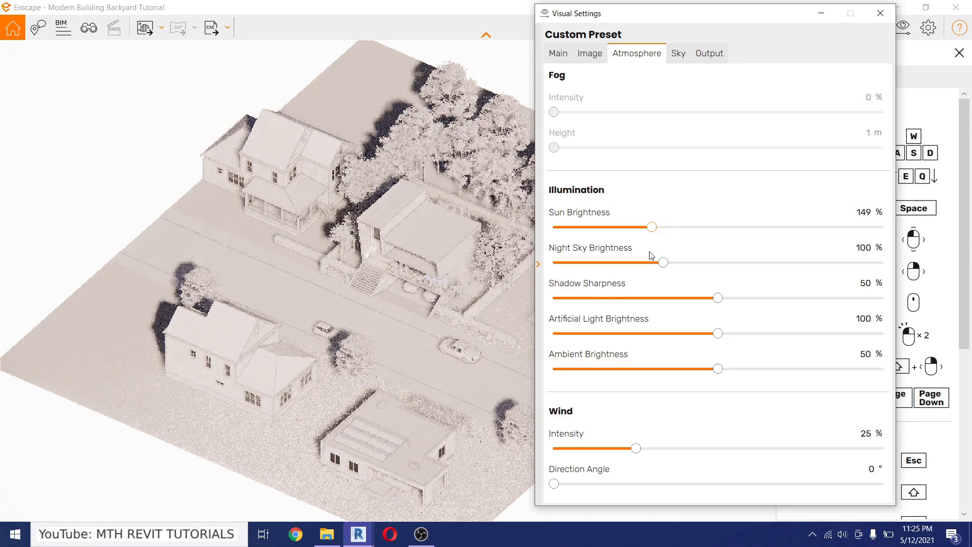
pyautogui.moveTo(650, 227); pyautogui.dragTo(657, 226)
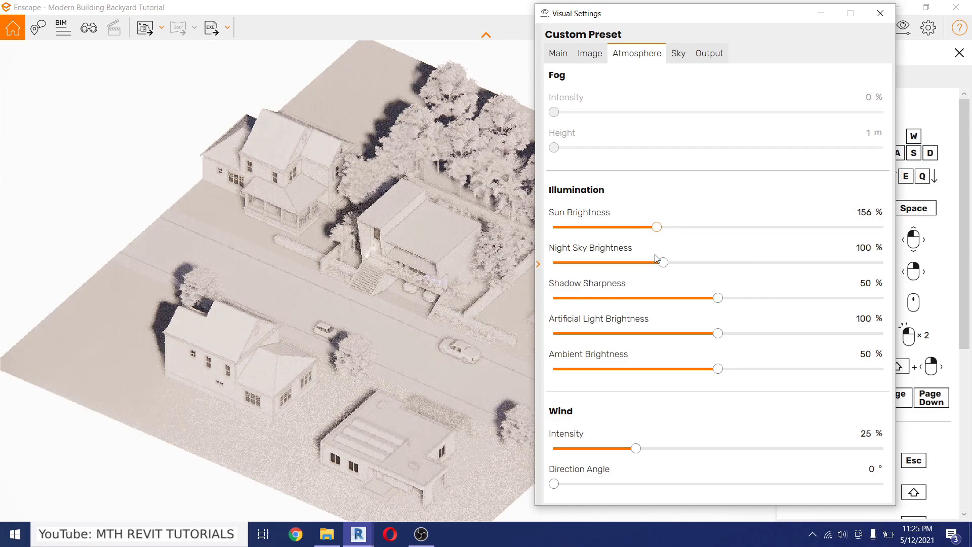
pyautogui.moveTo(718, 298); pyautogui.dragTo(670, 297)
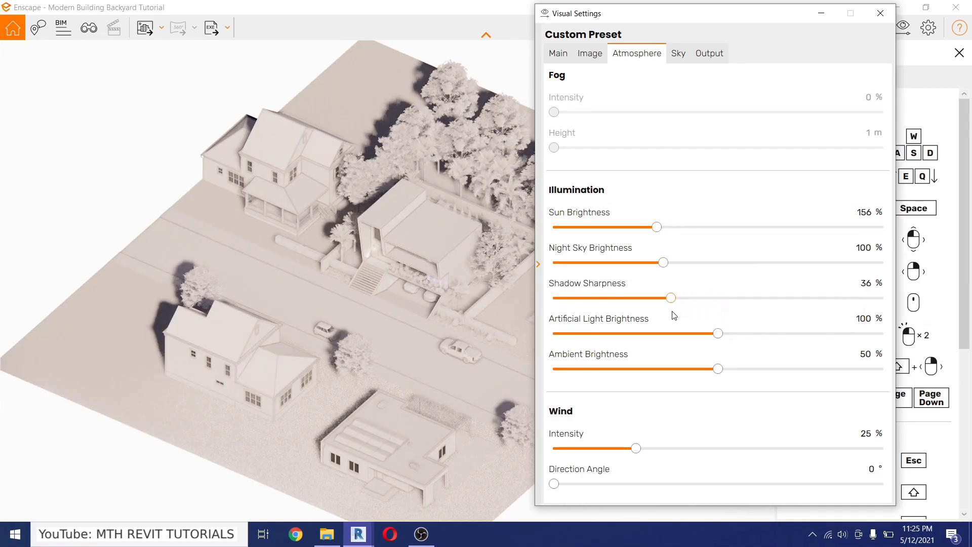
# On the Image tab, darken Shadows to -78% and reduce Saturation to 76%.
pyautogui.click(589, 53)
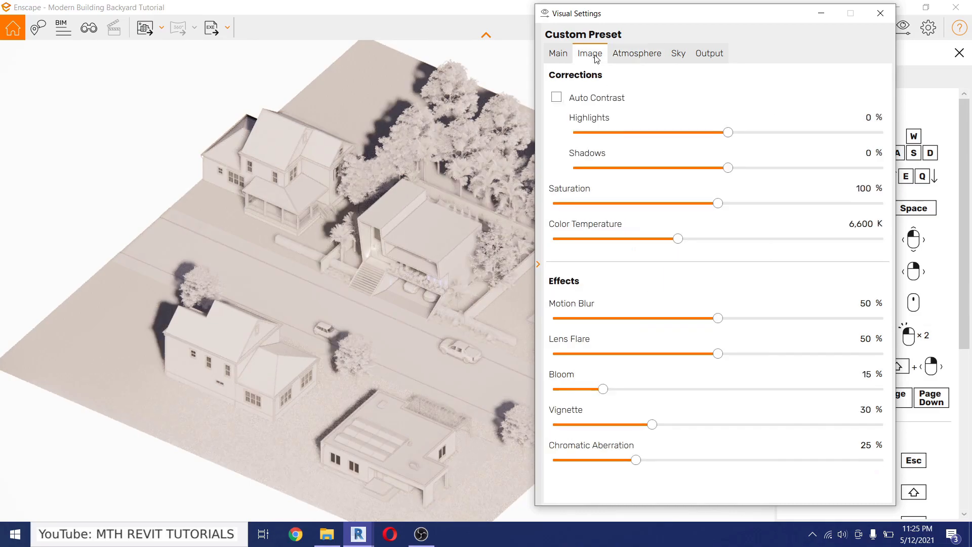
pyautogui.moveTo(727, 167); pyautogui.dragTo(668, 168)
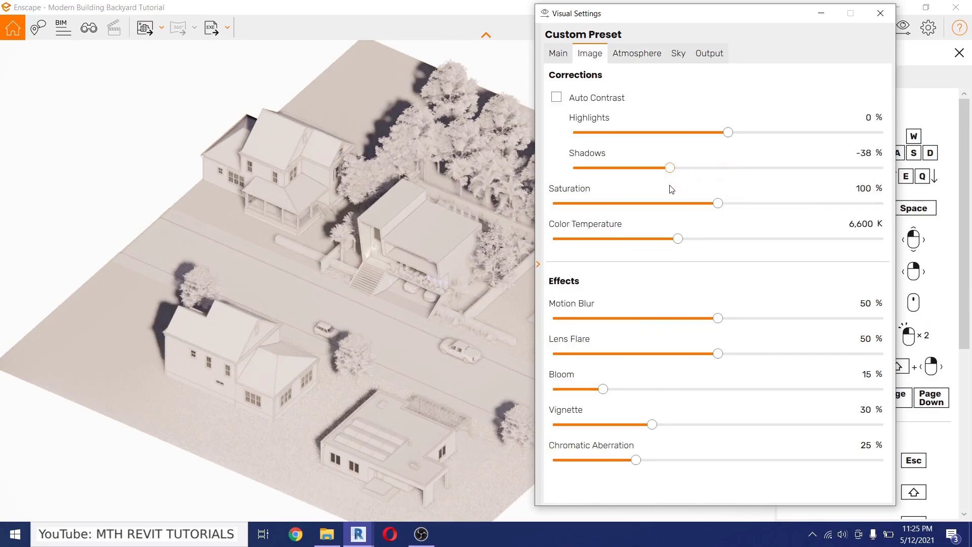
pyautogui.moveTo(669, 168); pyautogui.dragTo(606, 168)
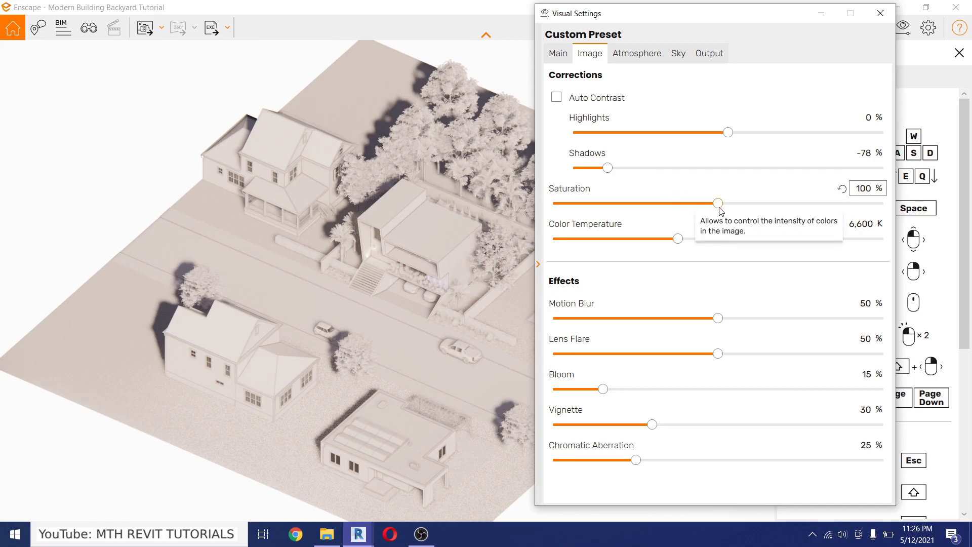
pyautogui.moveTo(718, 202); pyautogui.dragTo(666, 202)
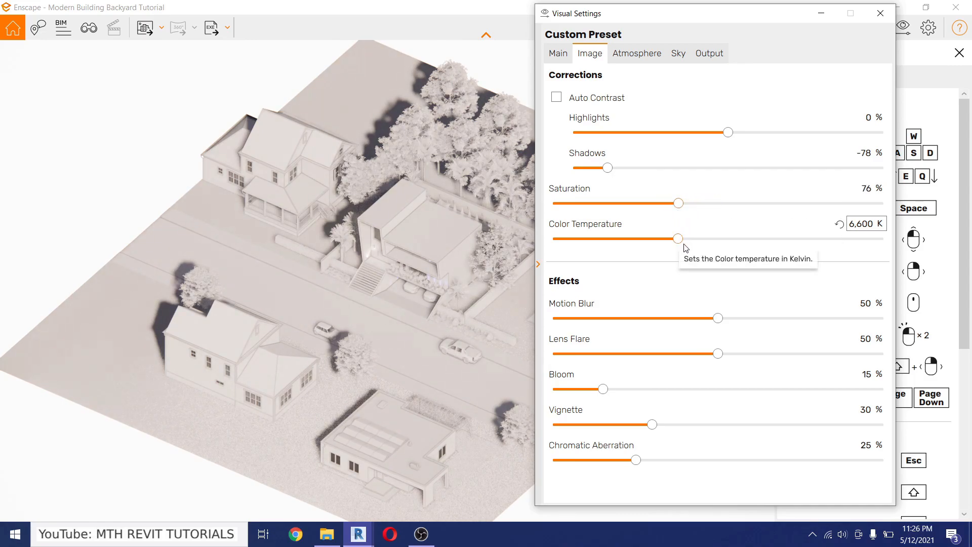
# Set colour temperature to 7,058 K and turn Lens Flare and Bloom to 0%.
pyautogui.moveTo(677, 238); pyautogui.dragTo(707, 237)
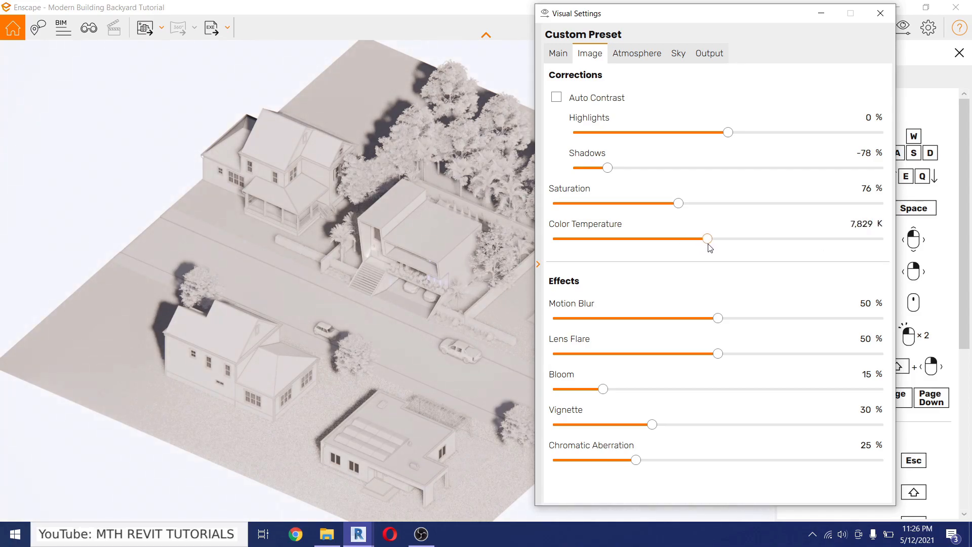
pyautogui.moveTo(708, 238); pyautogui.dragTo(688, 238)
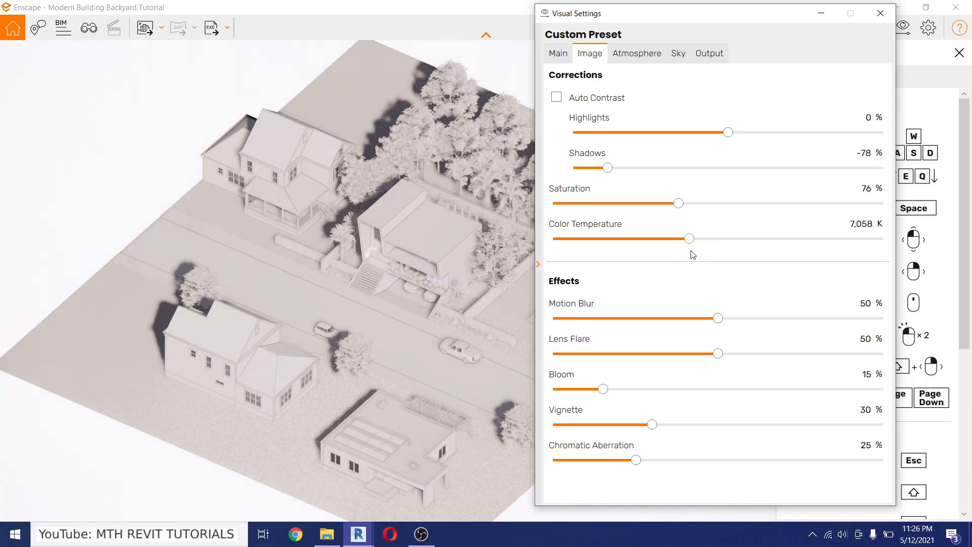
pyautogui.moveTo(718, 353); pyautogui.dragTo(713, 354)
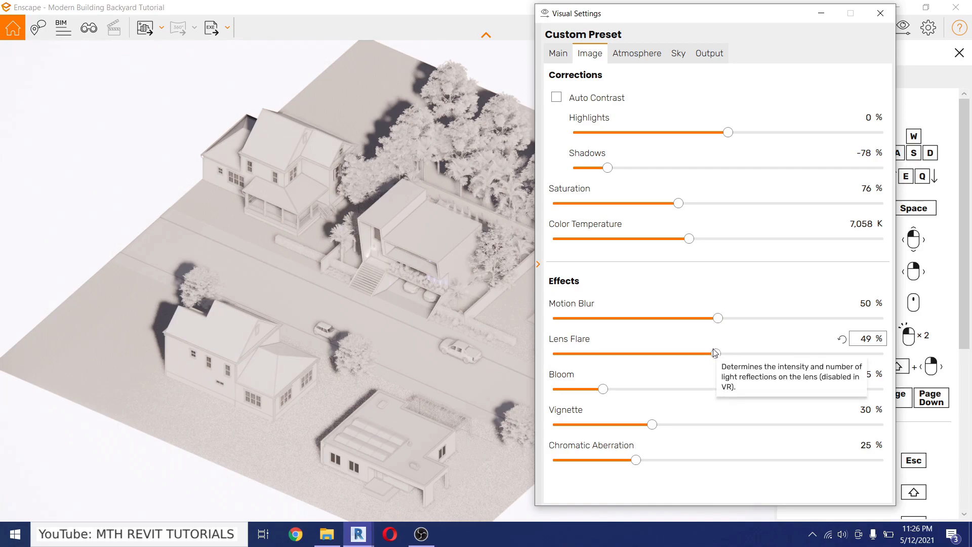
pyautogui.moveTo(716, 353); pyautogui.dragTo(553, 353)
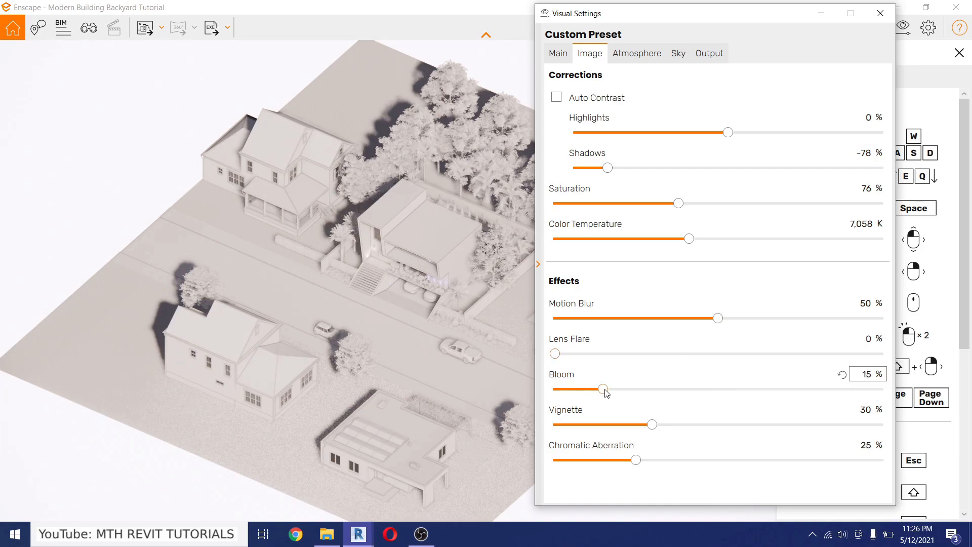
pyautogui.moveTo(605, 389); pyautogui.dragTo(553, 388)
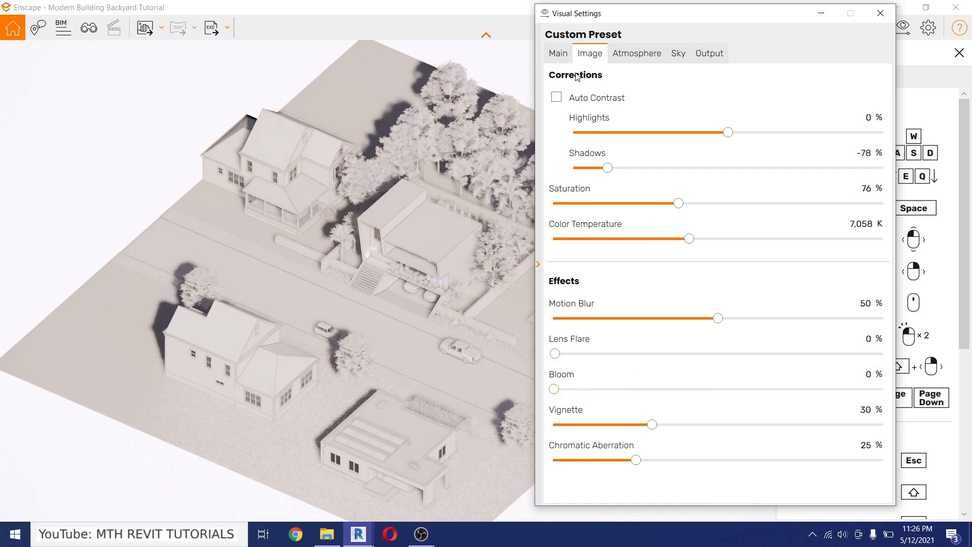
# On the Main tab, ease Exposure to 70% and set Rendering Quality to Ultra.
pyautogui.click(557, 53)
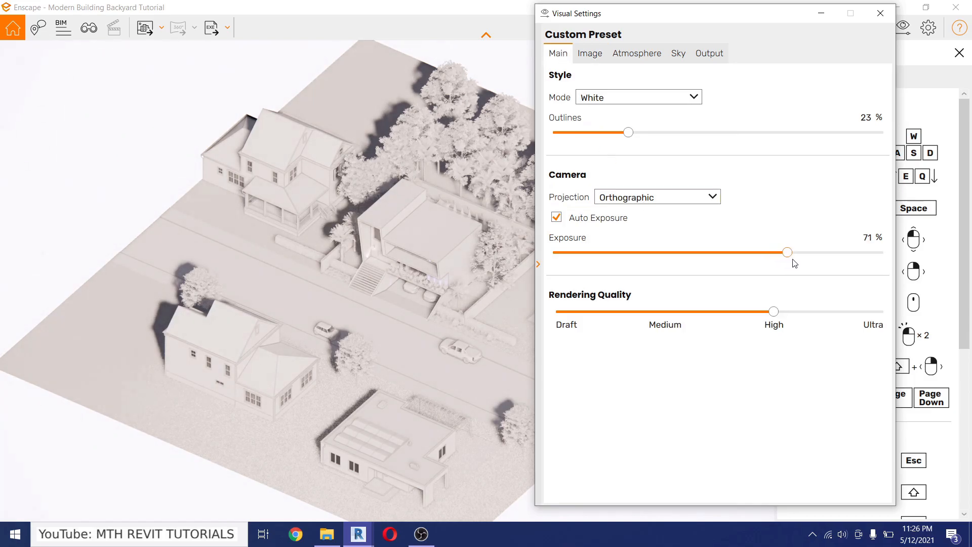
pyautogui.moveTo(787, 251); pyautogui.dragTo(784, 252)
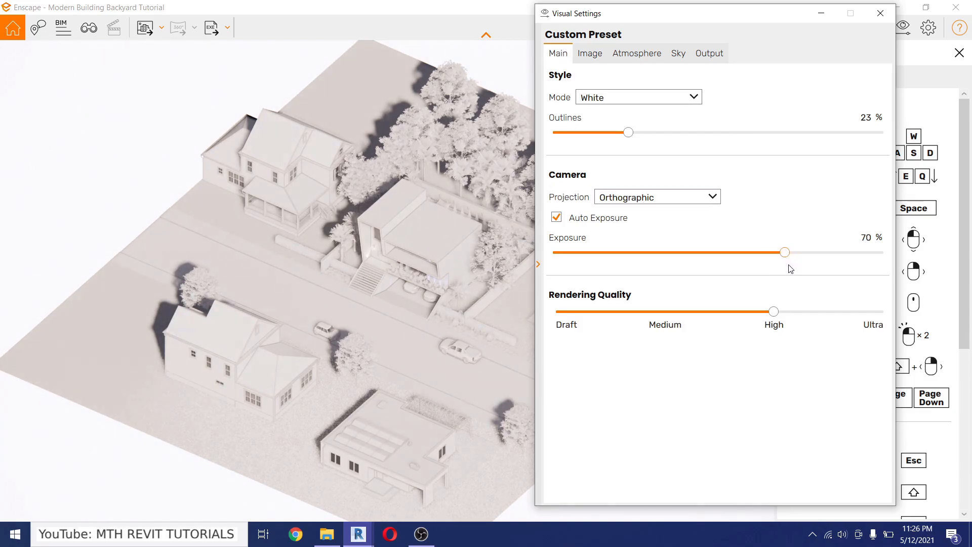
pyautogui.moveTo(874, 321)
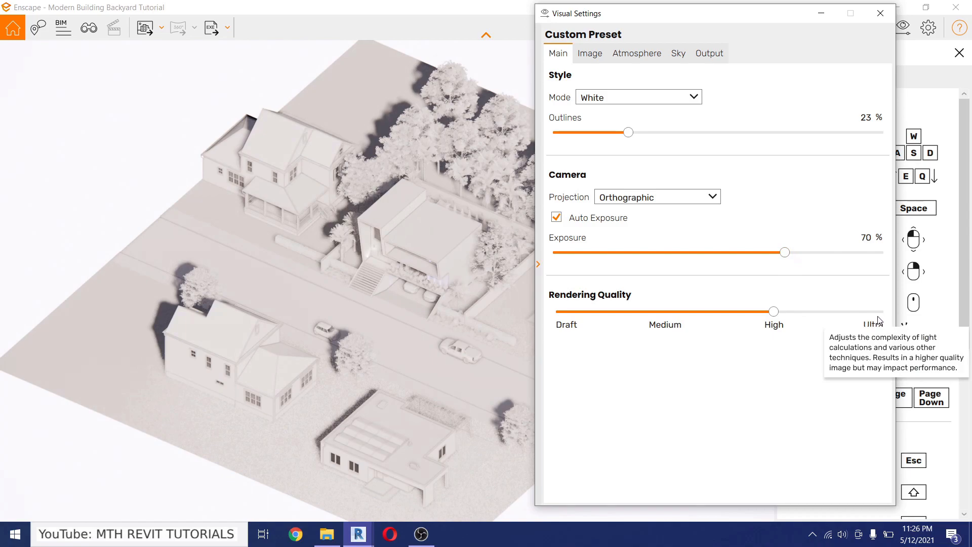
pyautogui.moveTo(774, 311); pyautogui.dragTo(881, 311)
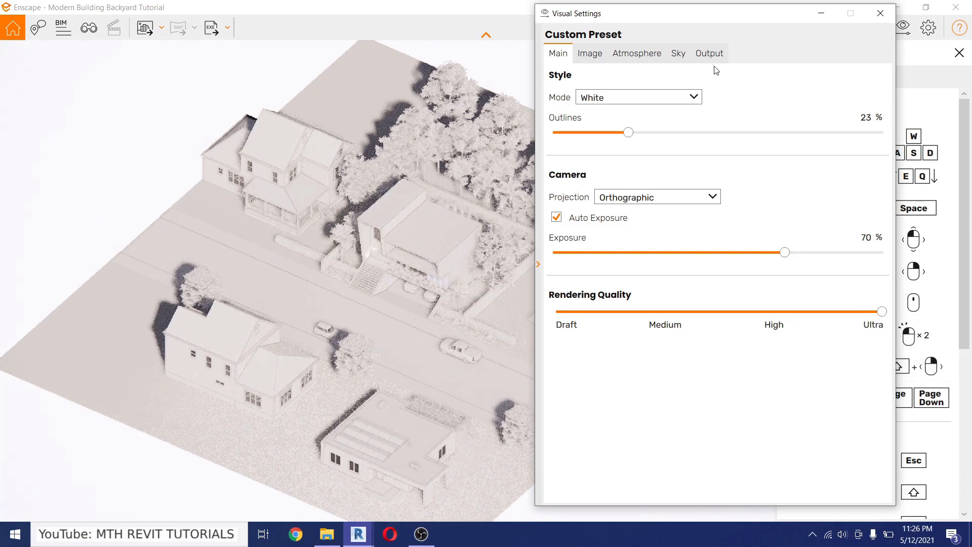
# Set output resolution to Ultra HD (3840 × 2160) and file format to JPEG.
pyautogui.click(709, 54)
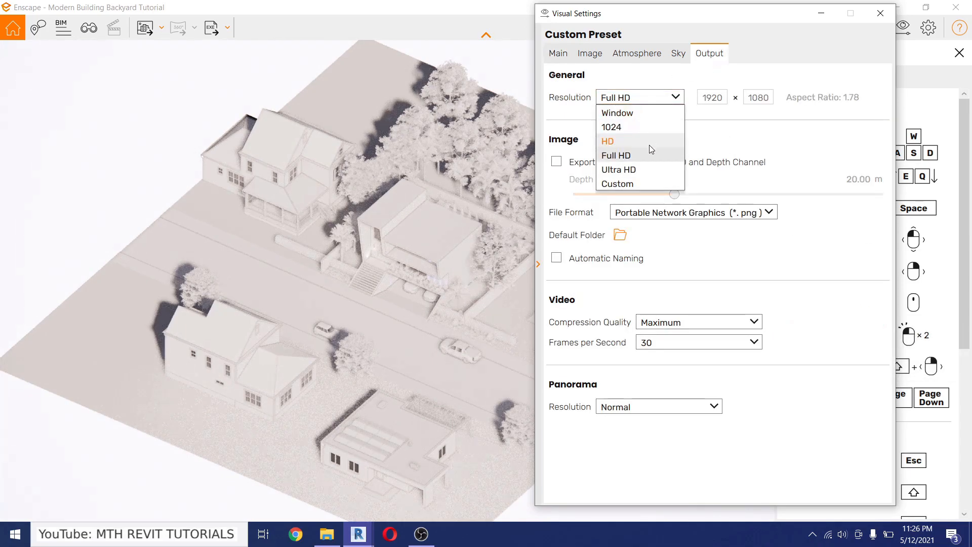
pyautogui.click(618, 169)
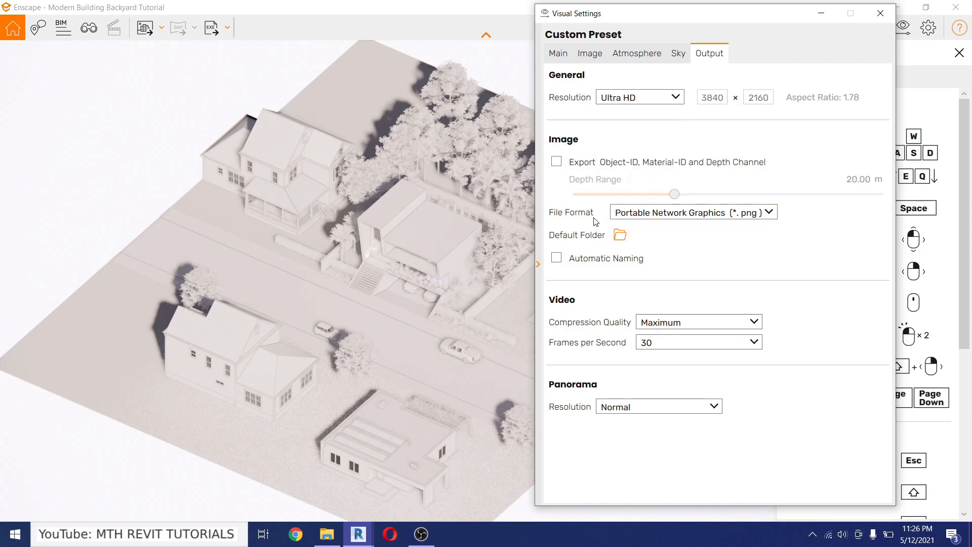
pyautogui.click(692, 212)
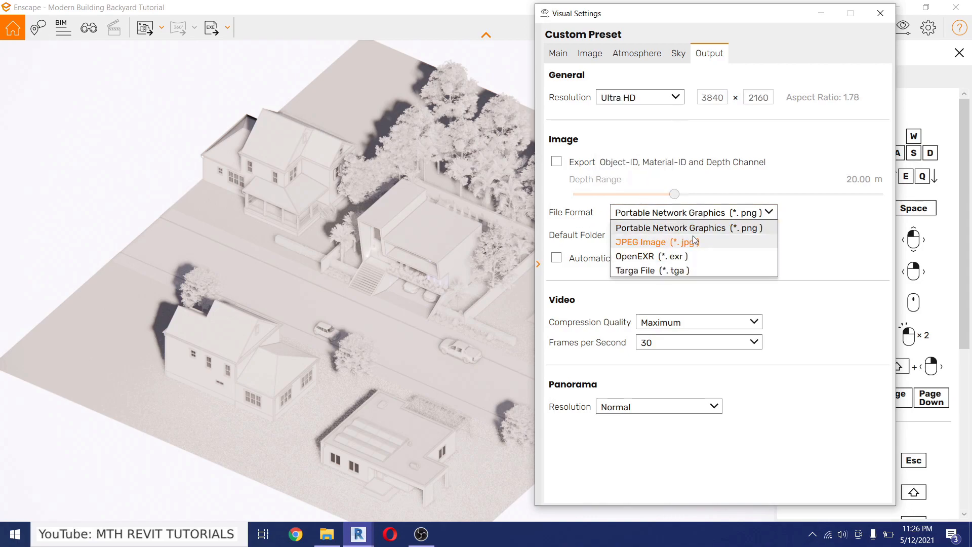
pyautogui.click(655, 242)
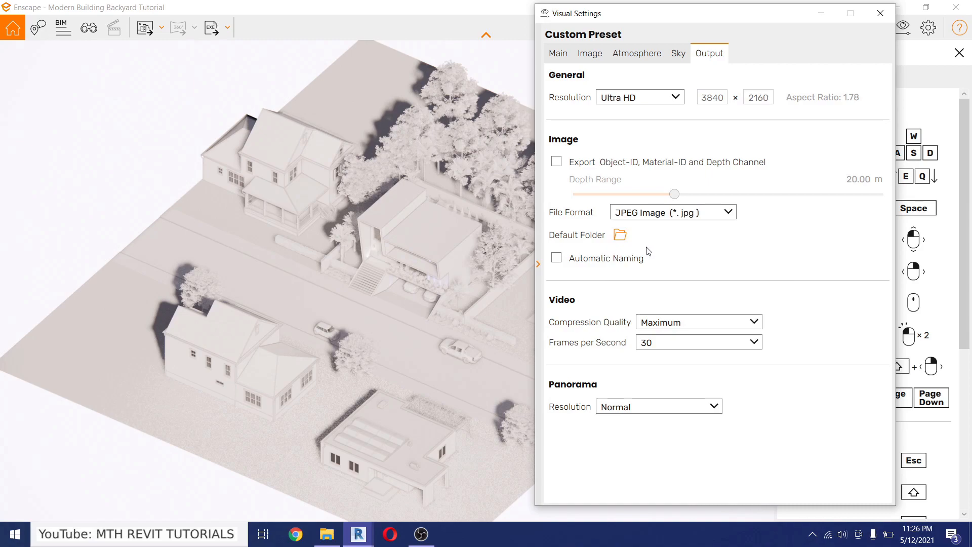
pyautogui.moveTo(507, 267)
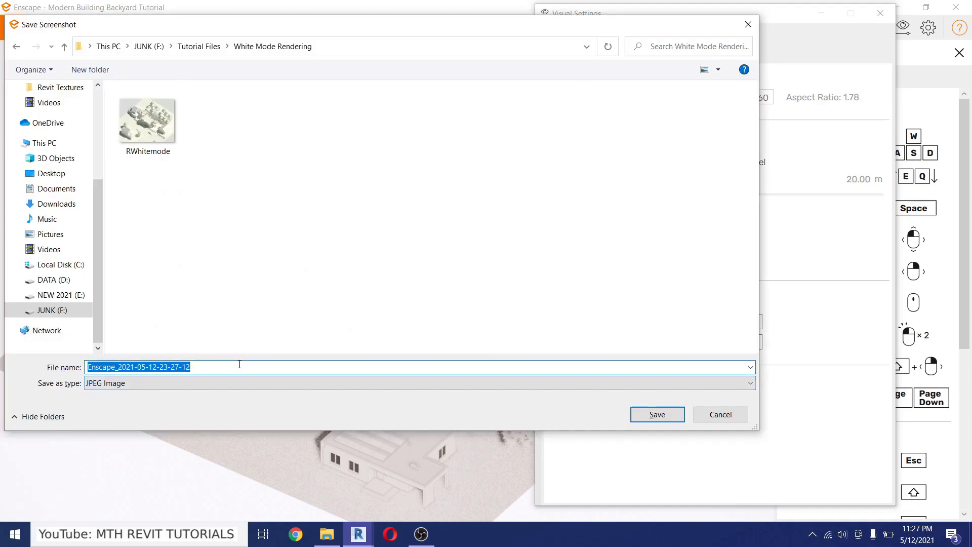
# Save the screenshot as 'Enscape Whitemode' JPEG in the White Mode Rendering folder.
pyautogui.write('Enss')
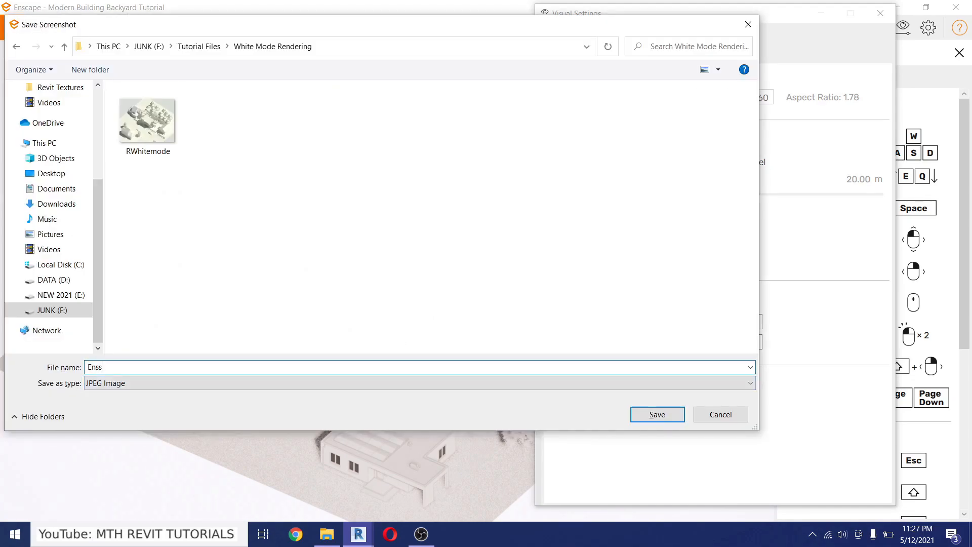
pyautogui.write('Enscape Whitem')
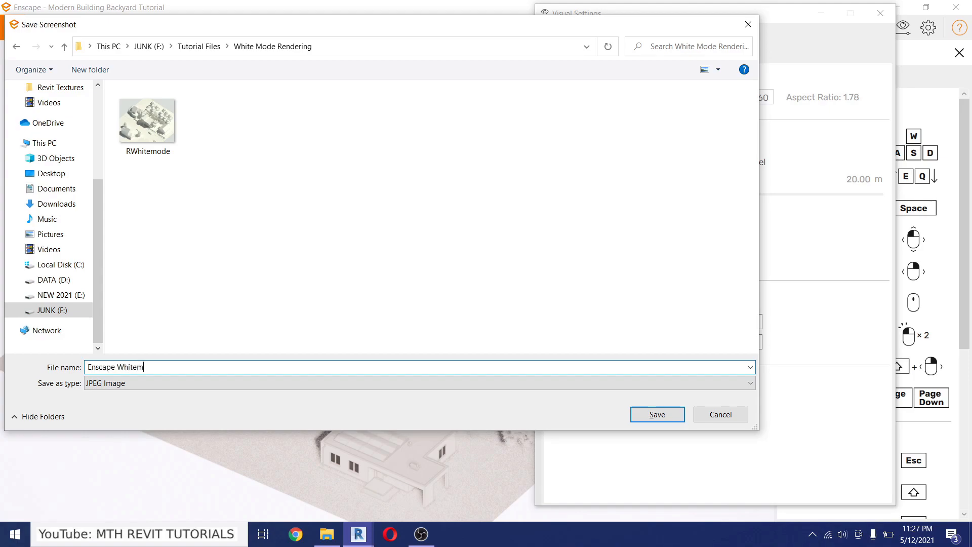
pyautogui.click(656, 414)
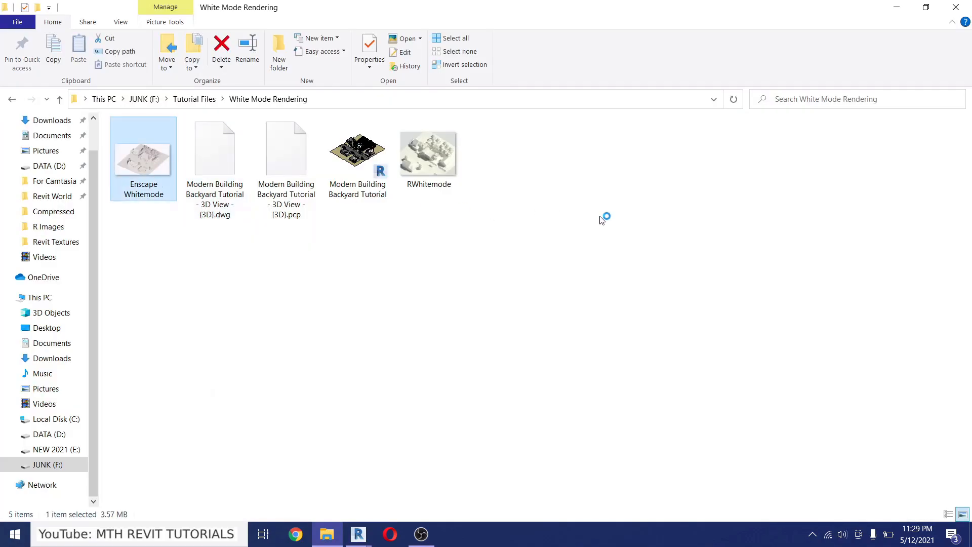
# Open the Enscape Whitemode image from File Explorer in the photo viewer.
pyautogui.doubleClick(143, 158)
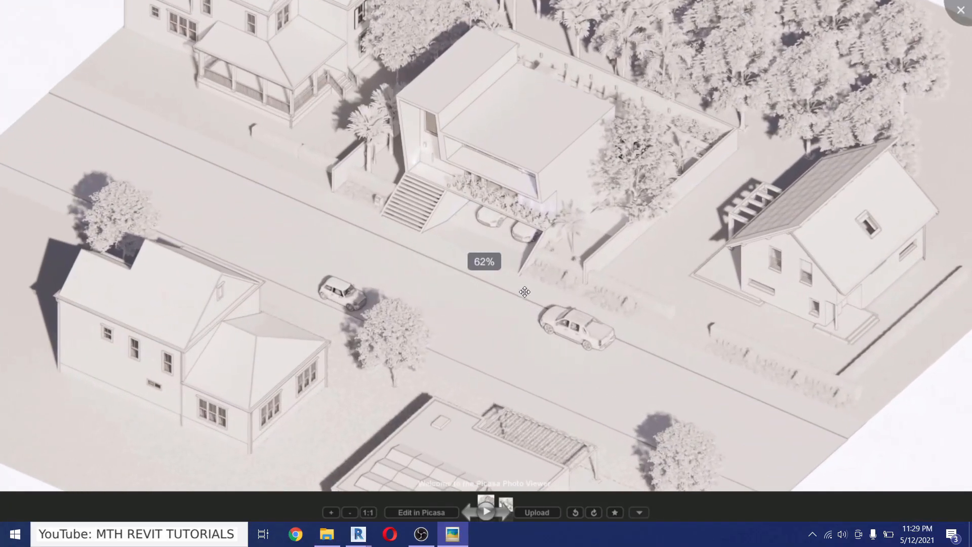